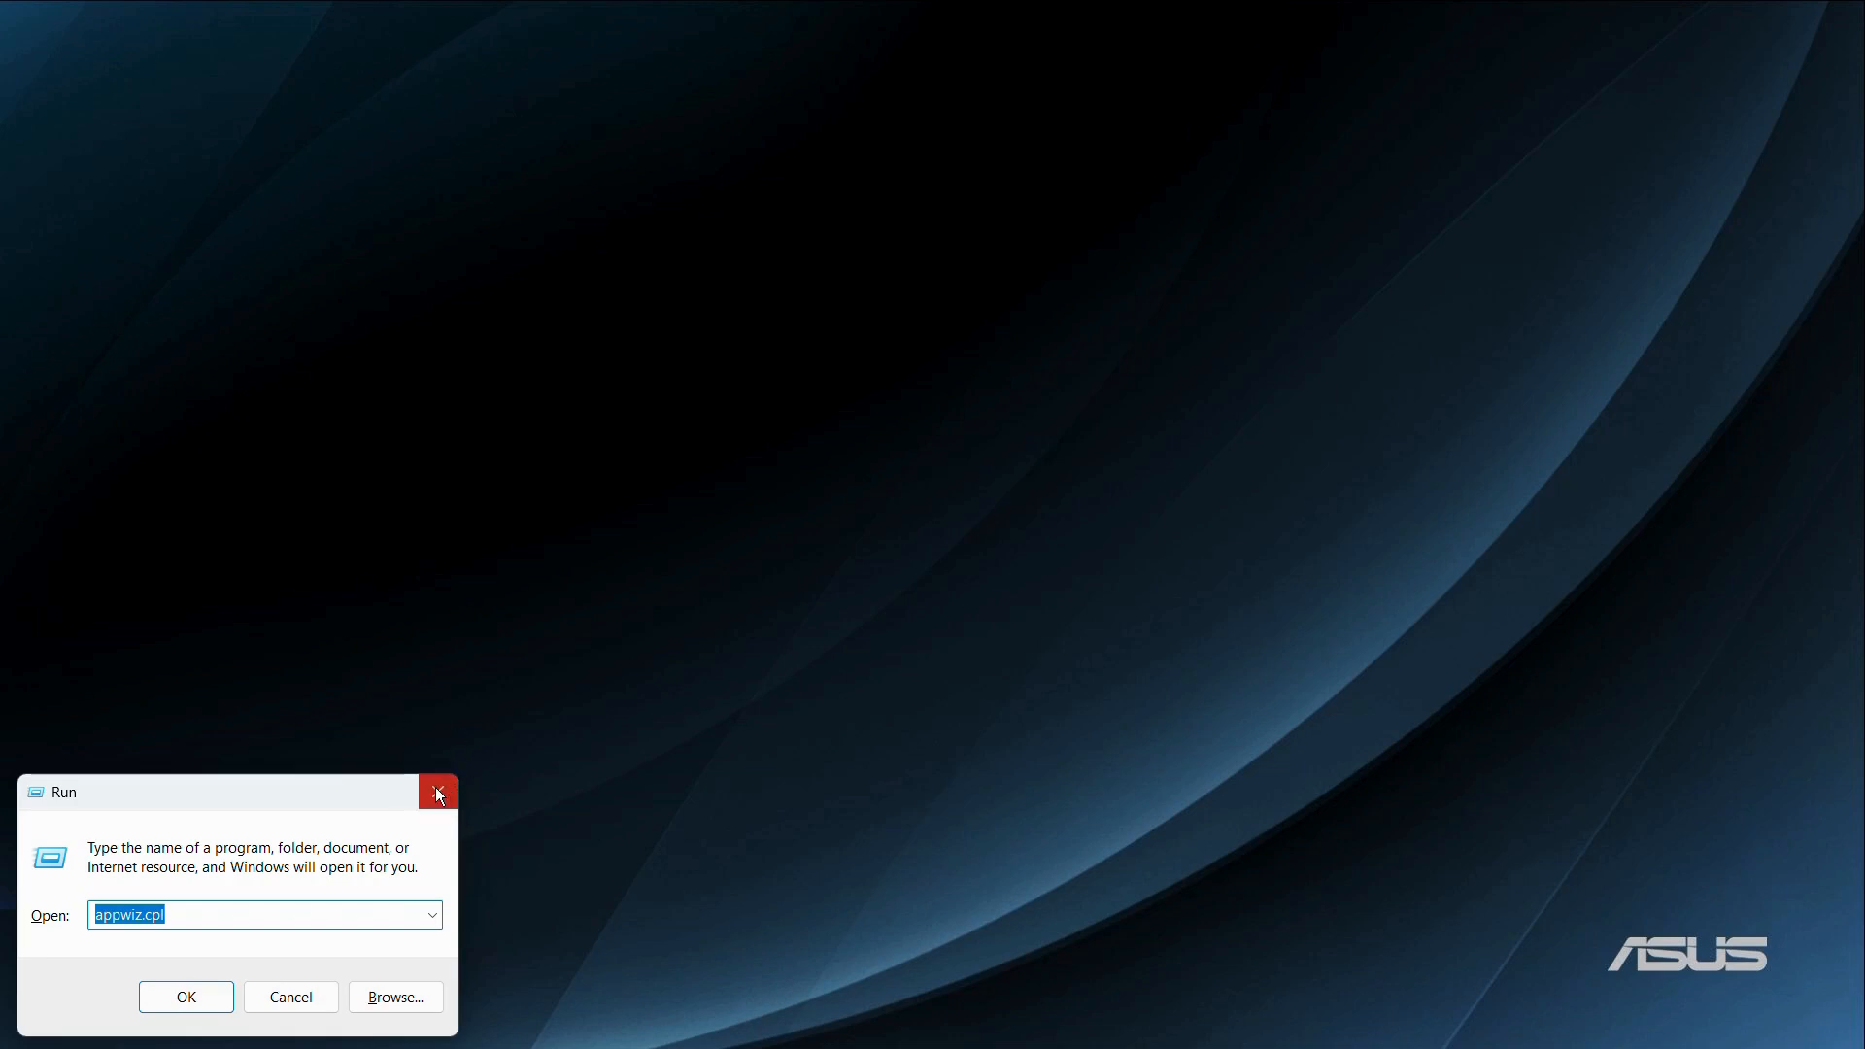
Launch Programs and Features from the Run dialog with appwiz.cpl
left_click(437, 792)
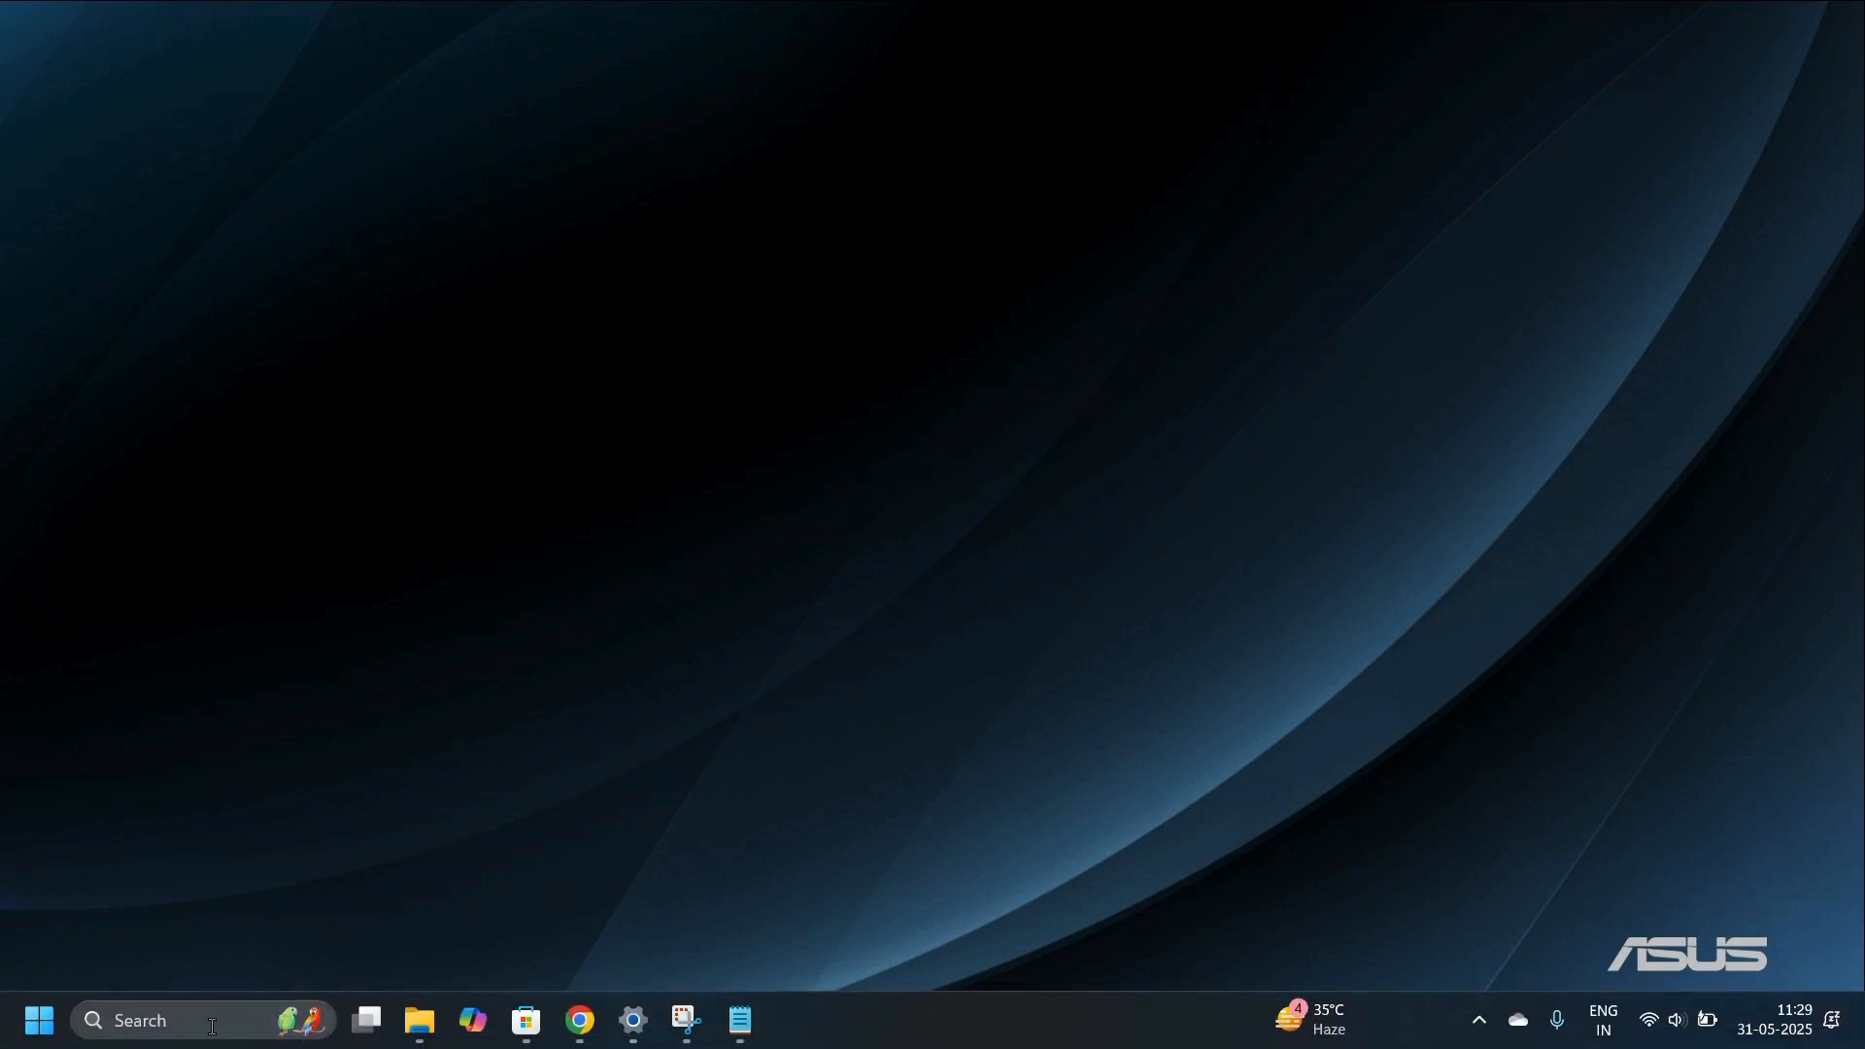
mouse_move(39, 1020)
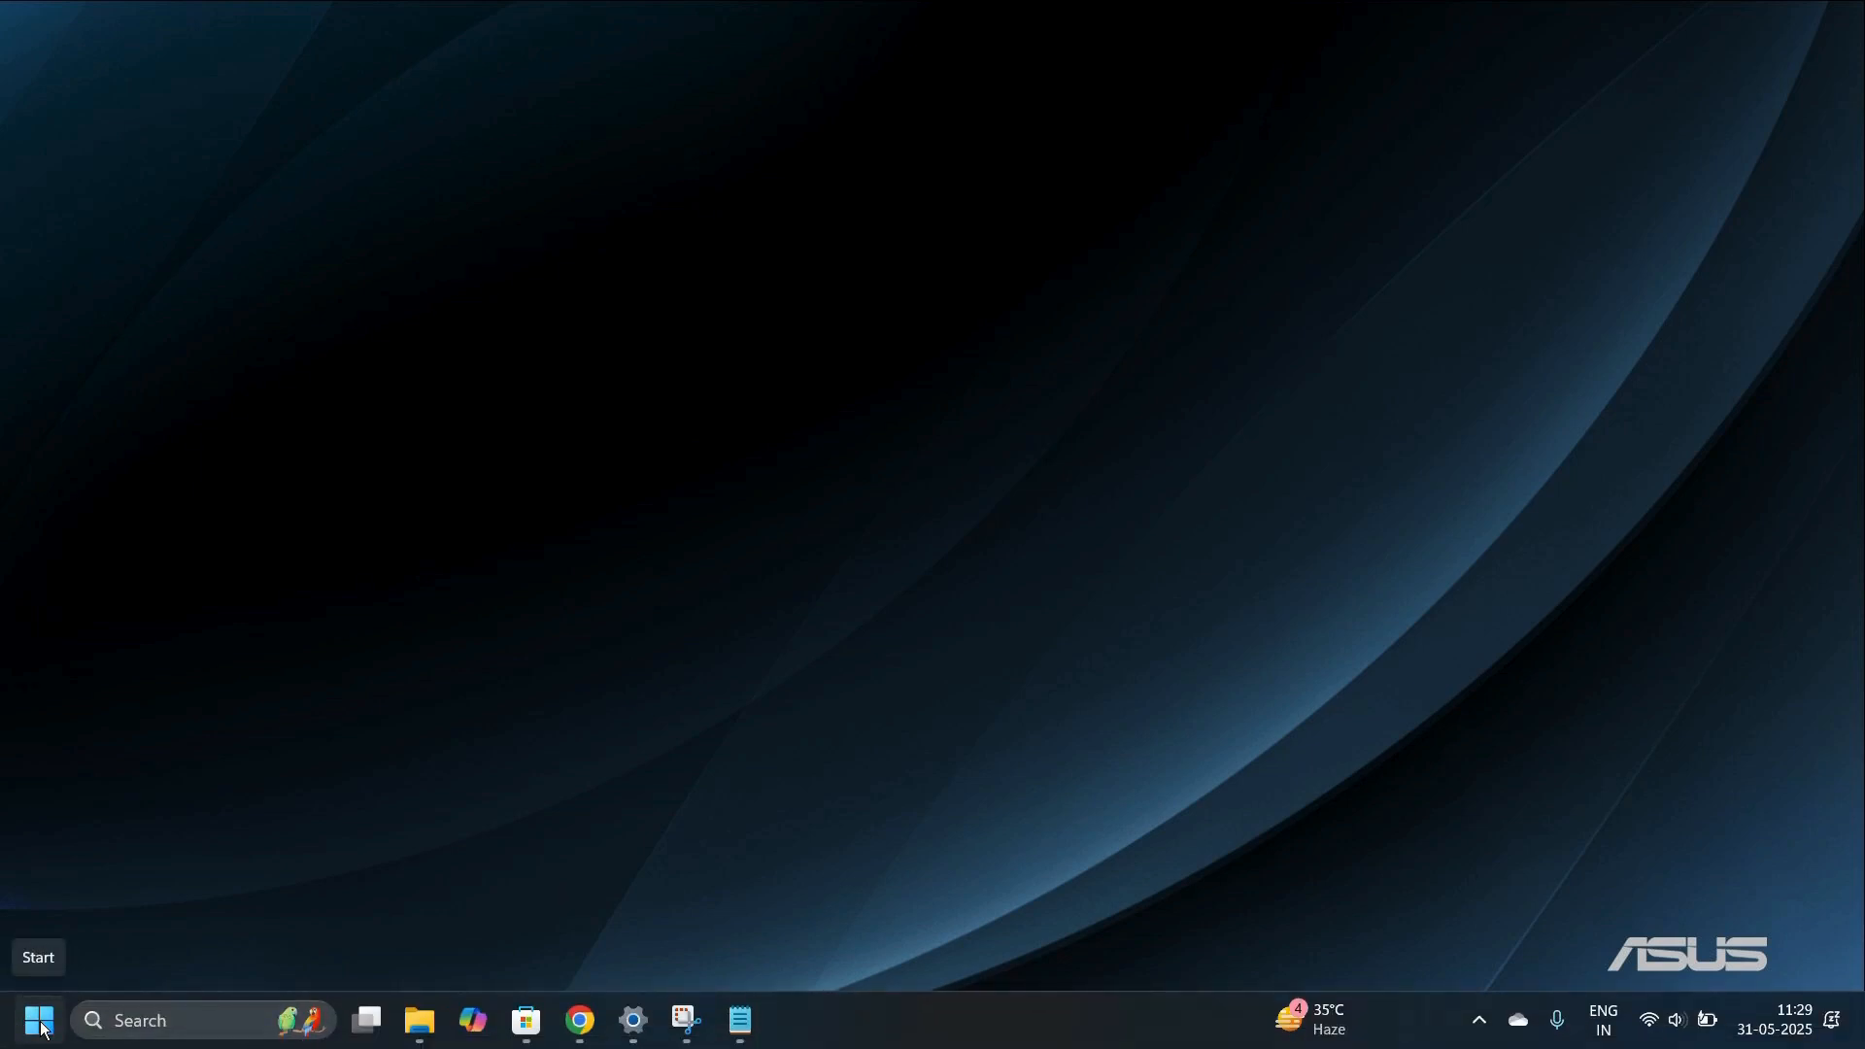
right_click(39, 1020)
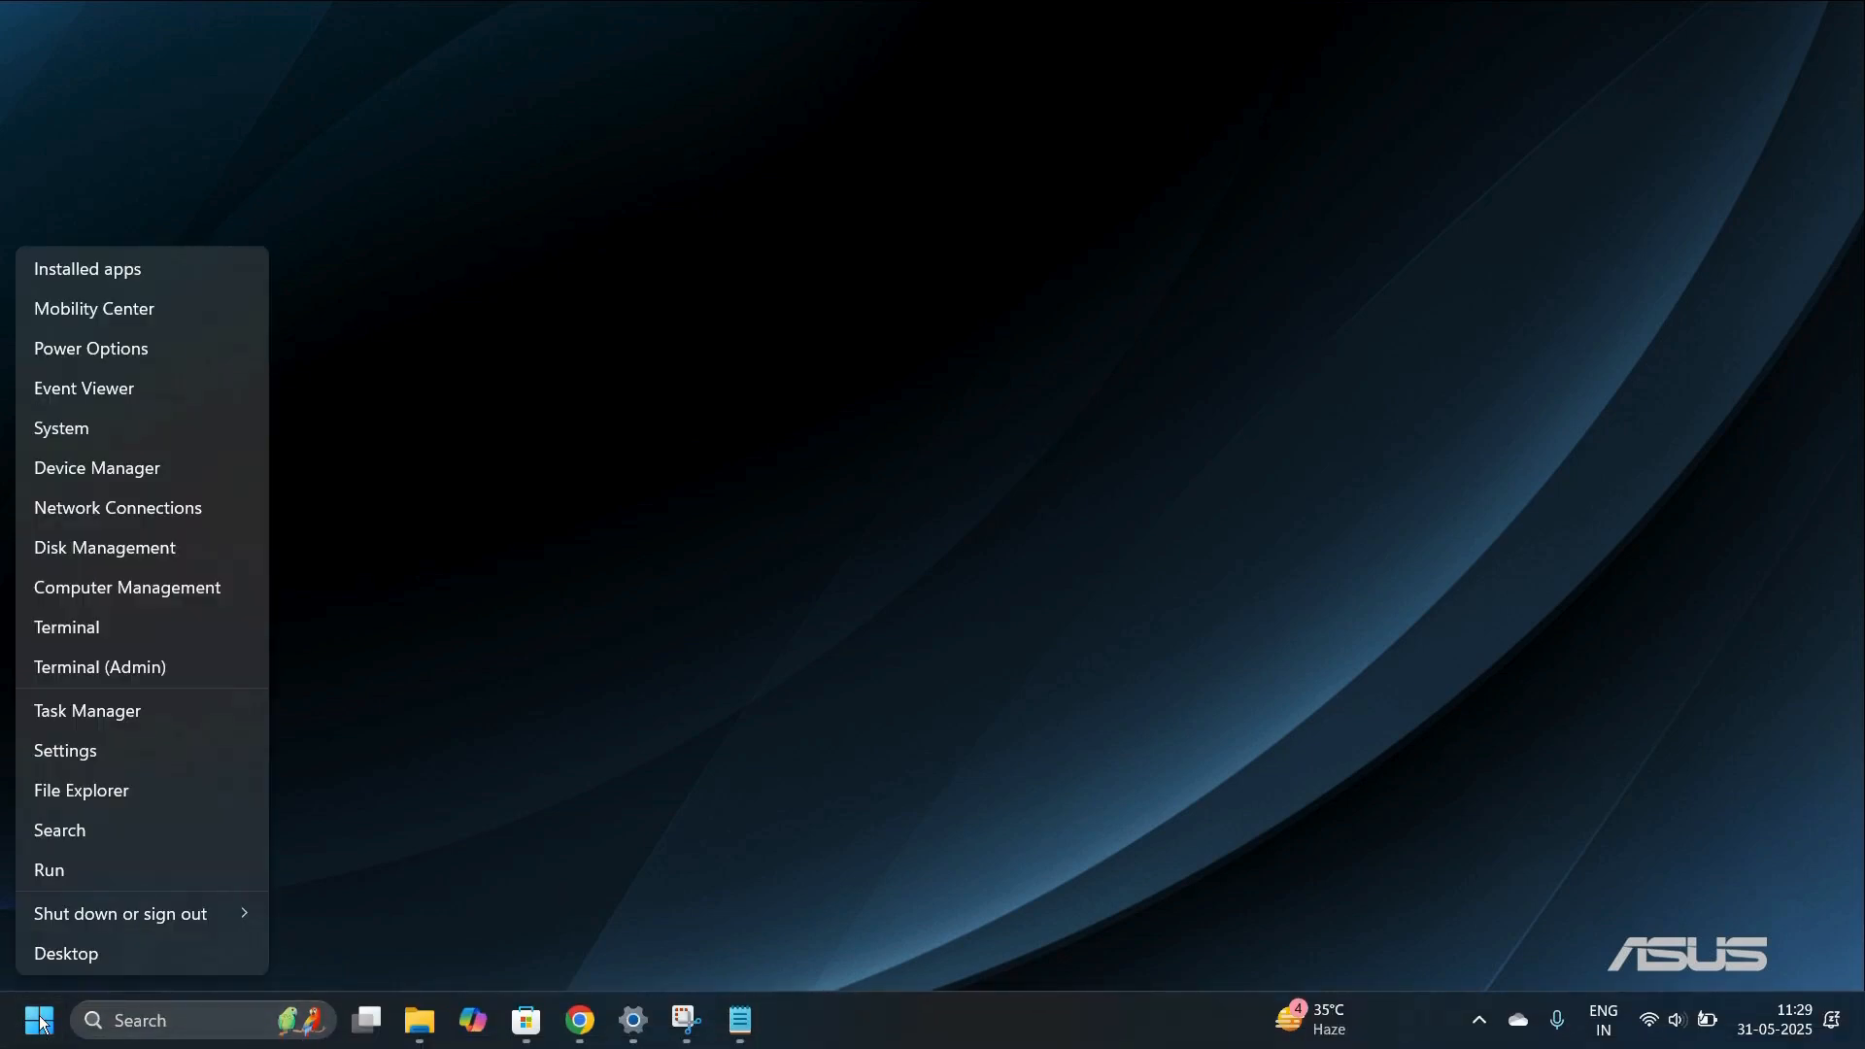
mouse_move(48, 870)
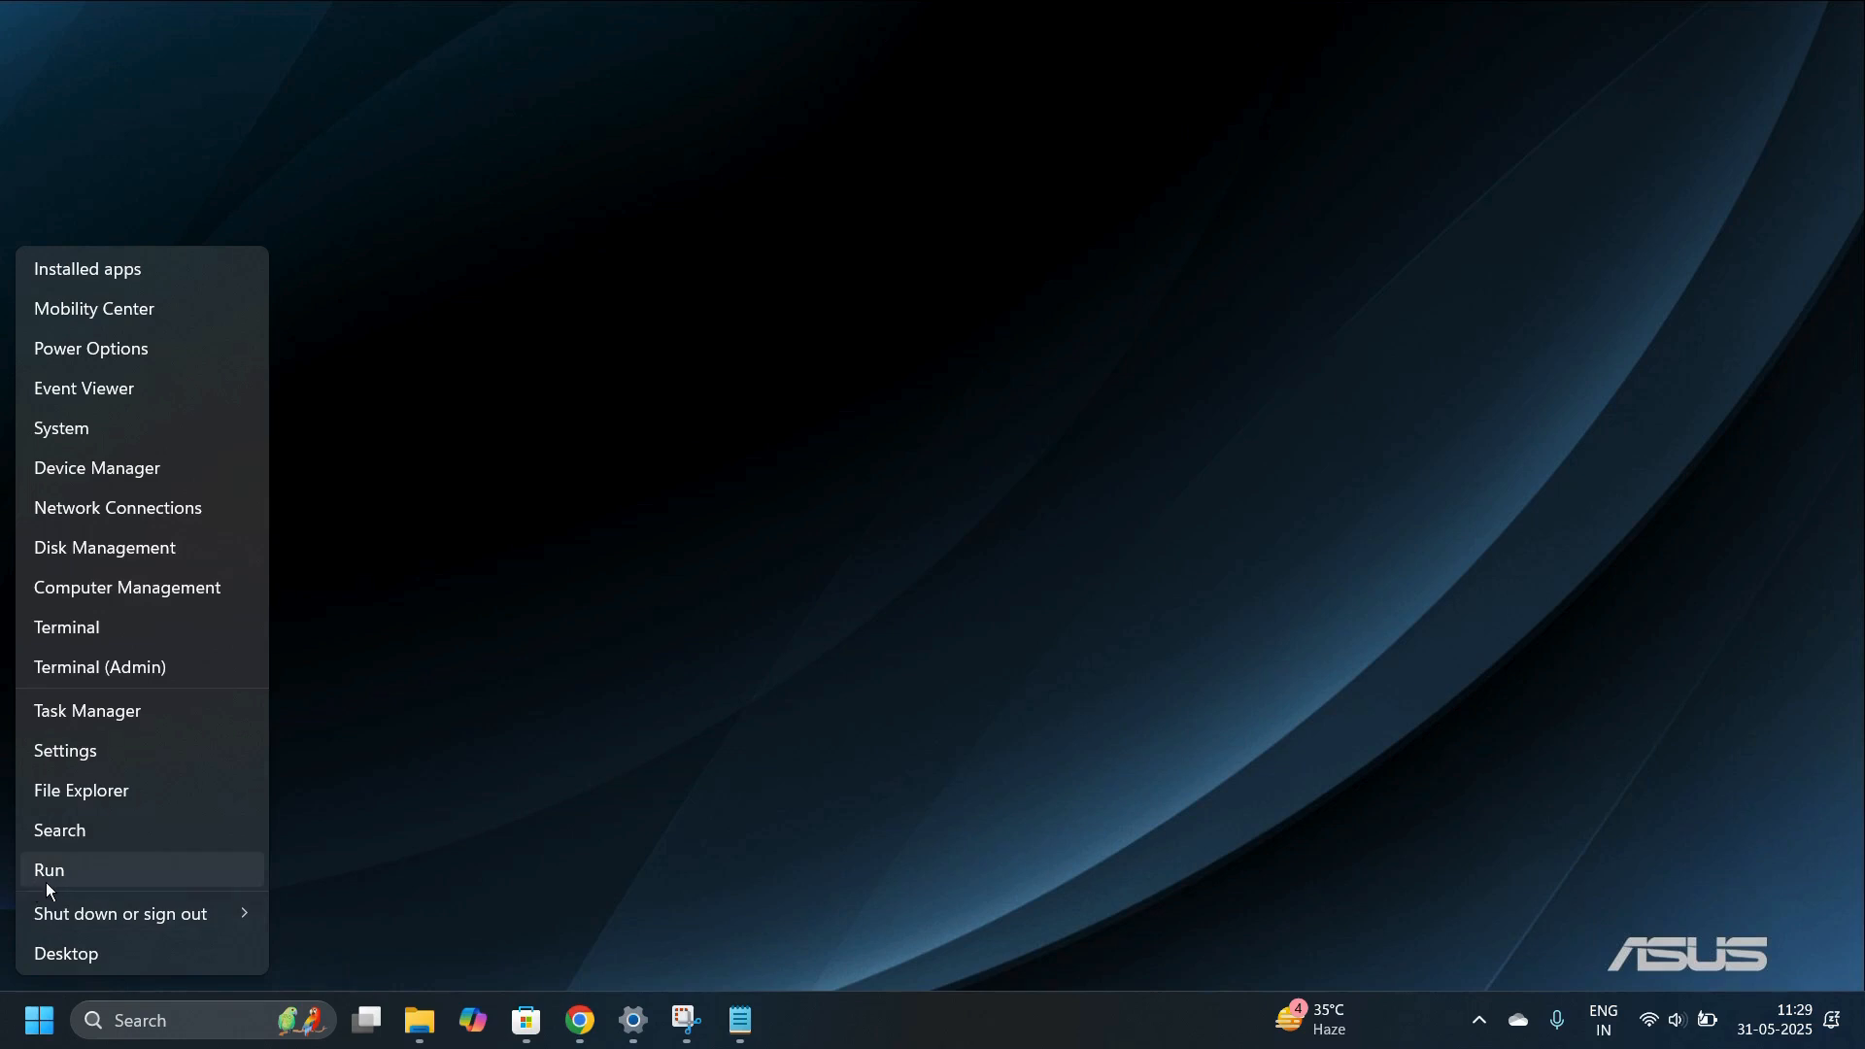
left_click(48, 870)
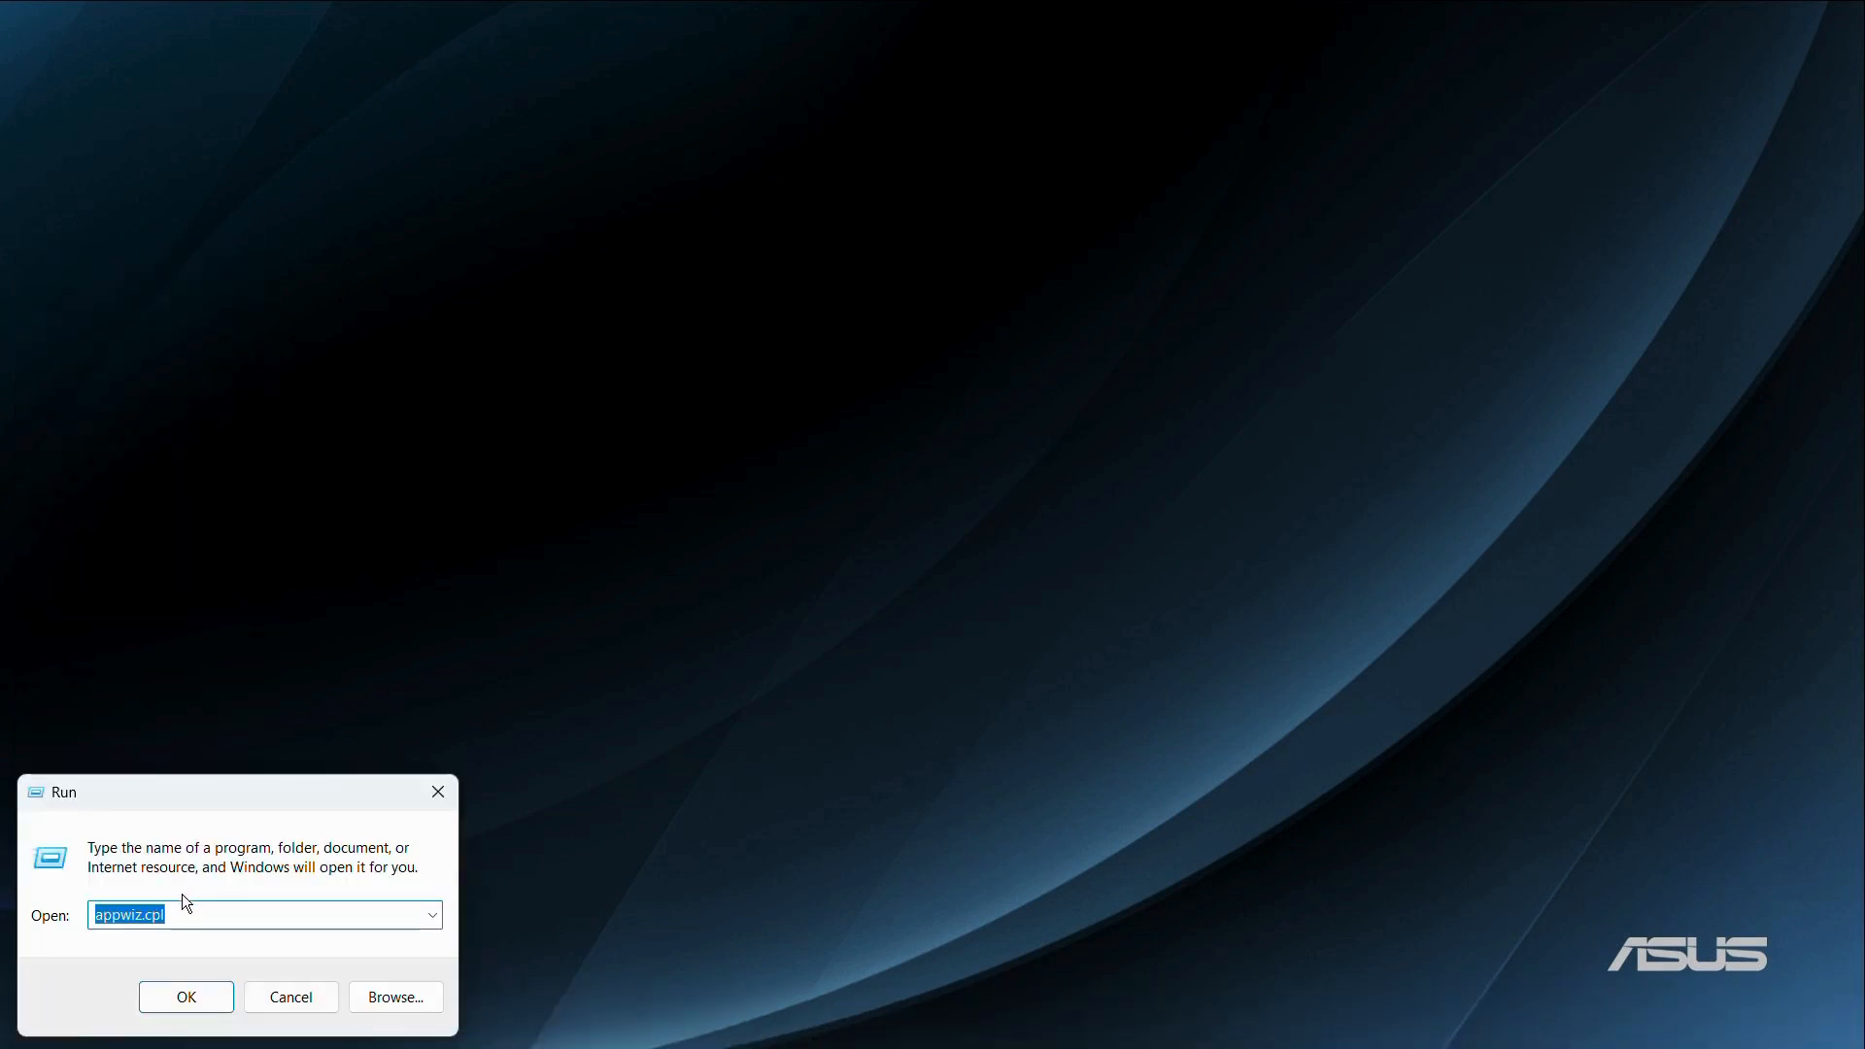
left_click(167, 915)
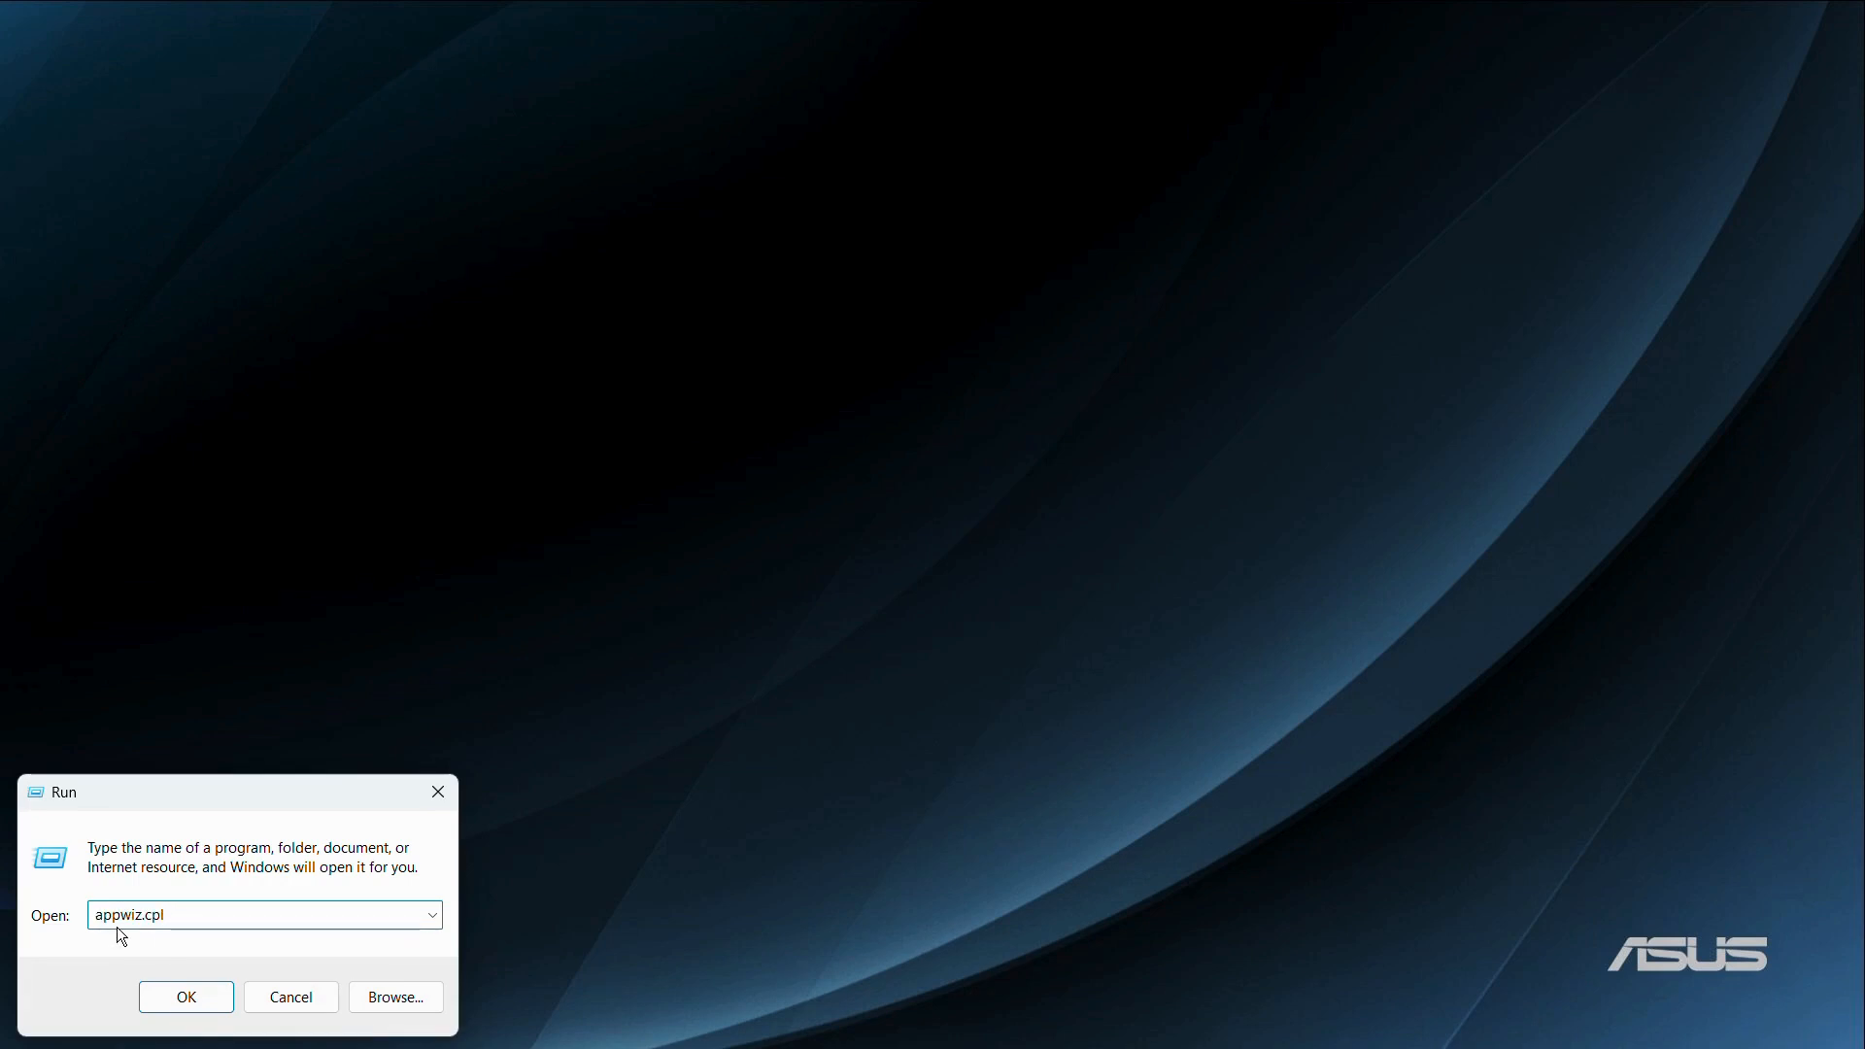
mouse_move(194, 913)
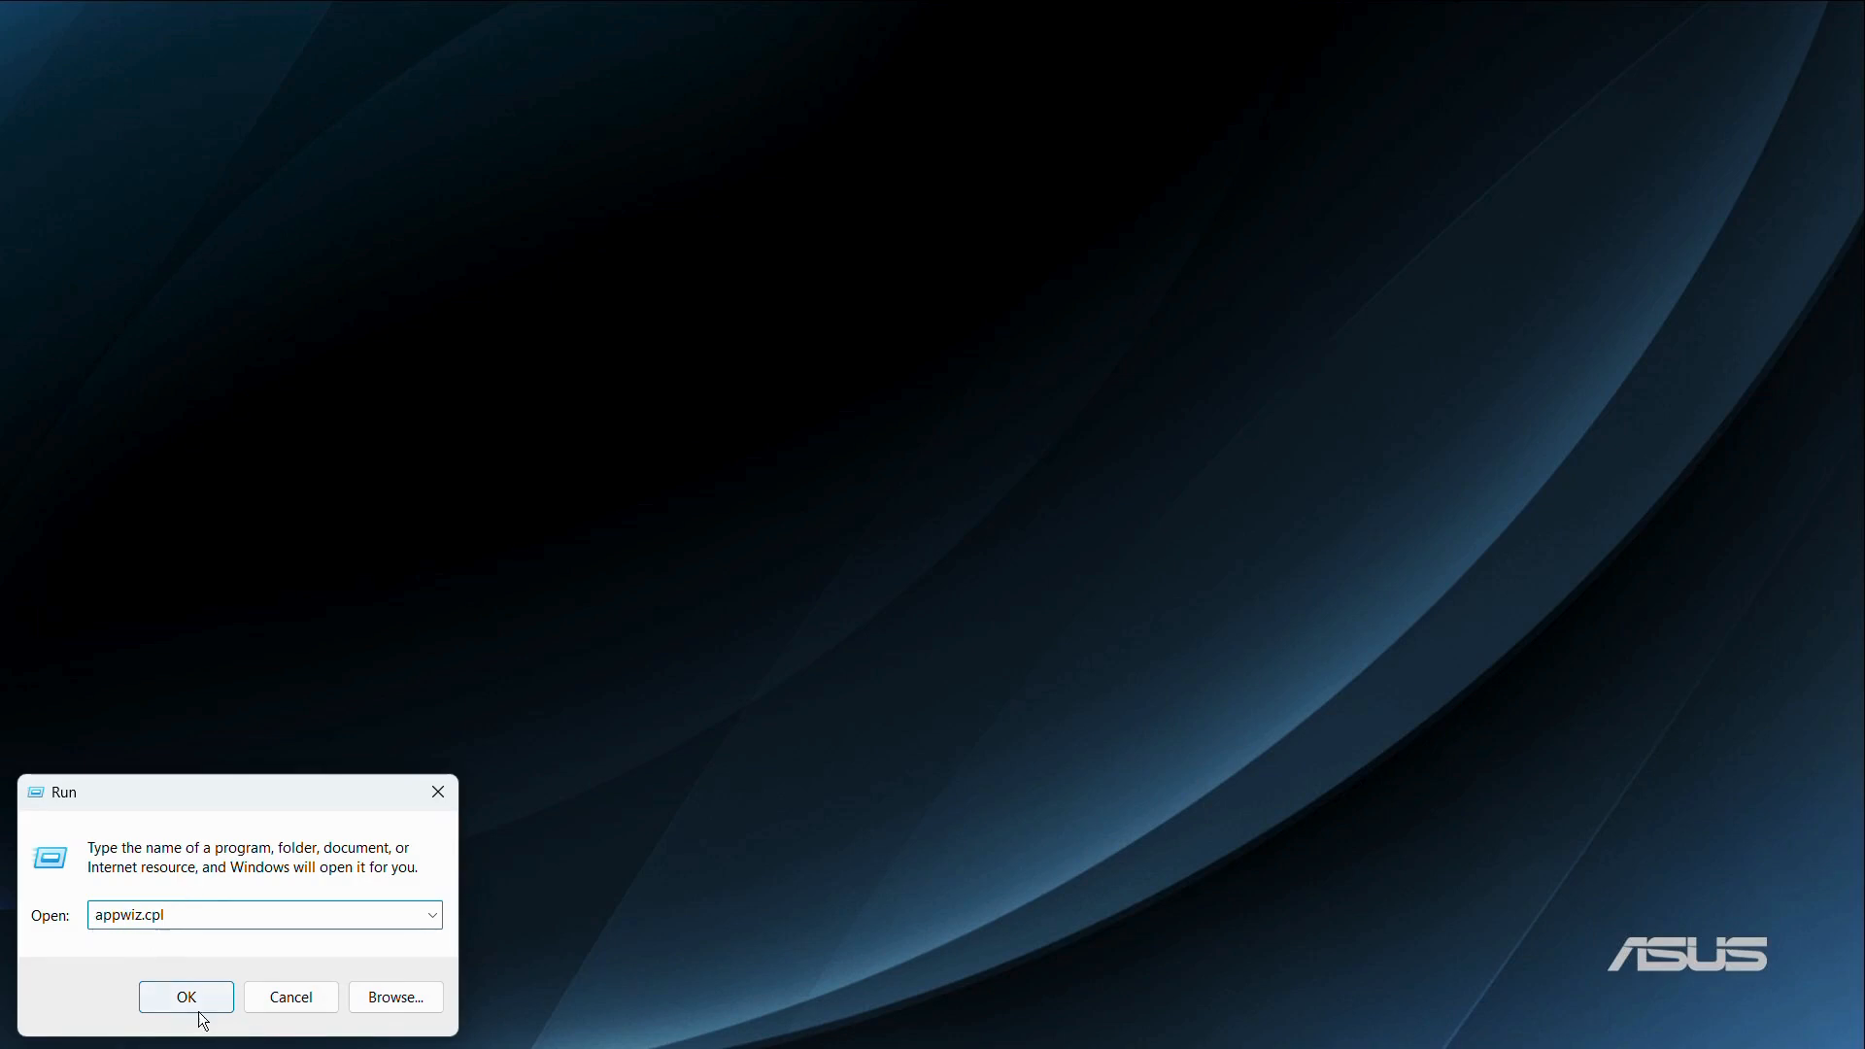
left_click(186, 996)
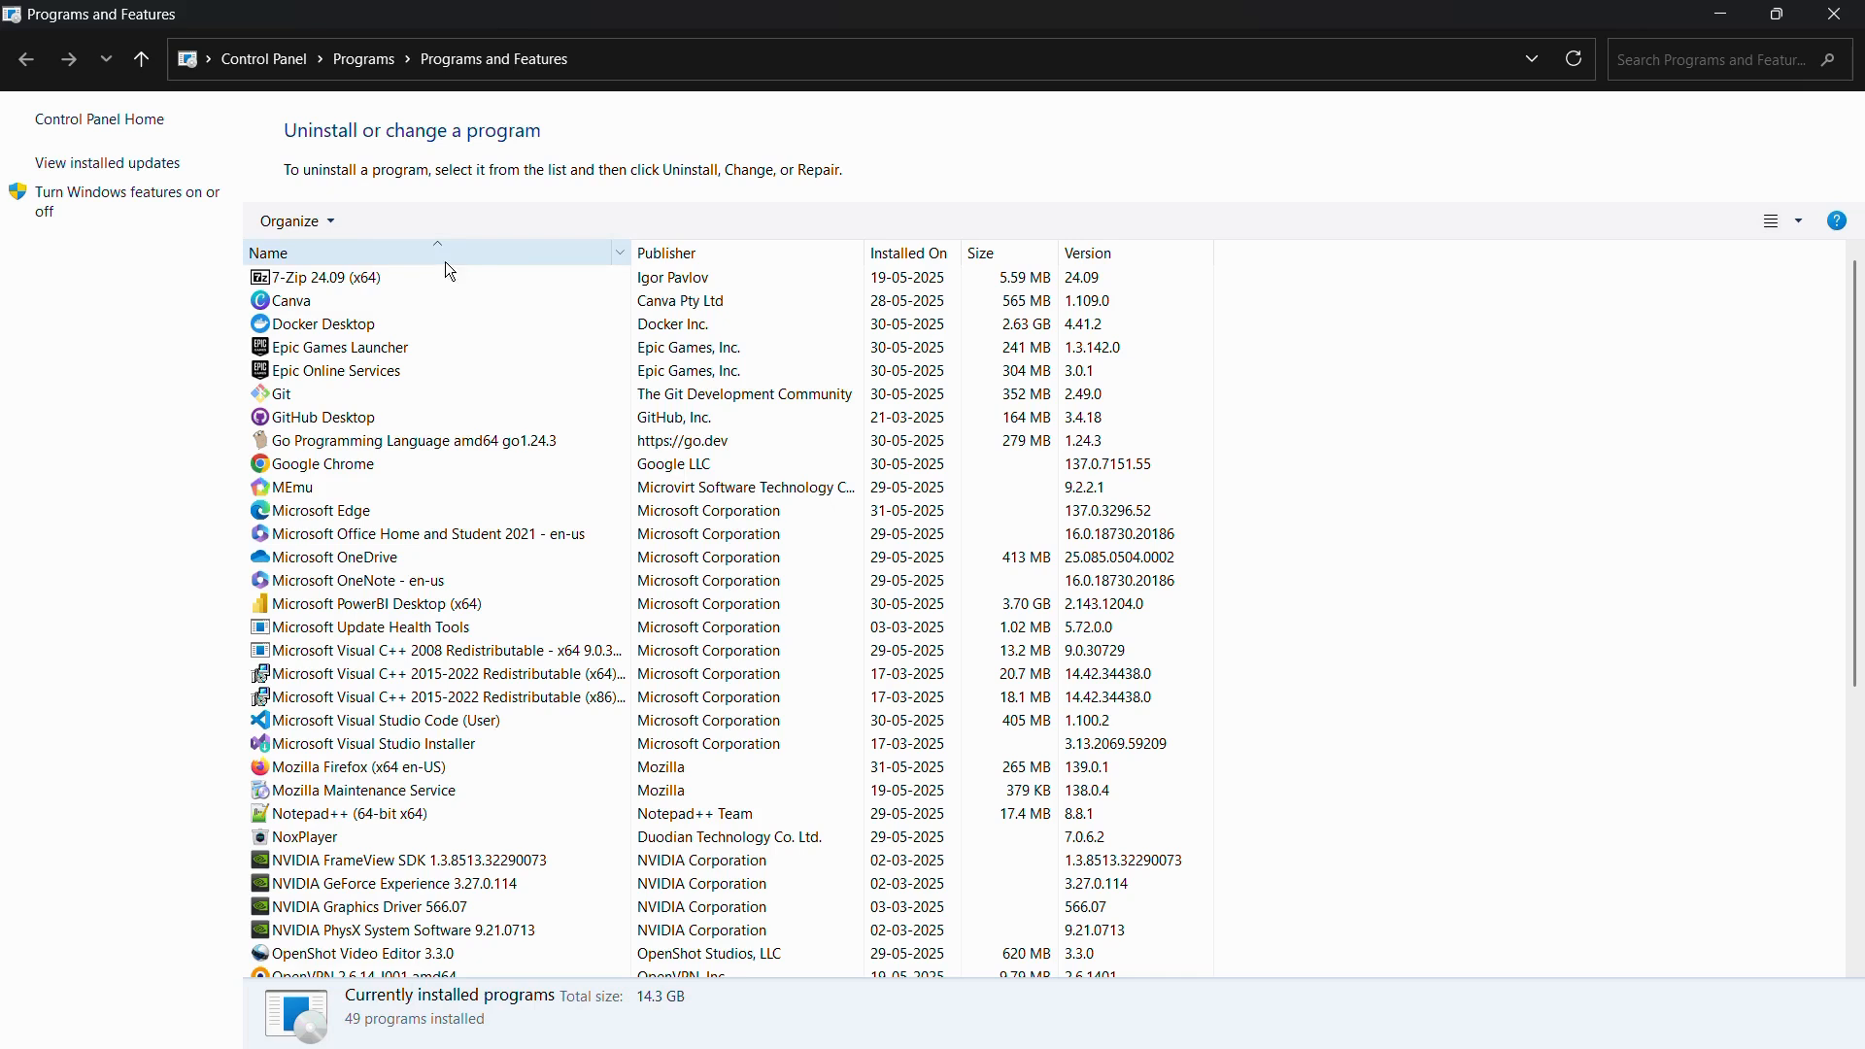
mouse_move(161, 264)
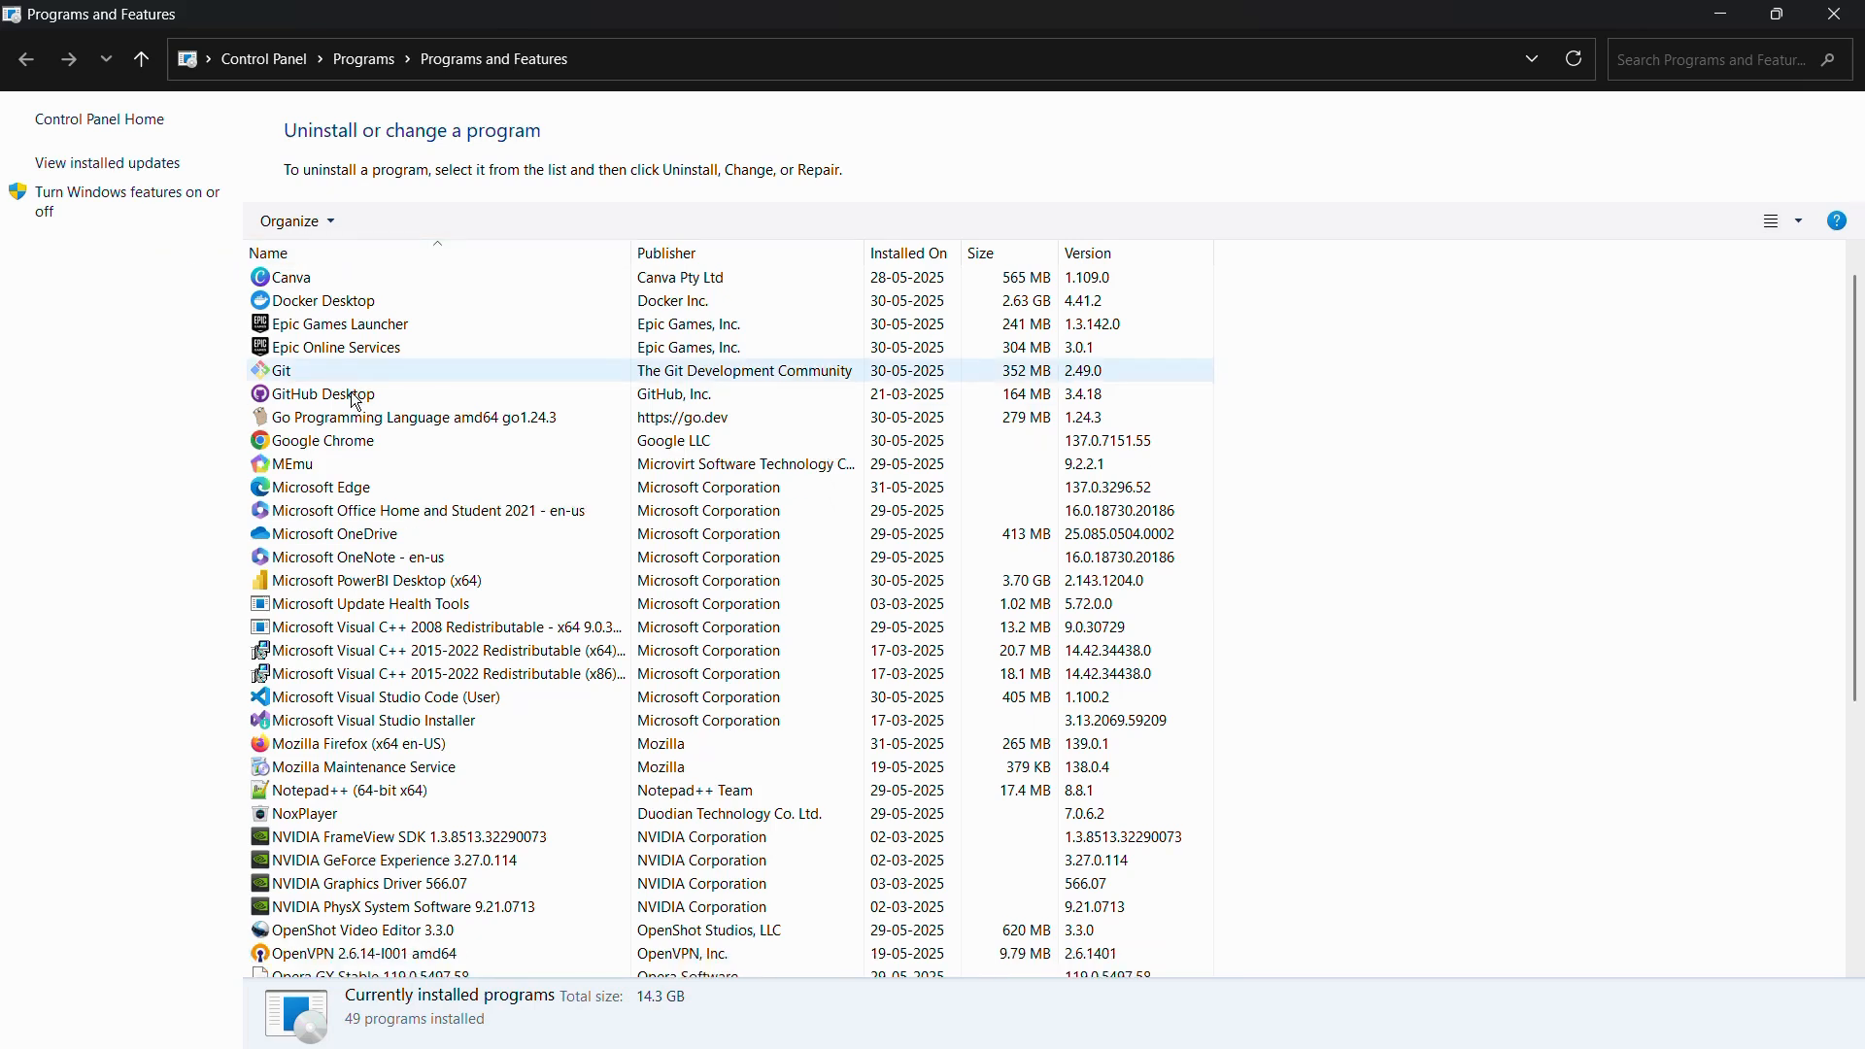
Browse through the installed programs list
left_click(288, 278)
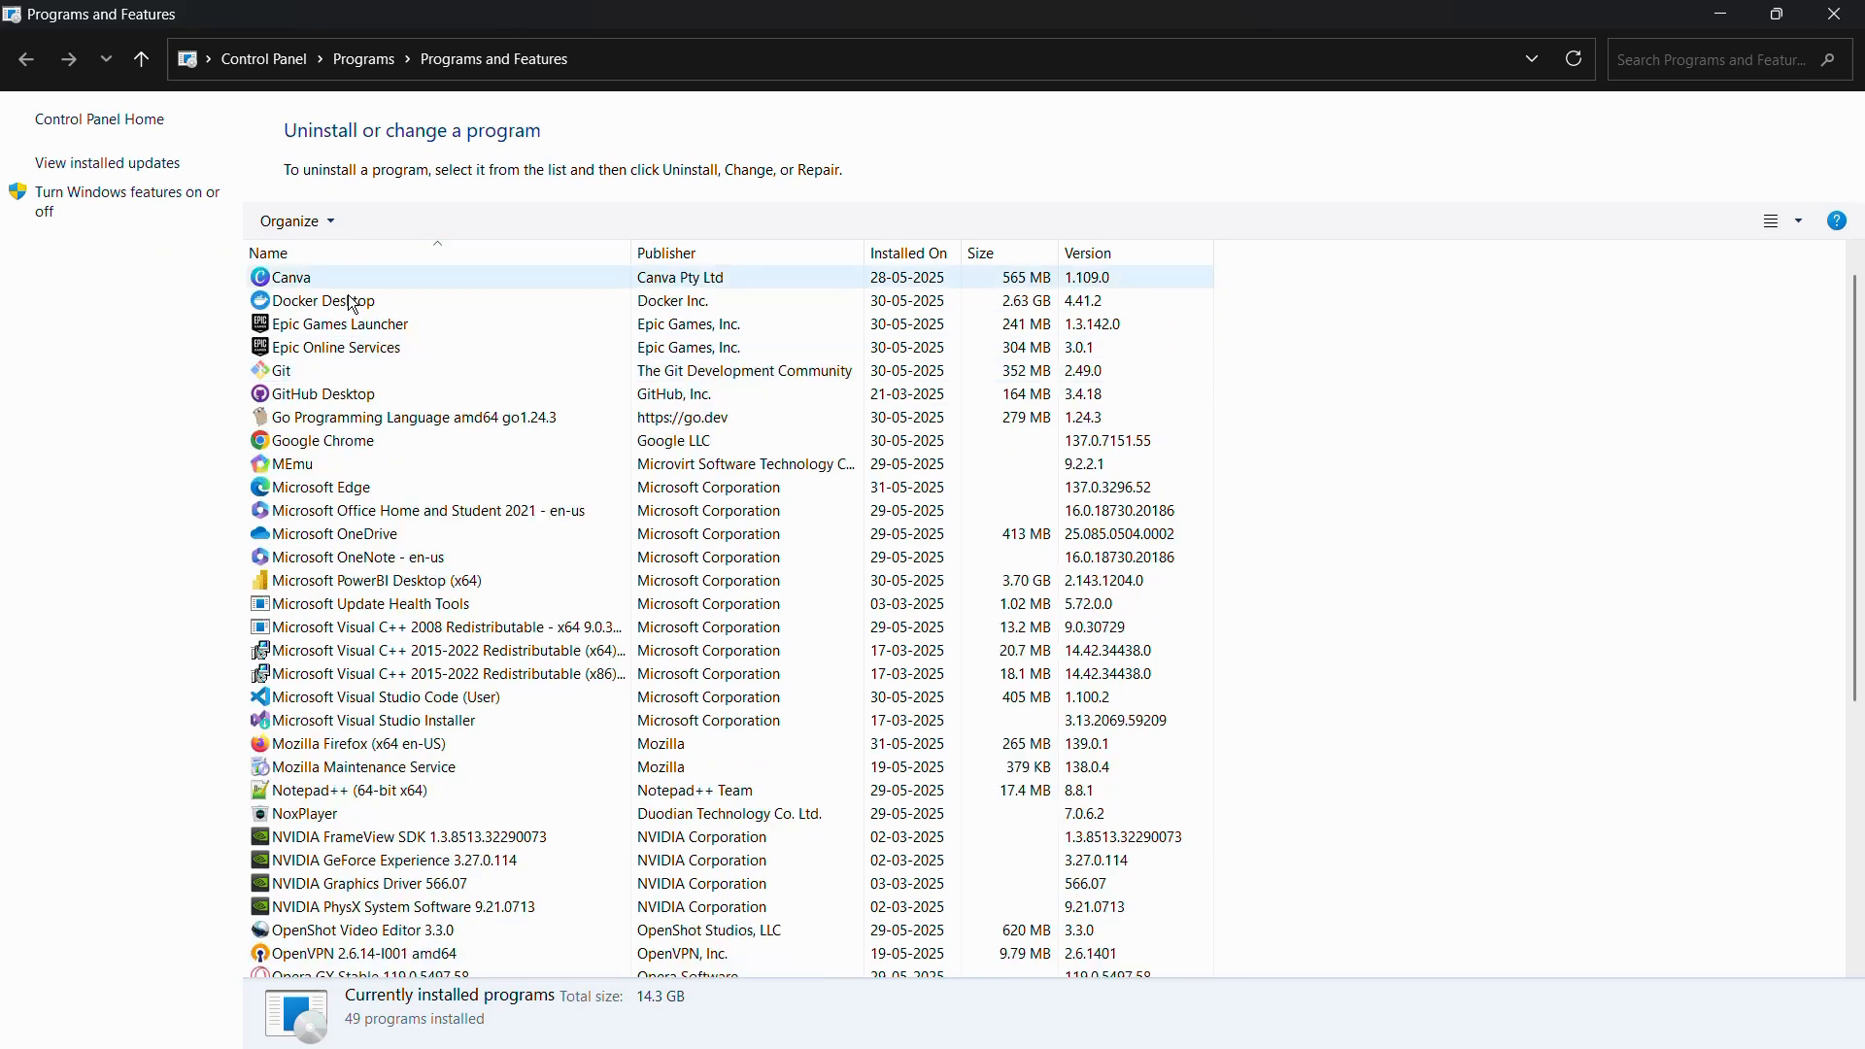
scroll("down", 3)
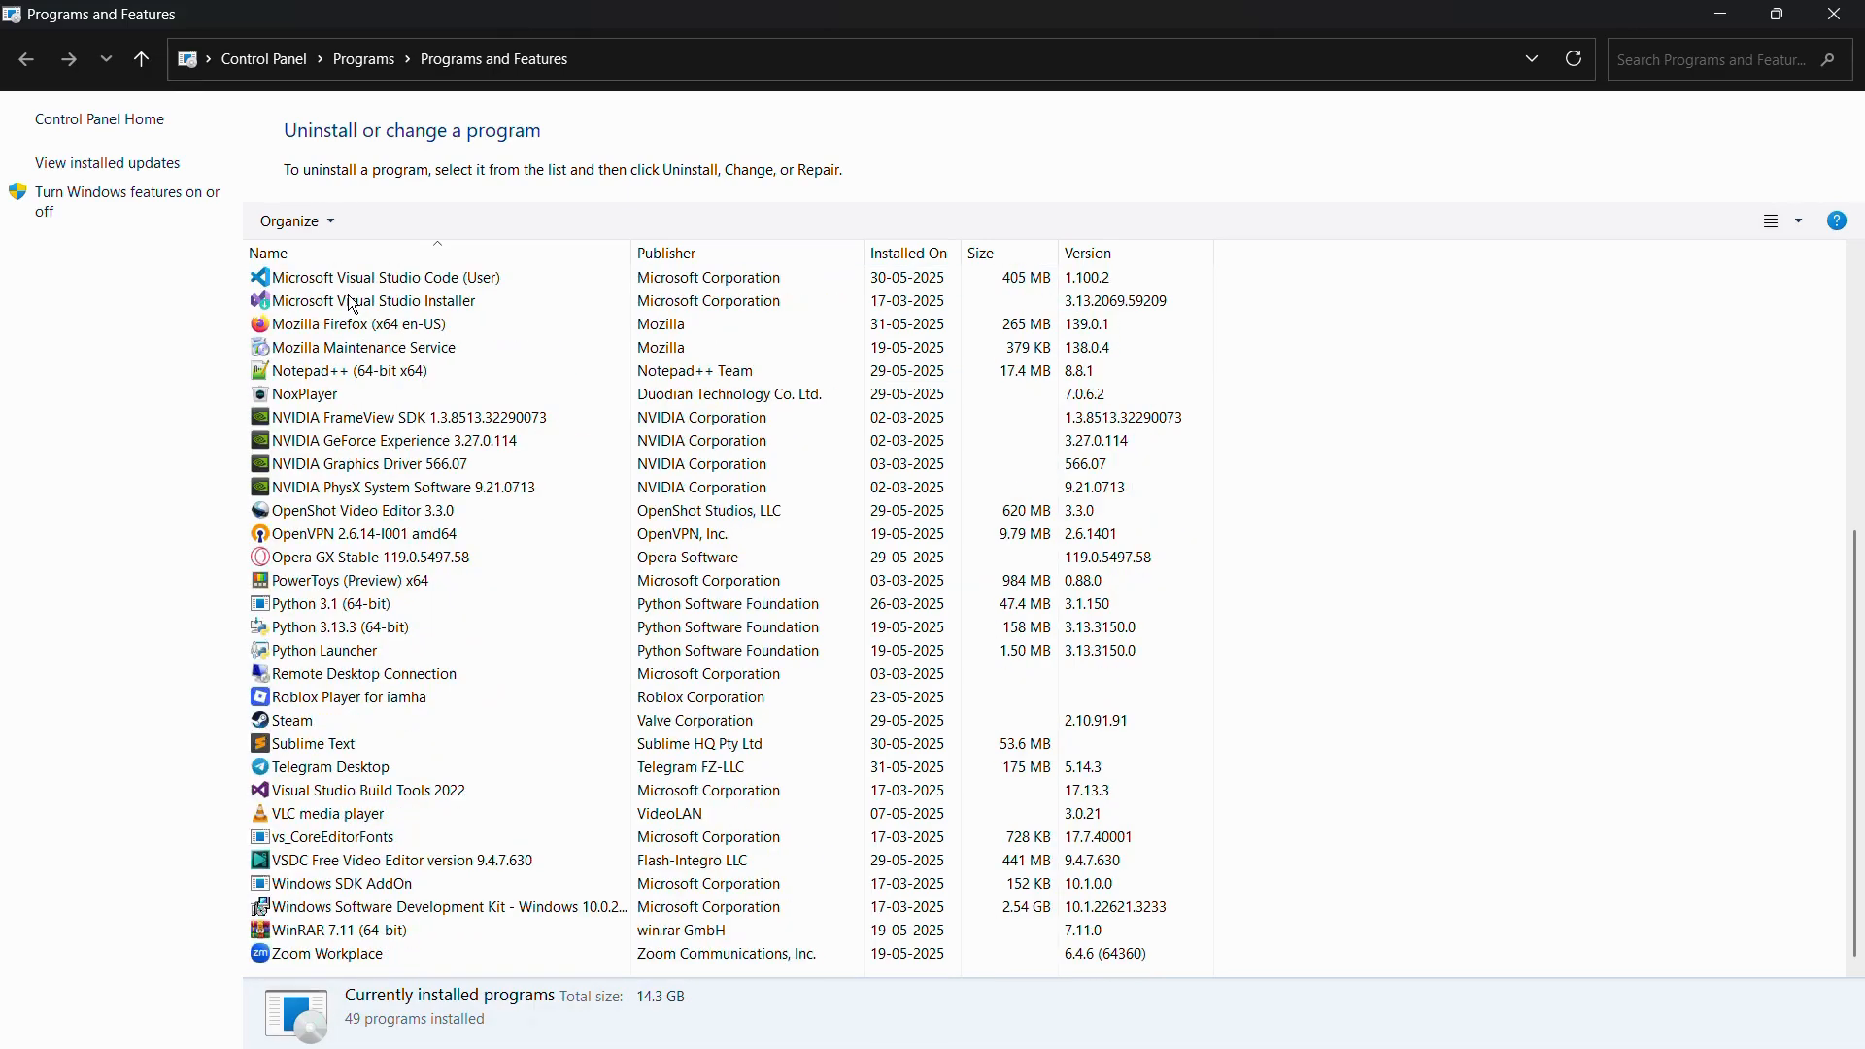
scroll("up", 3)
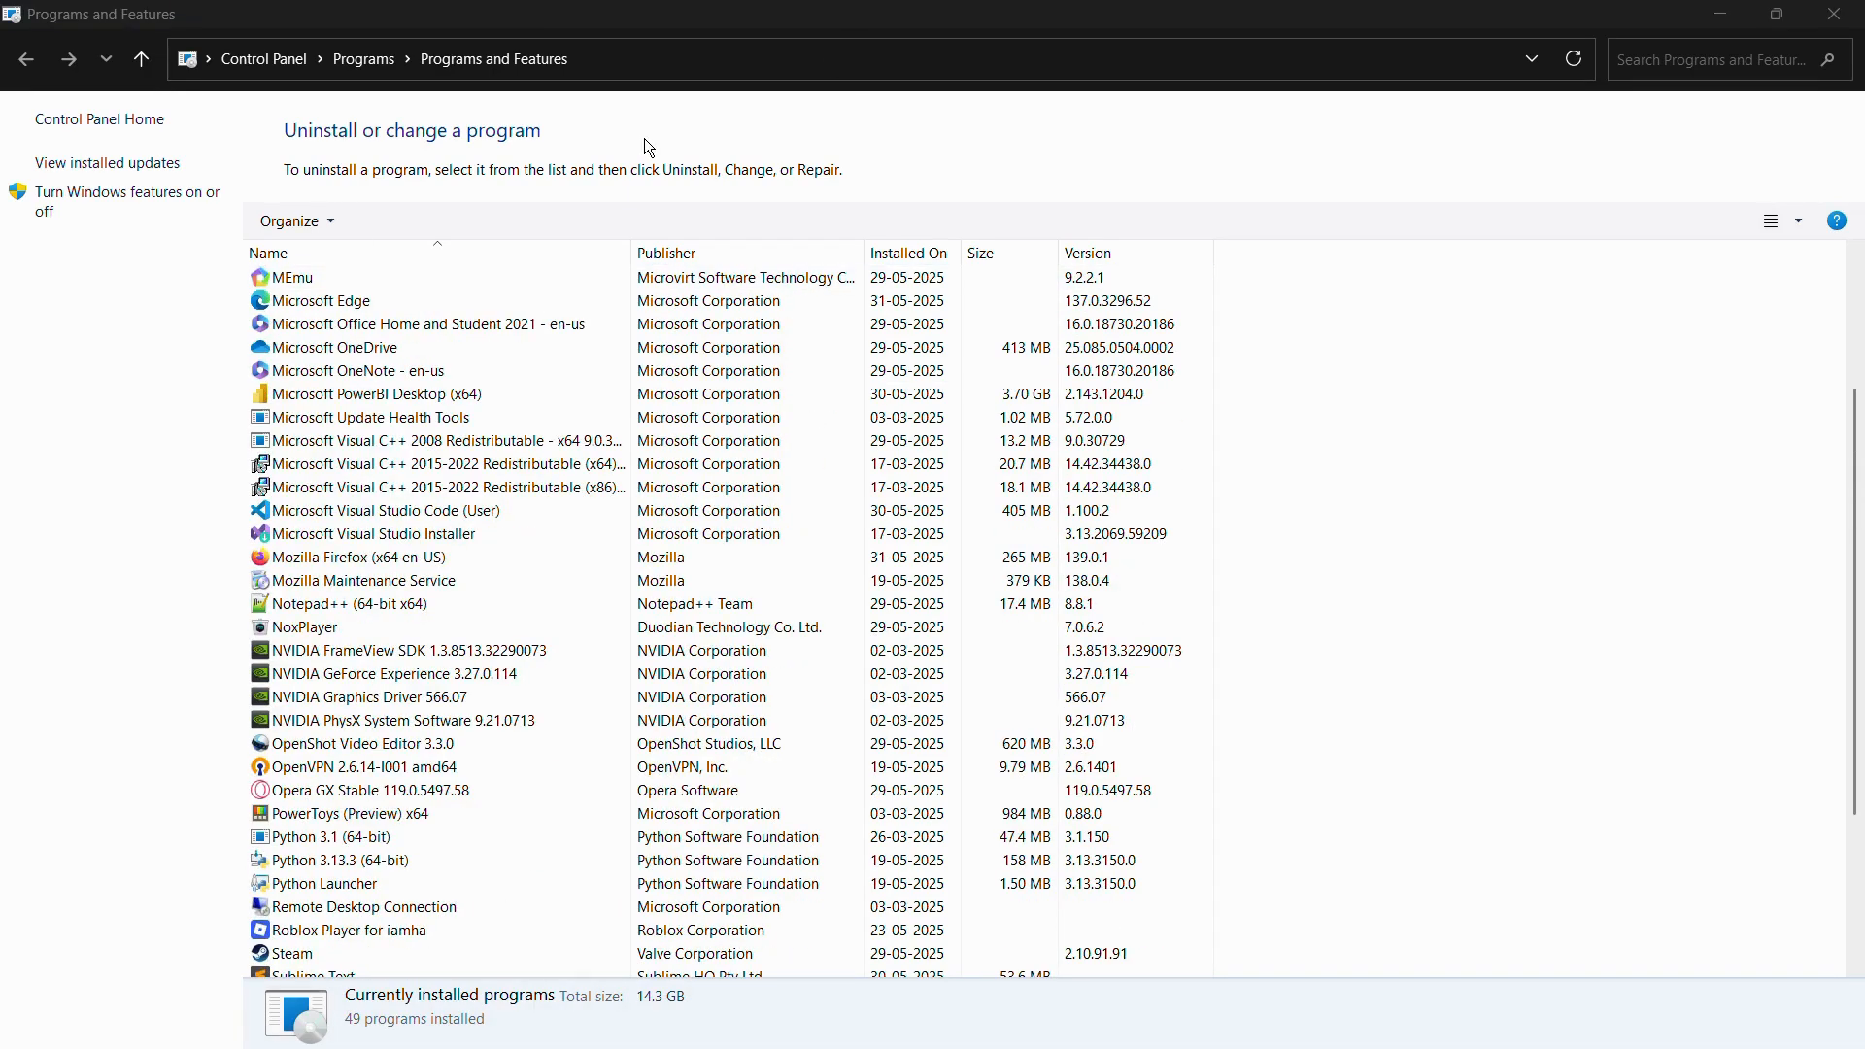
mouse_move(125, 201)
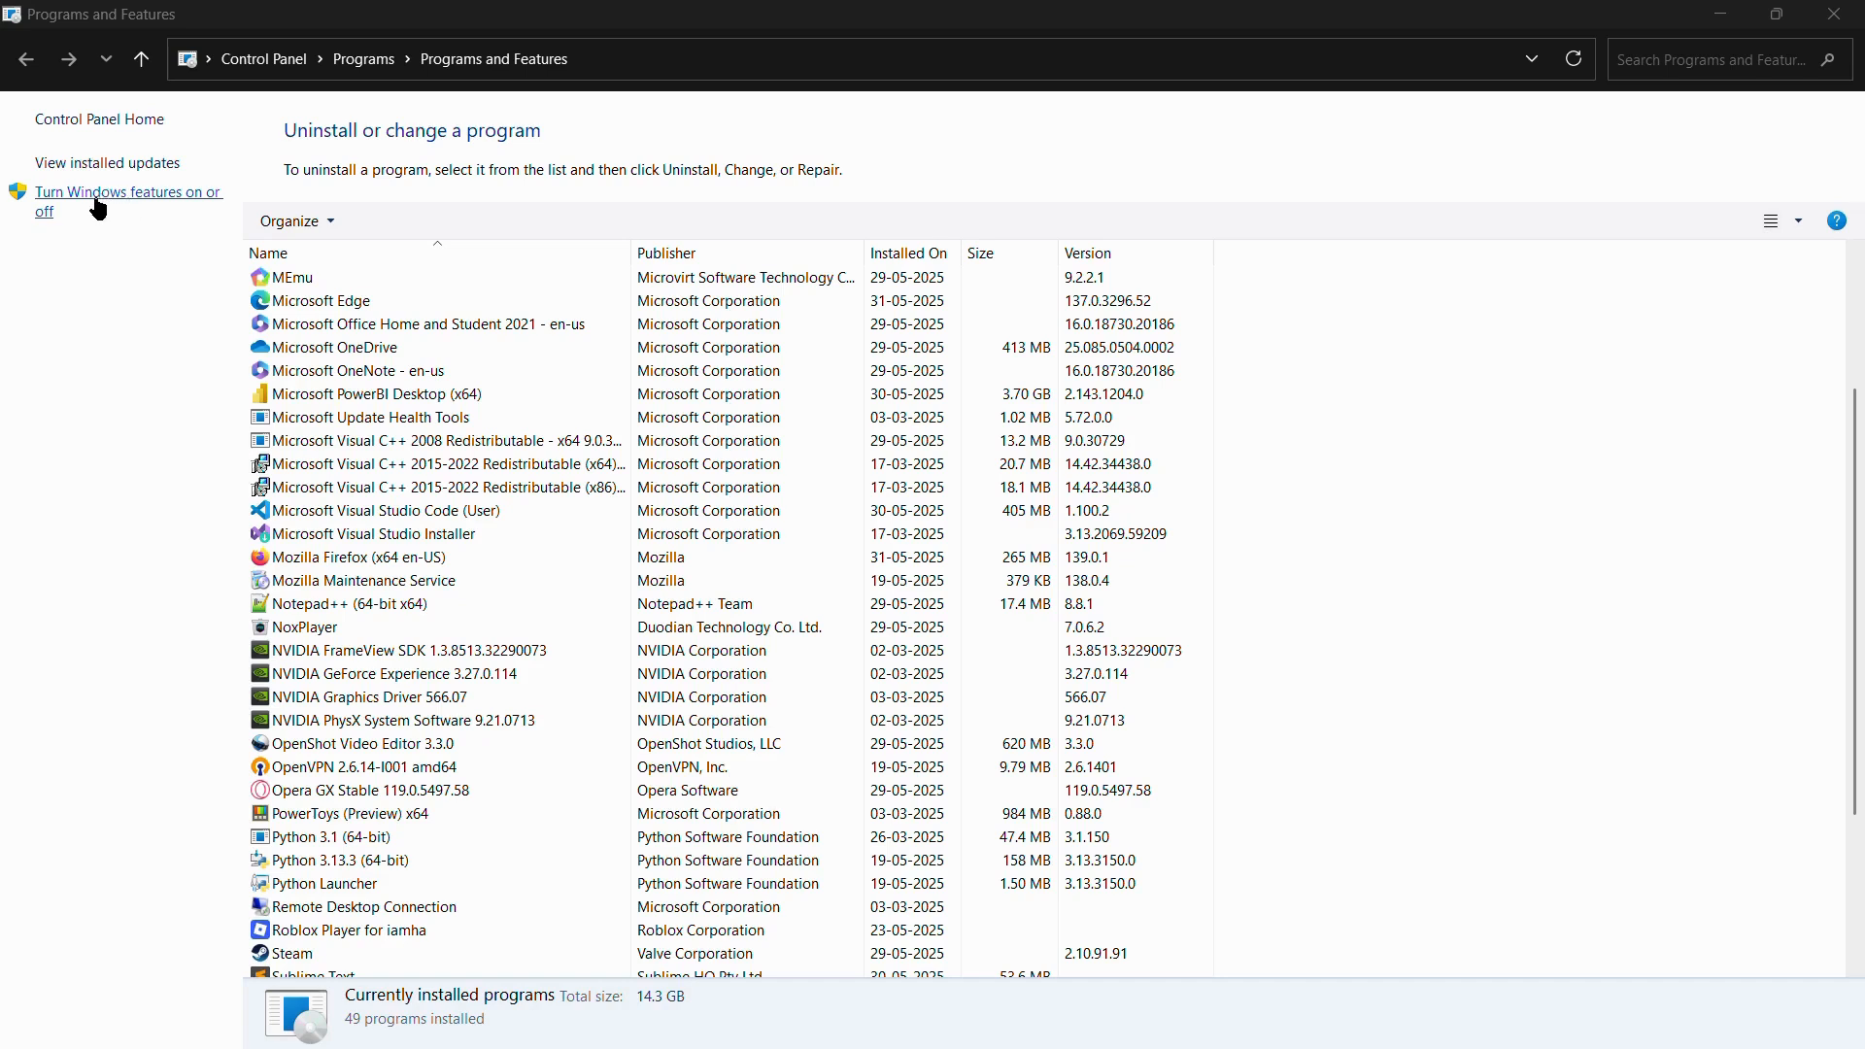
mouse_move(120, 207)
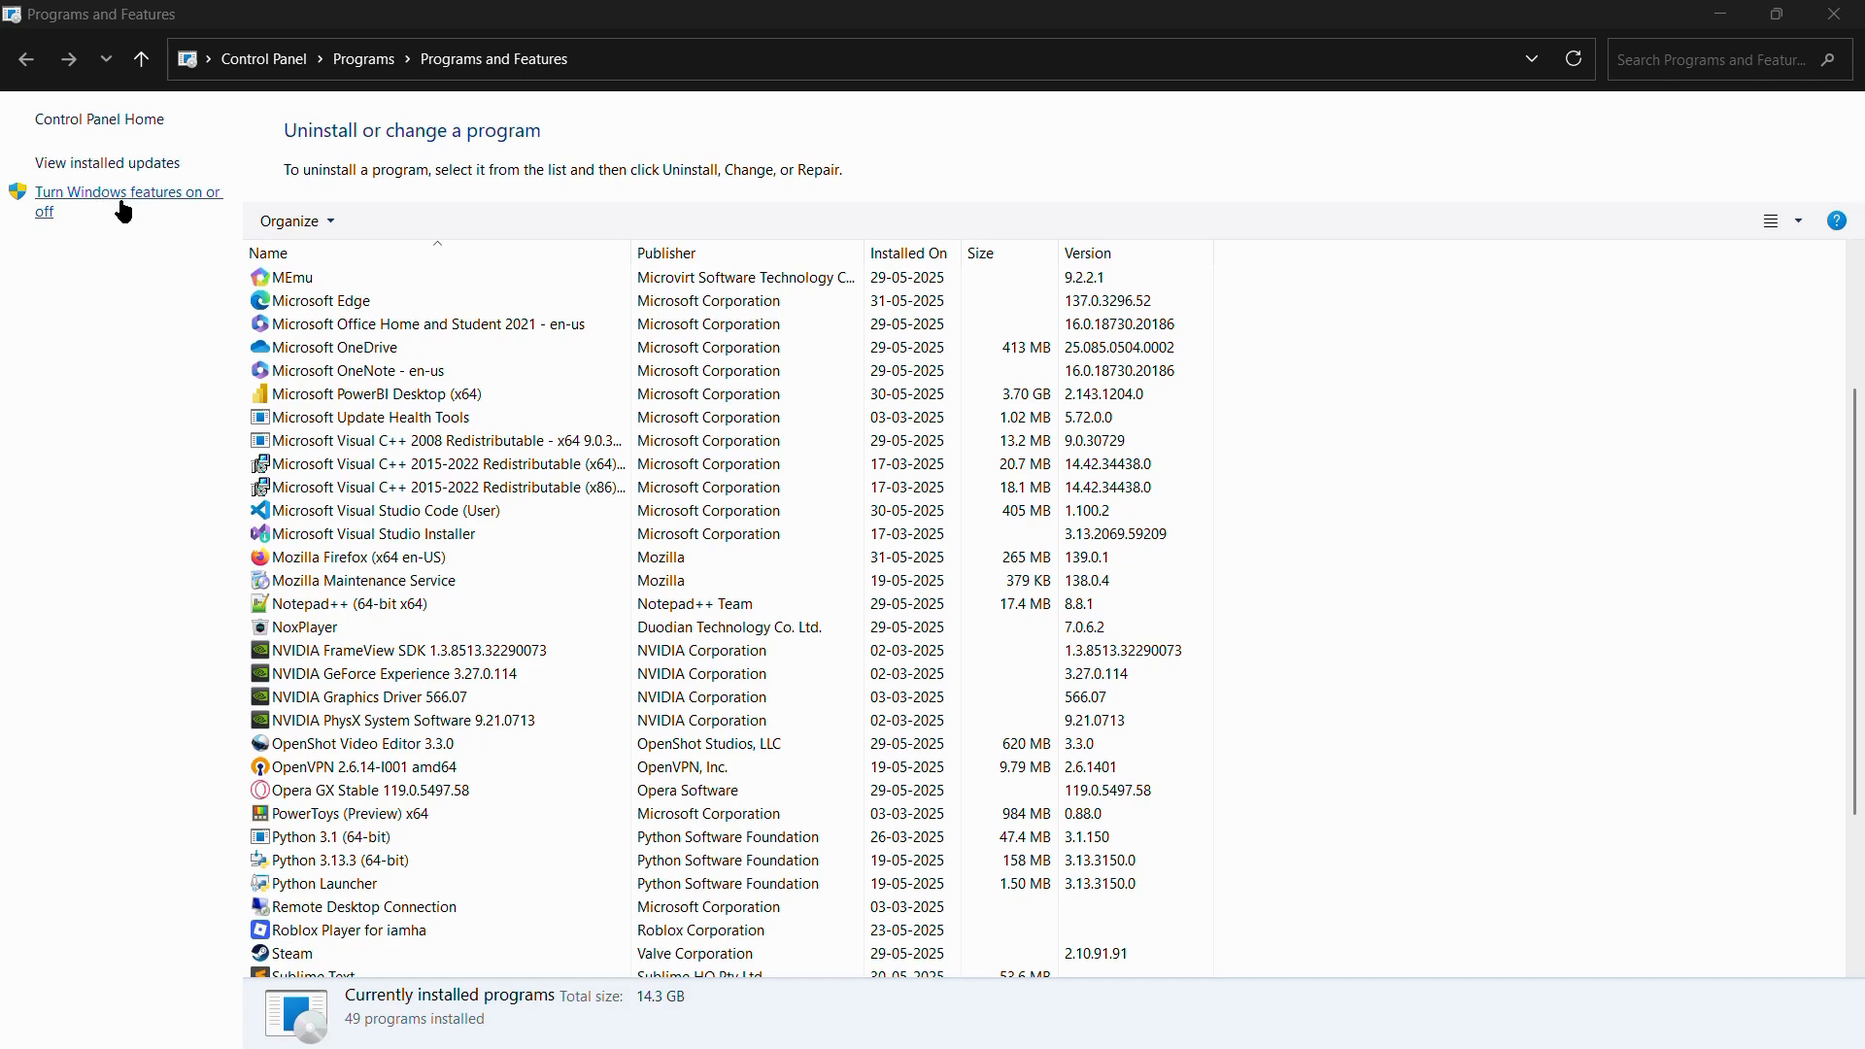
mouse_move(110, 210)
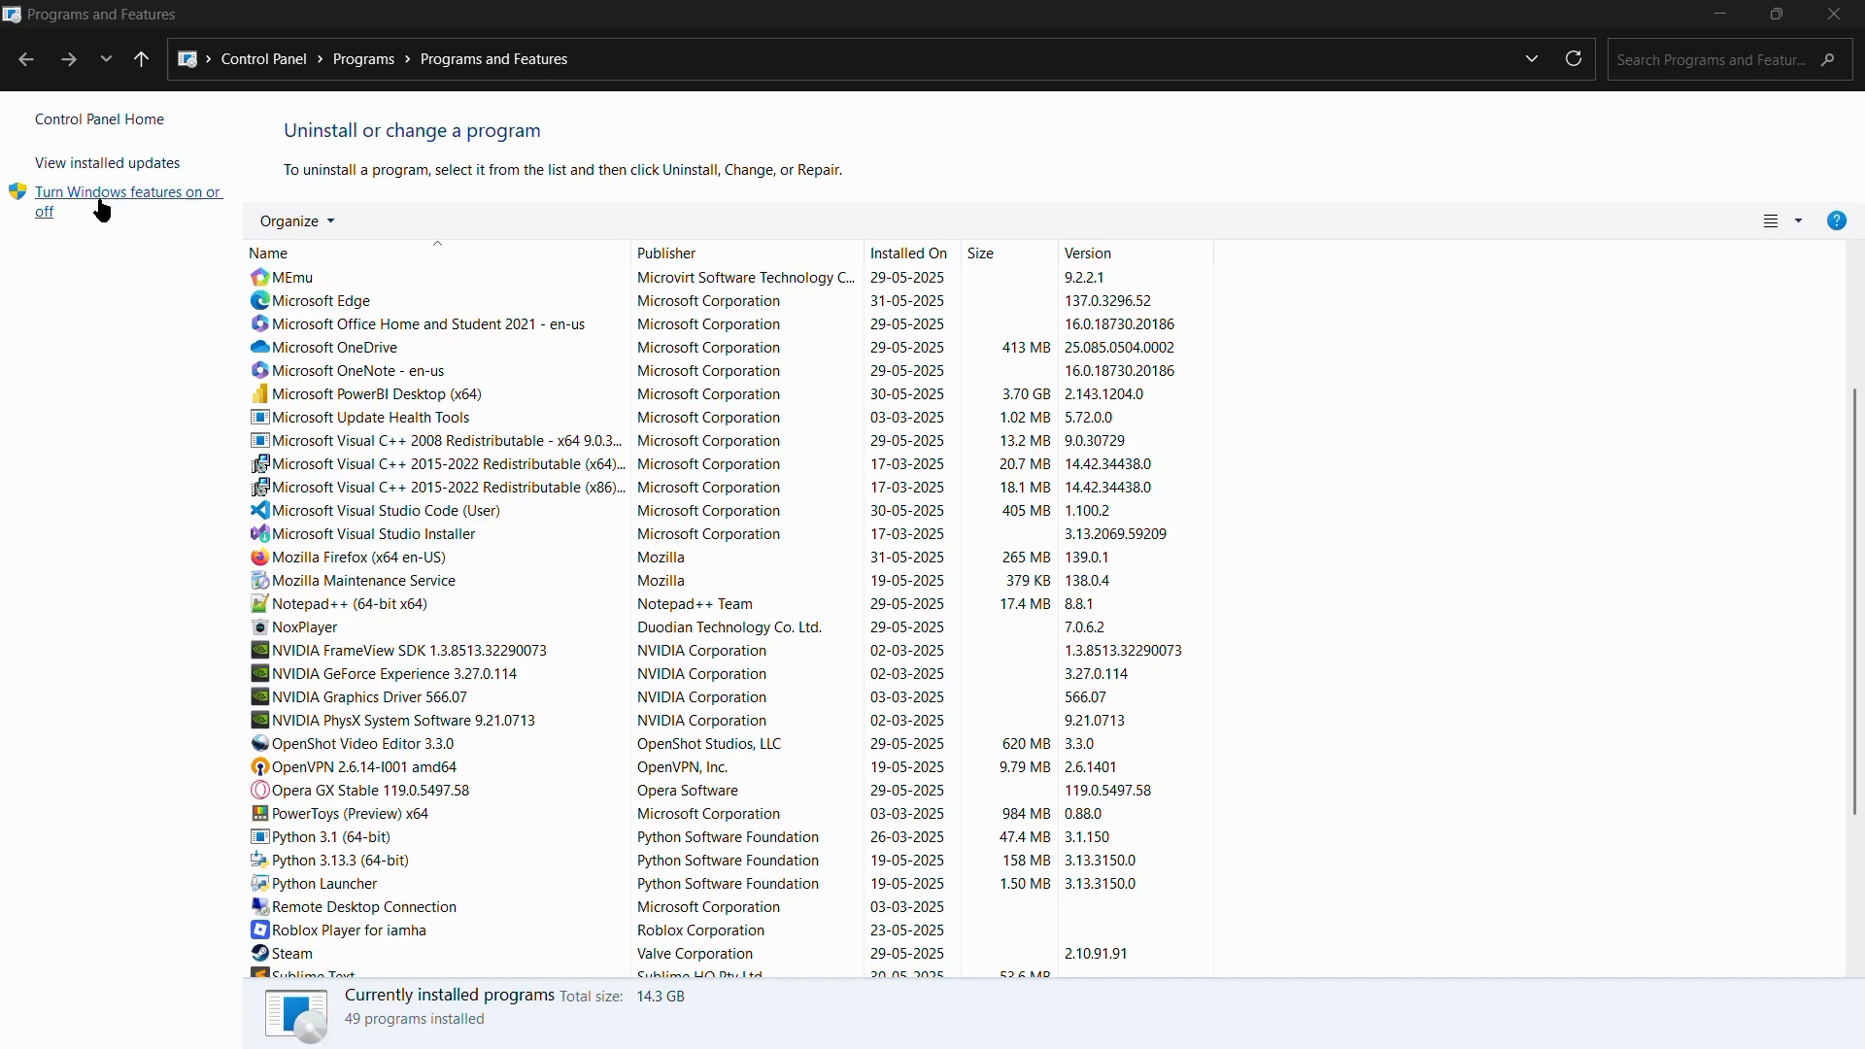
mouse_move(146, 208)
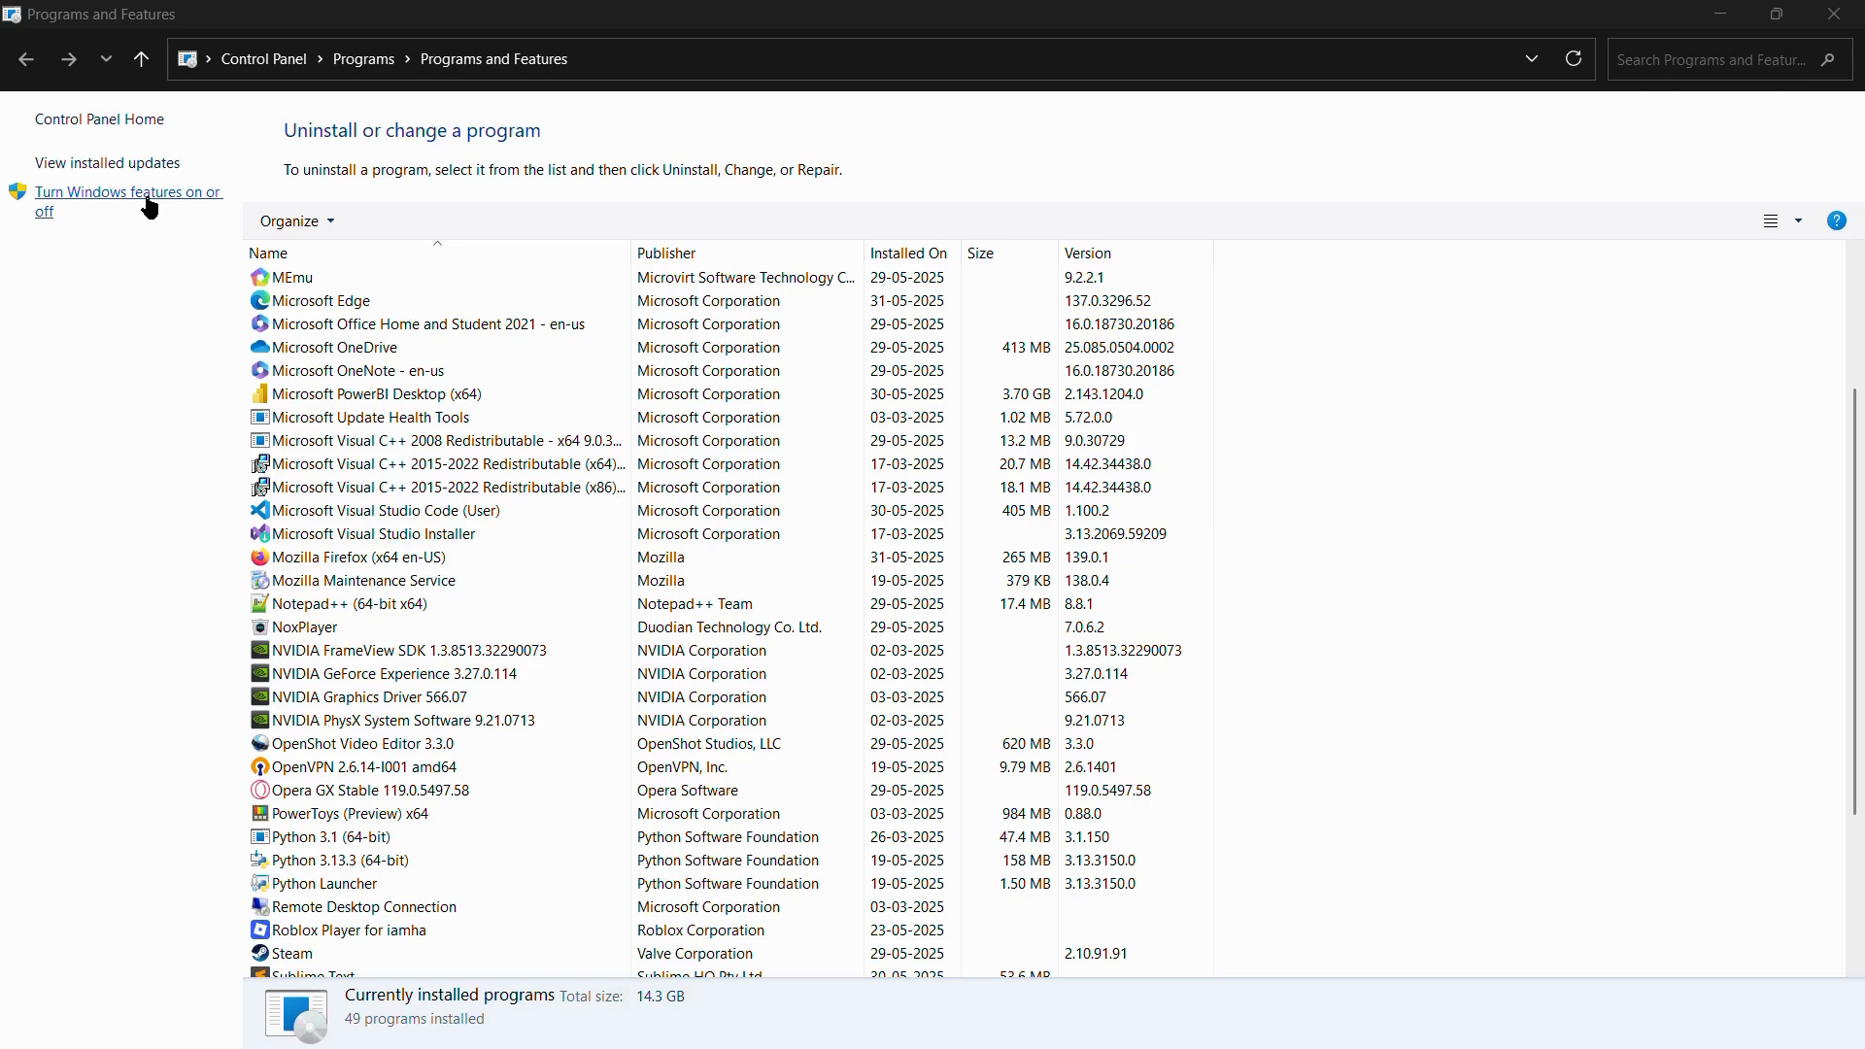
Browse the optional Windows Features list and close it without changes
left_click(129, 192)
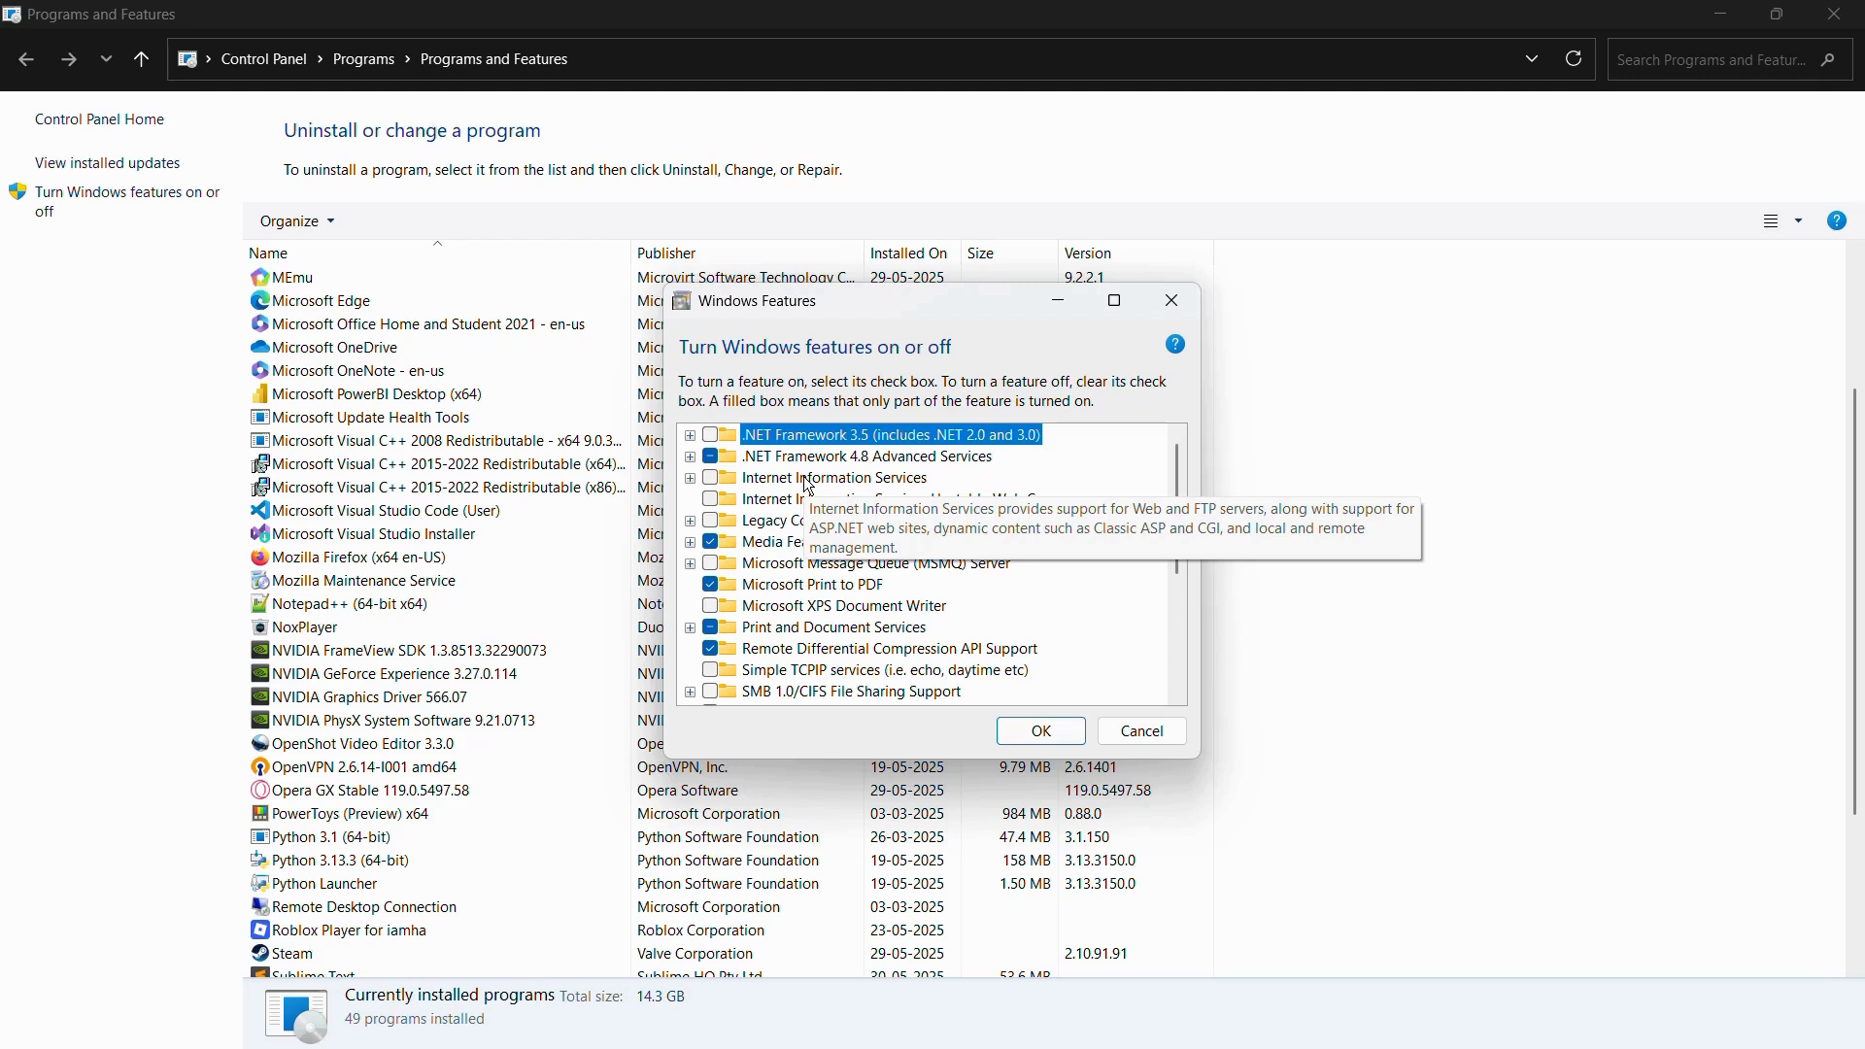
mouse_move(886, 373)
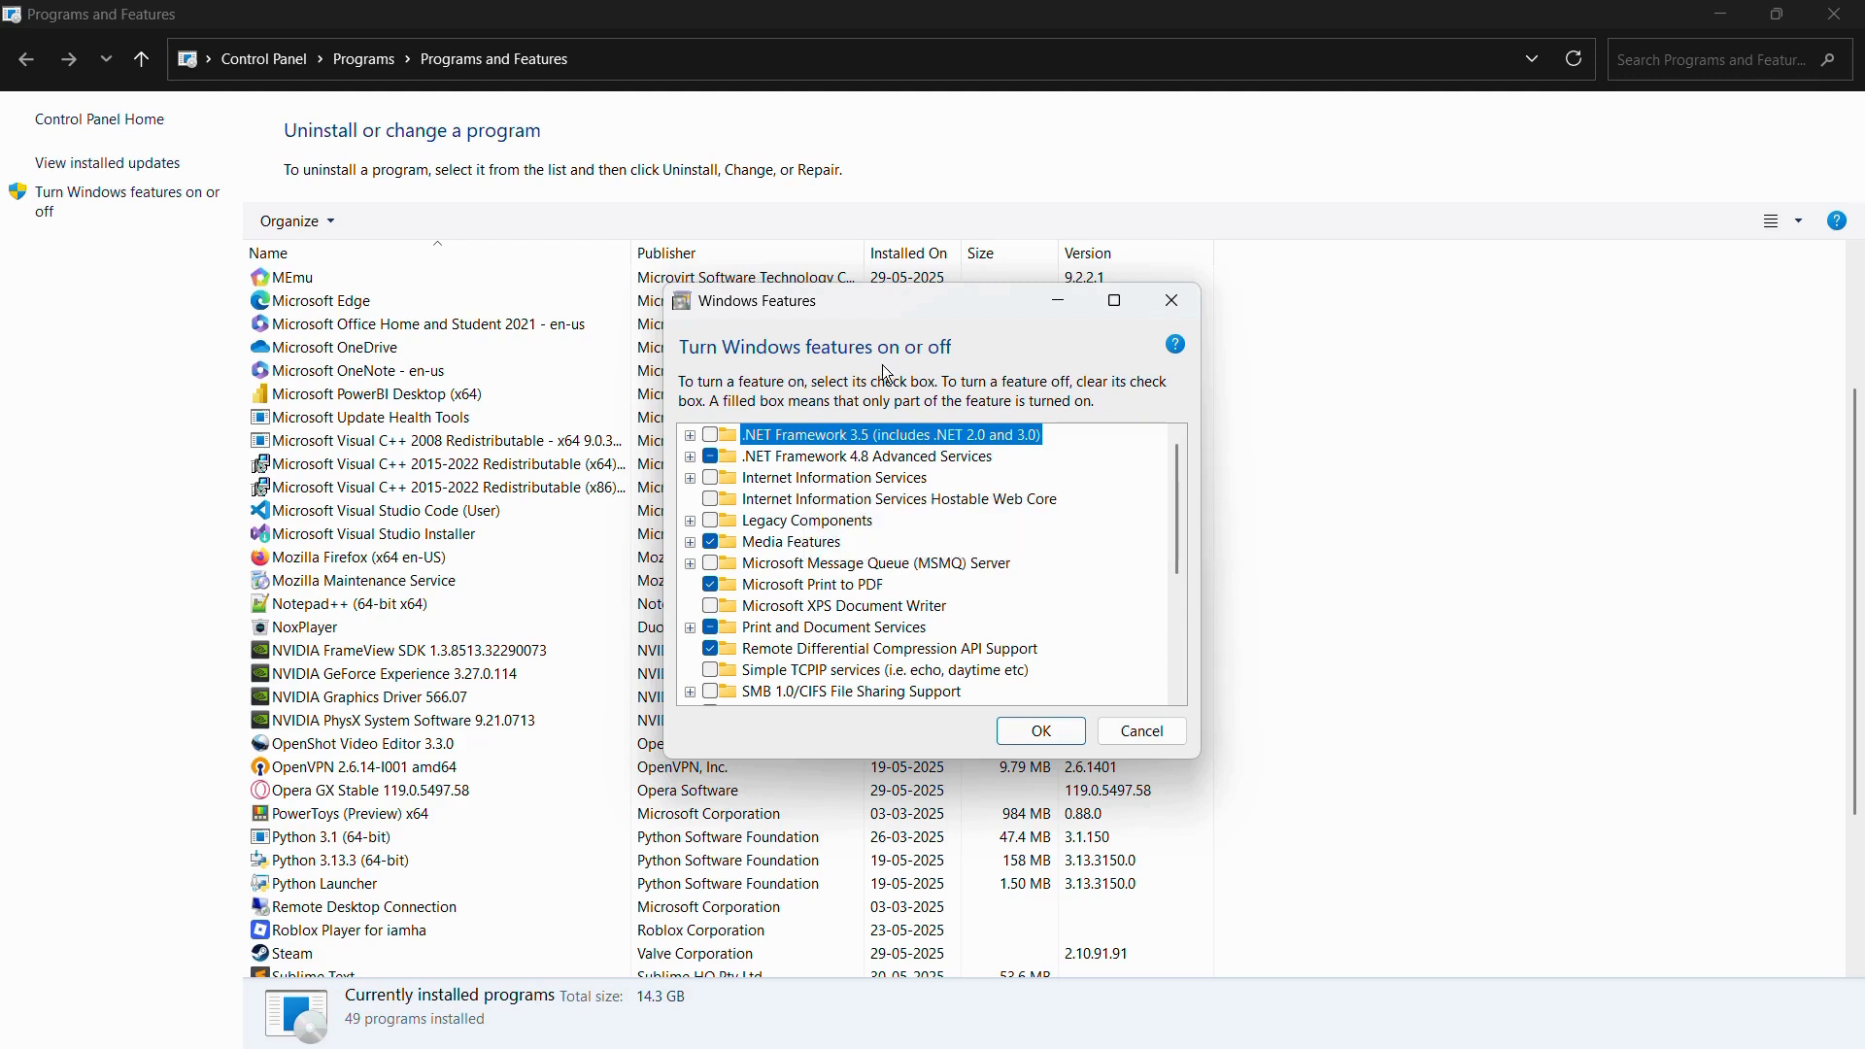
mouse_move(851, 499)
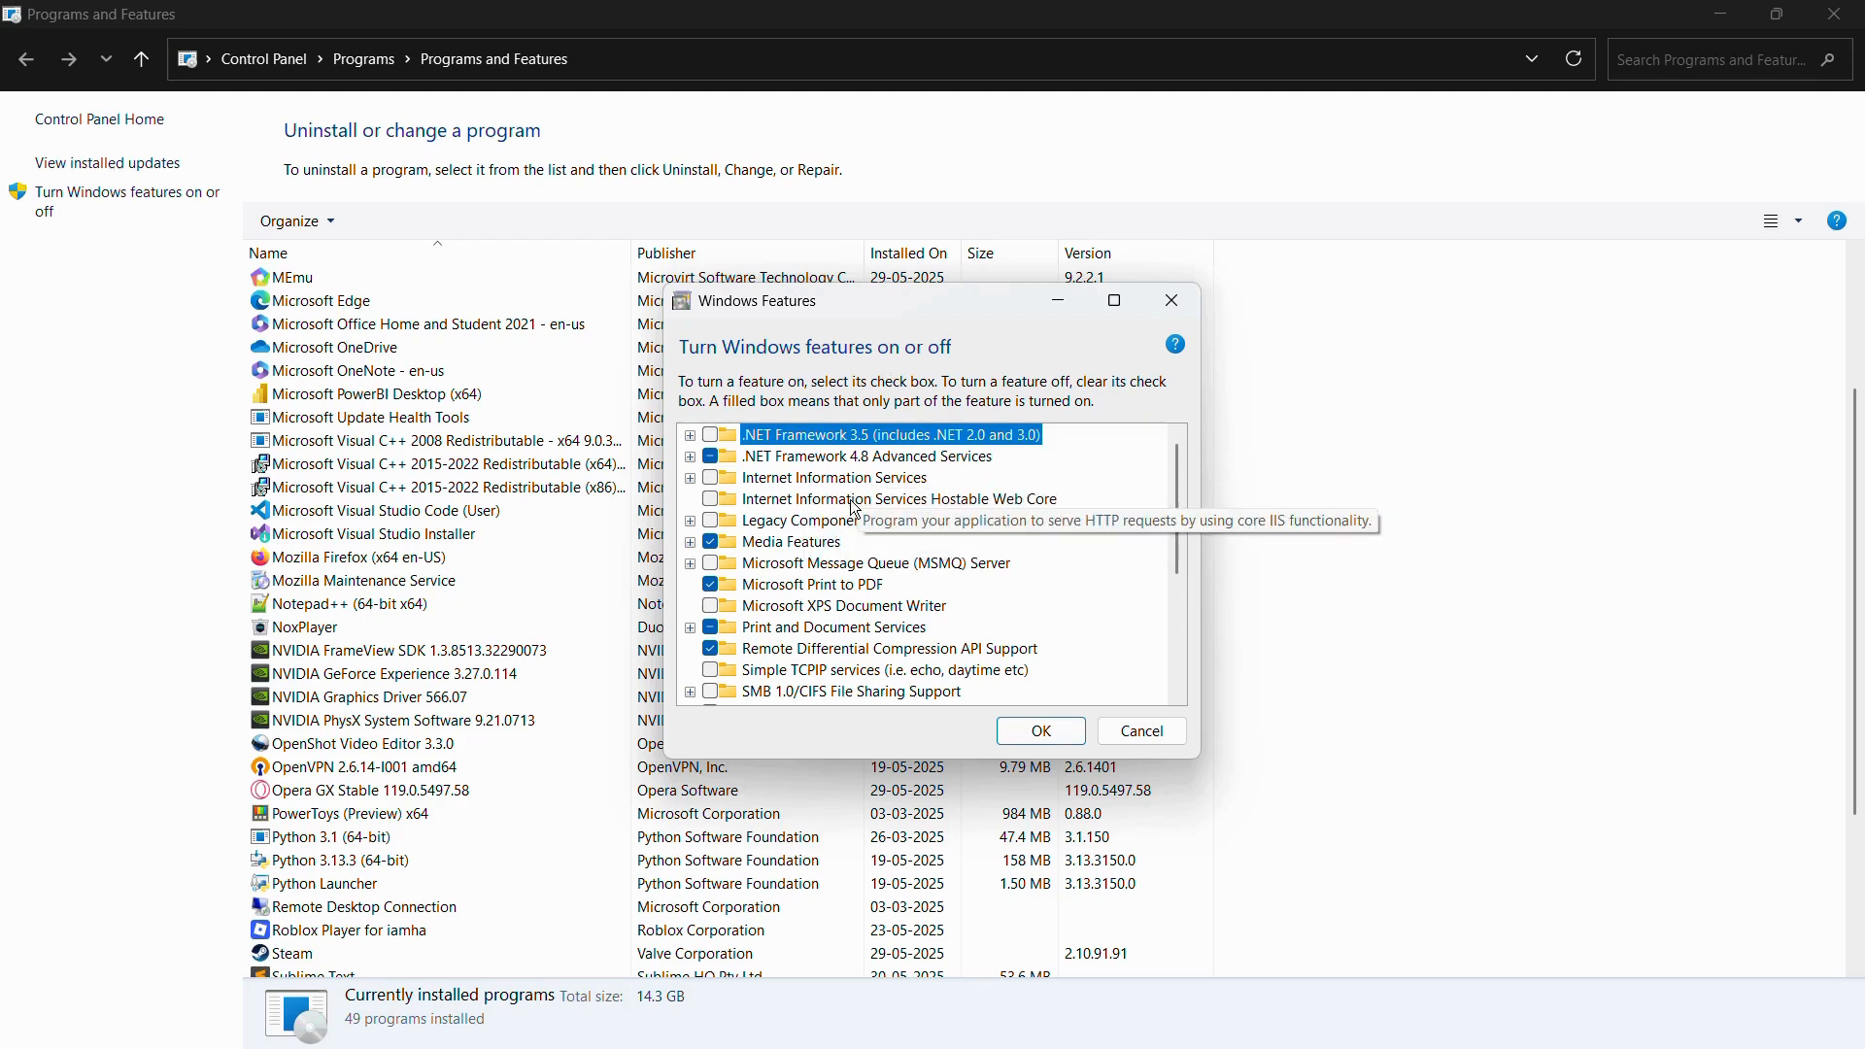
mouse_move(1181, 528)
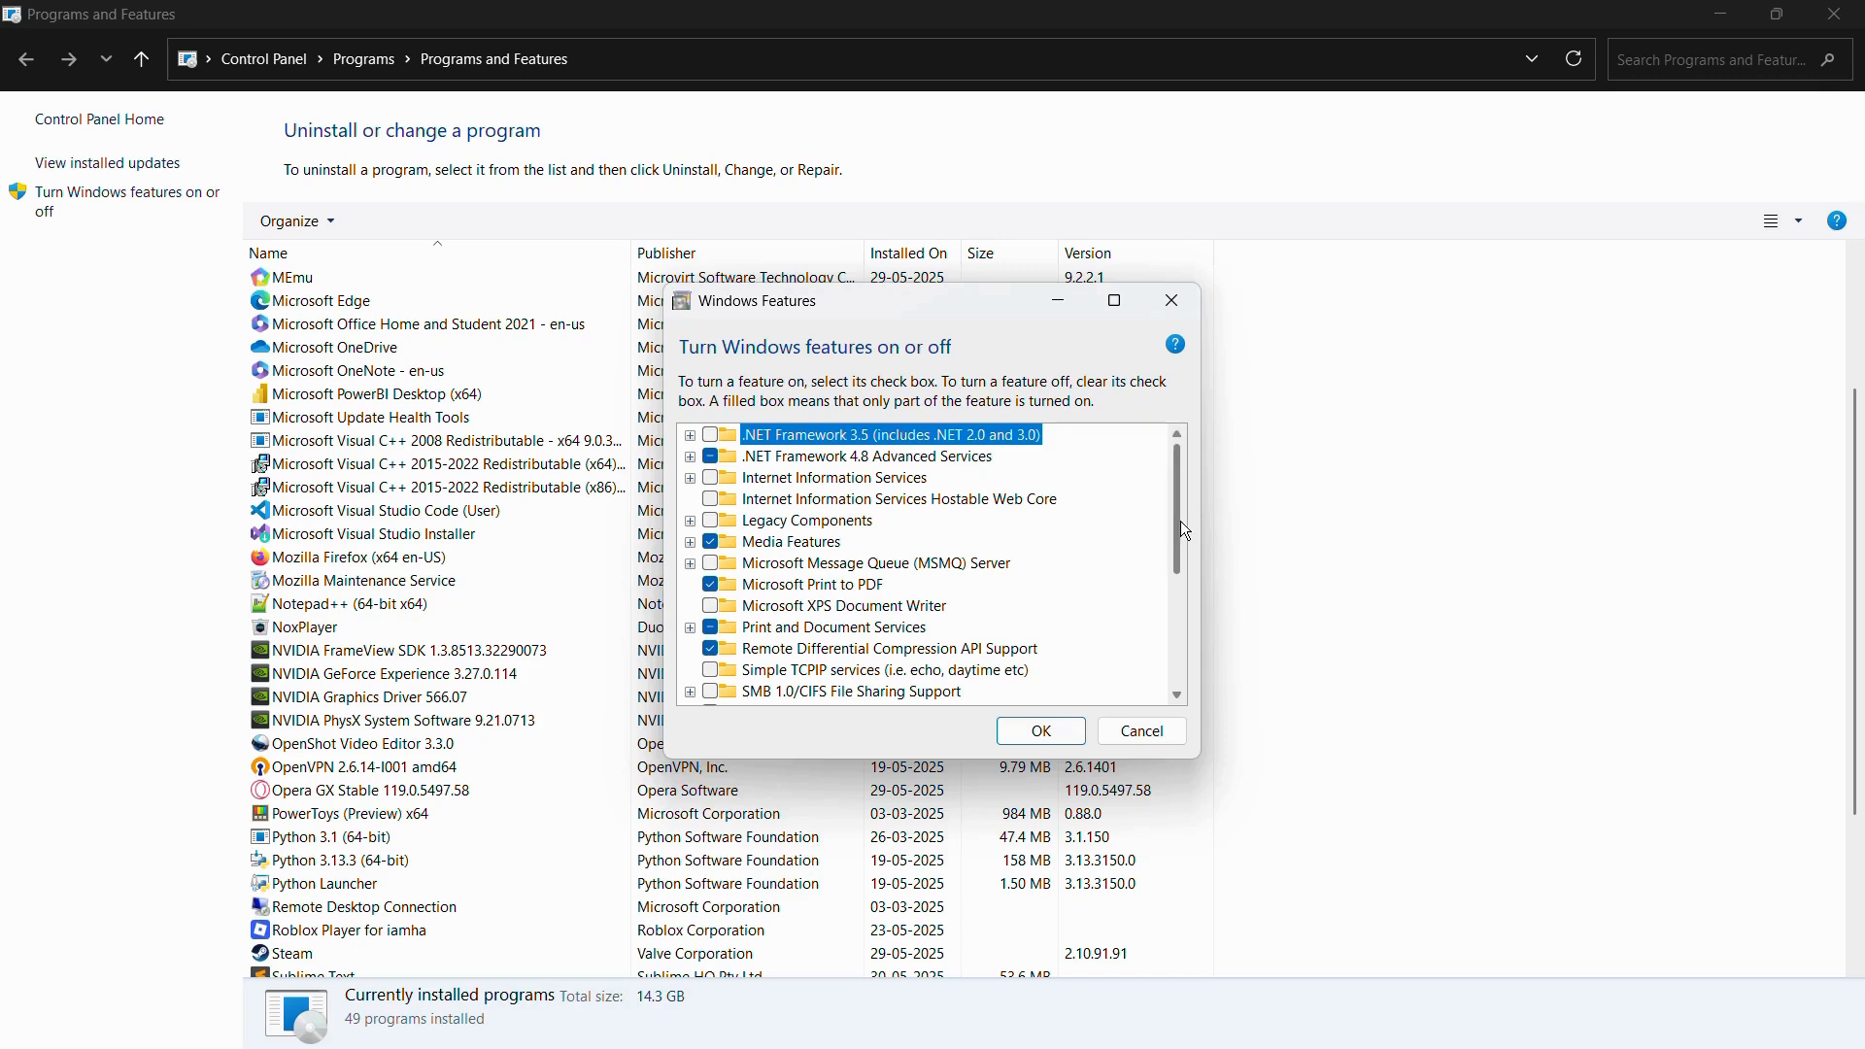
scroll("down", 3)
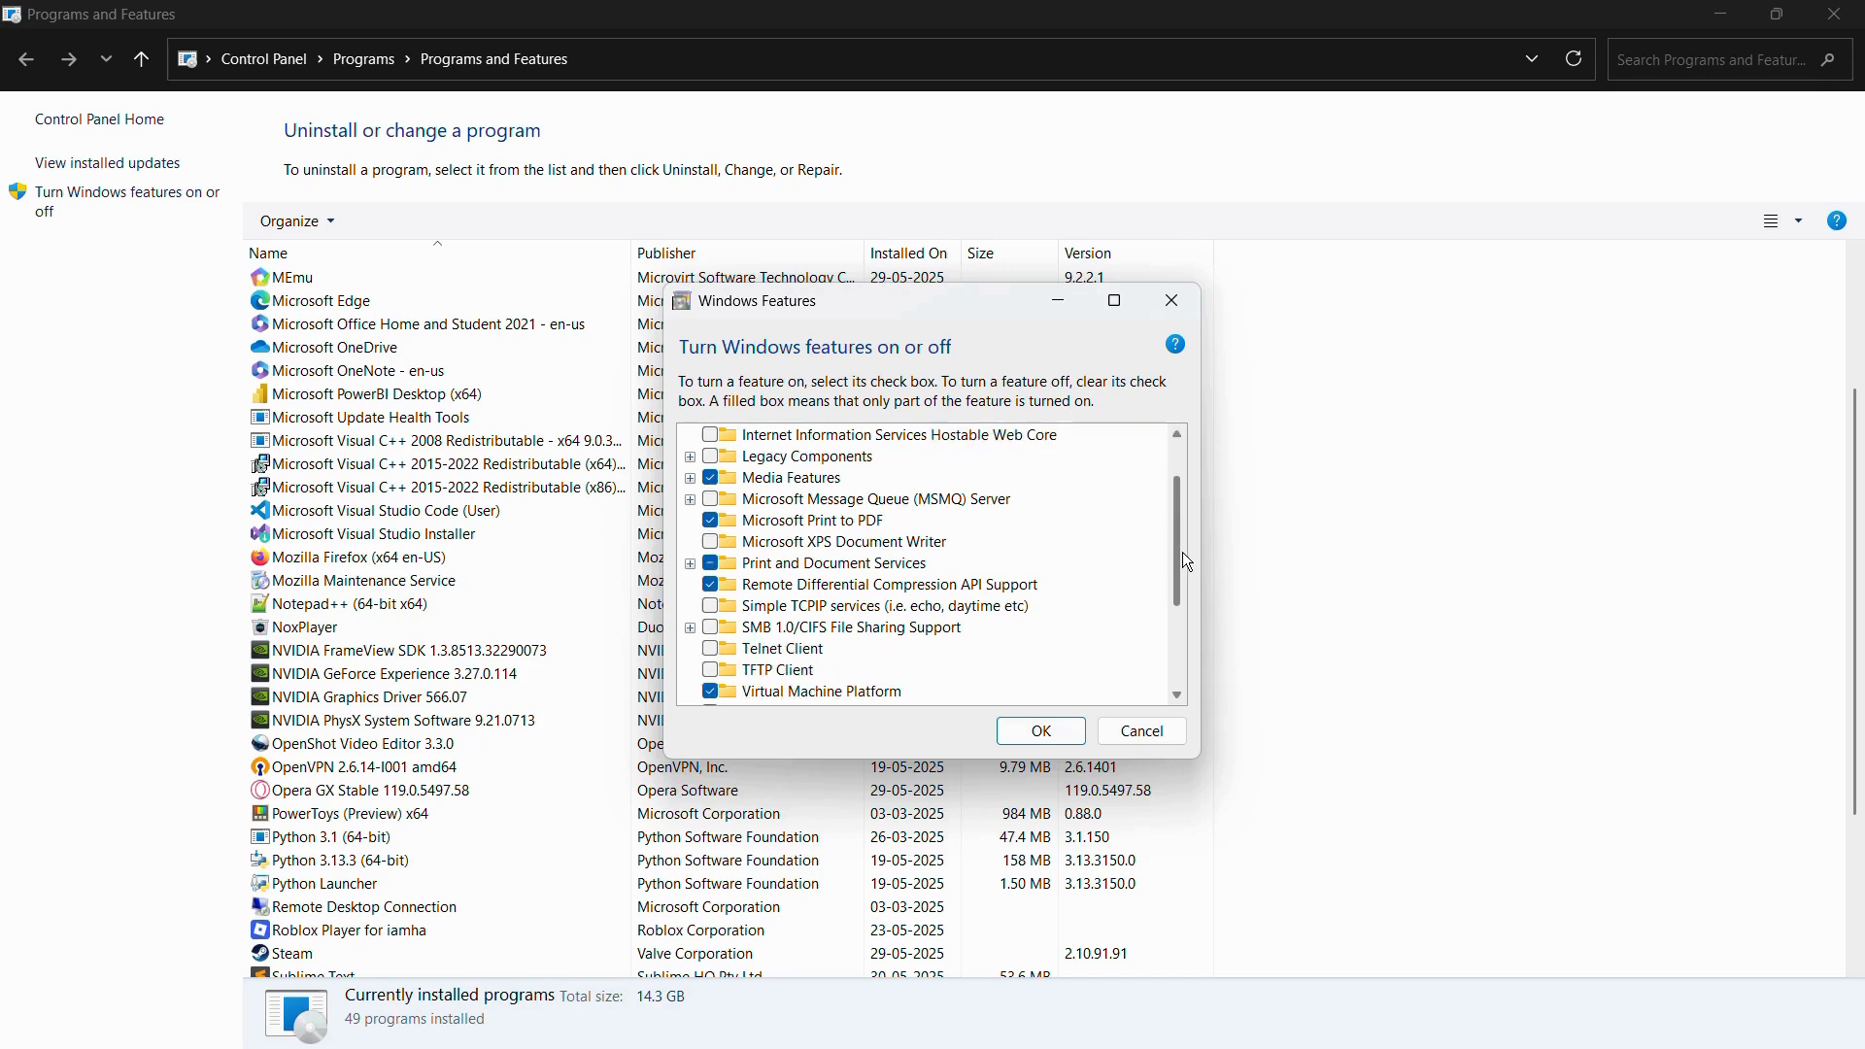
scroll("down", 3)
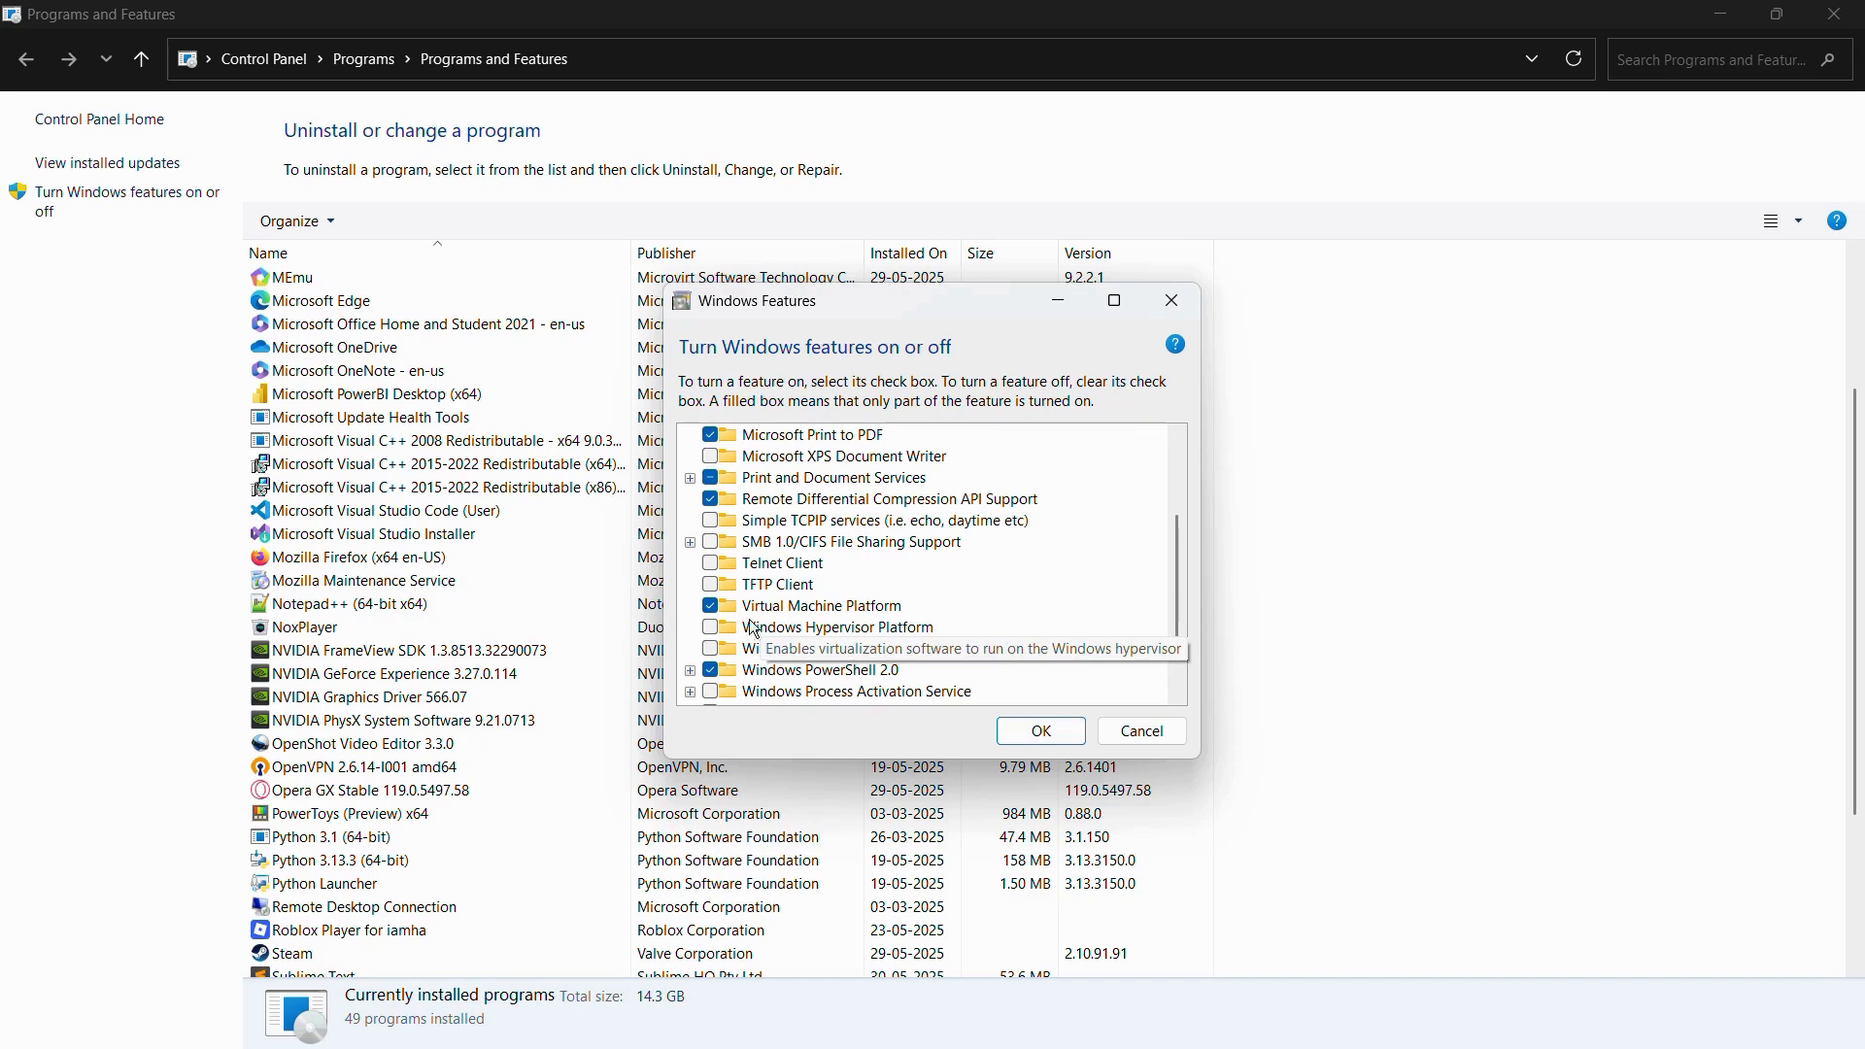
mouse_move(806, 633)
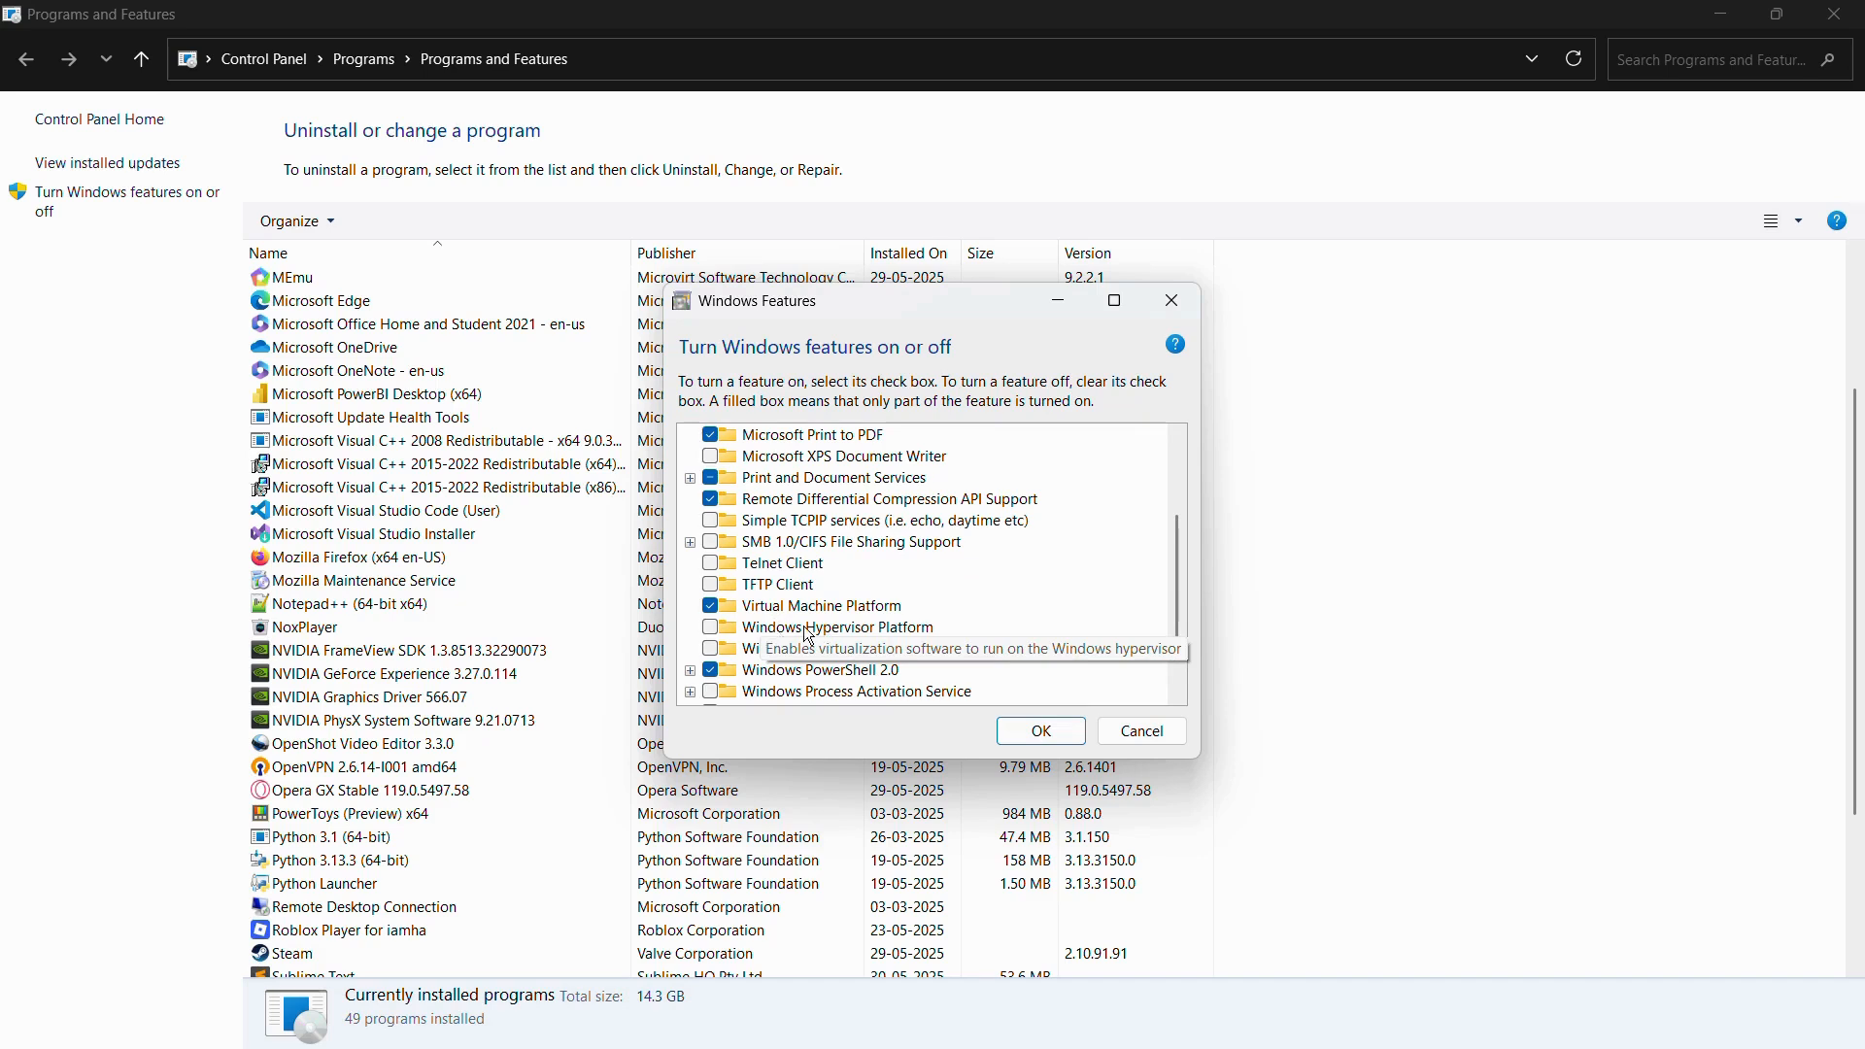
mouse_move(886, 637)
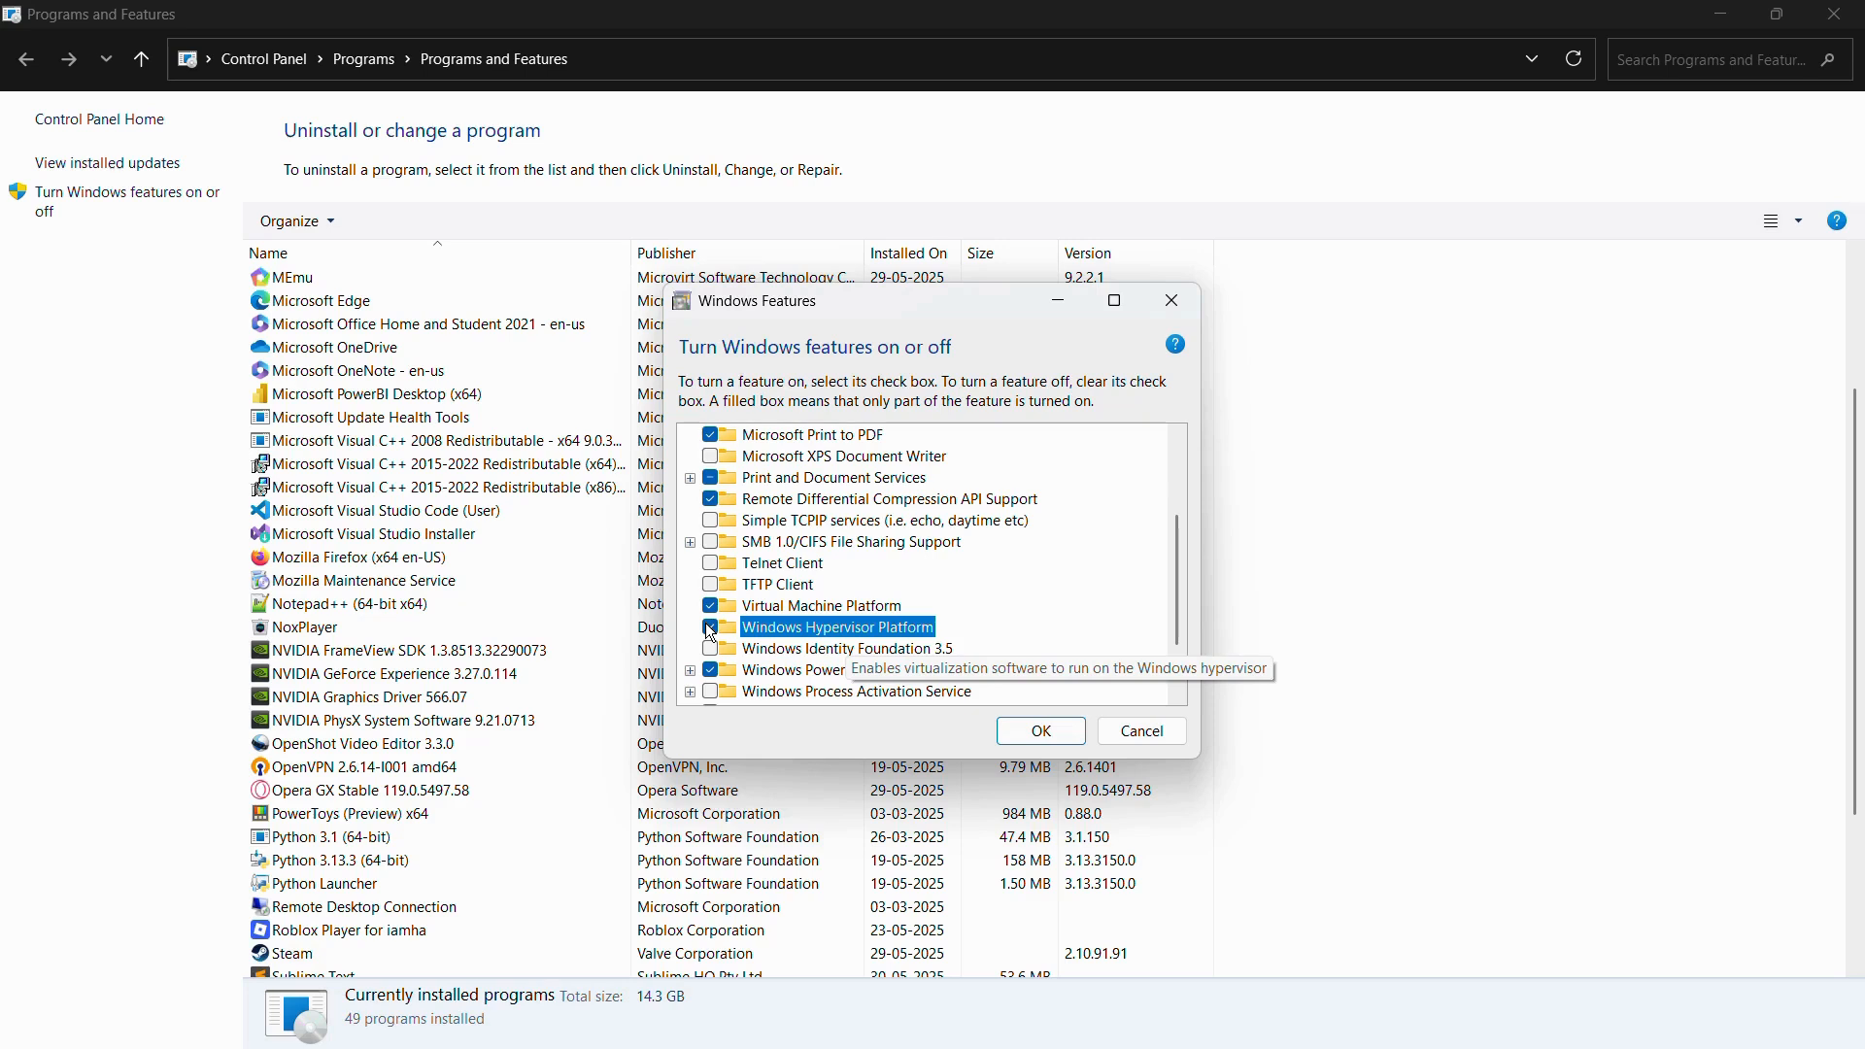
left_click(711, 627)
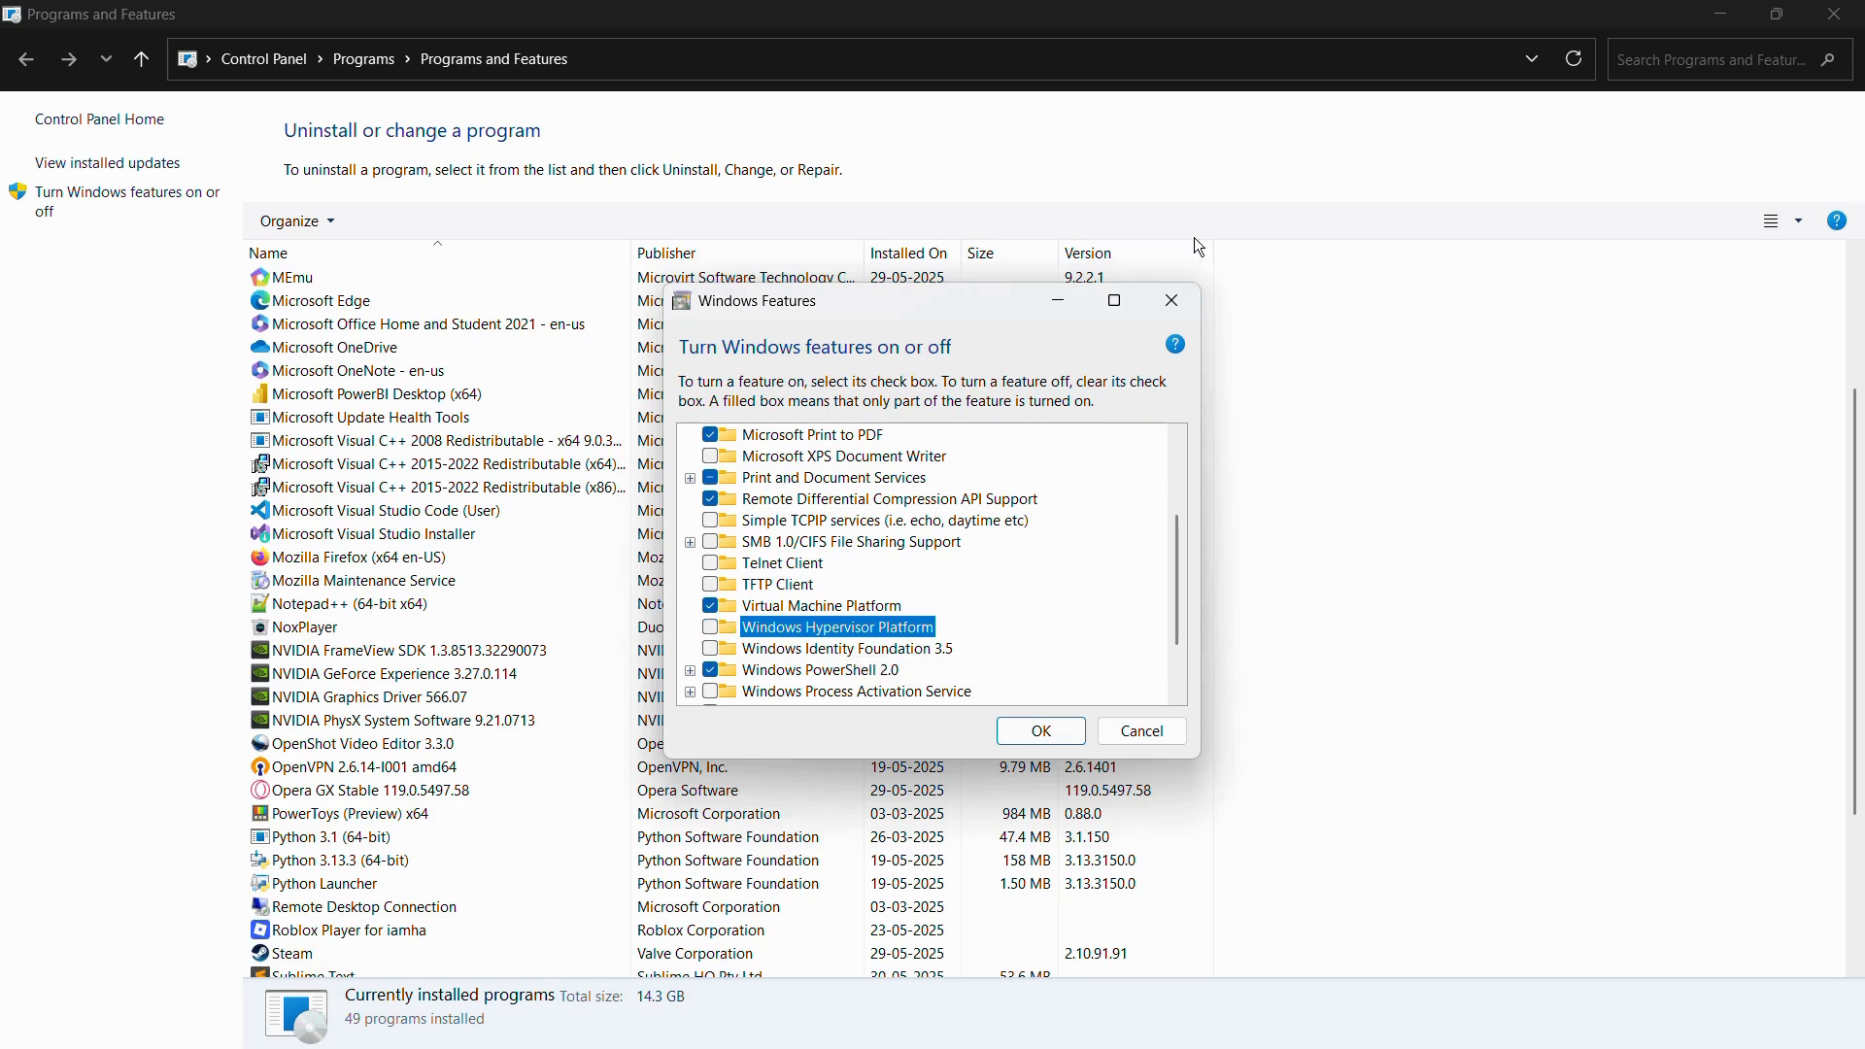
mouse_move(1170, 299)
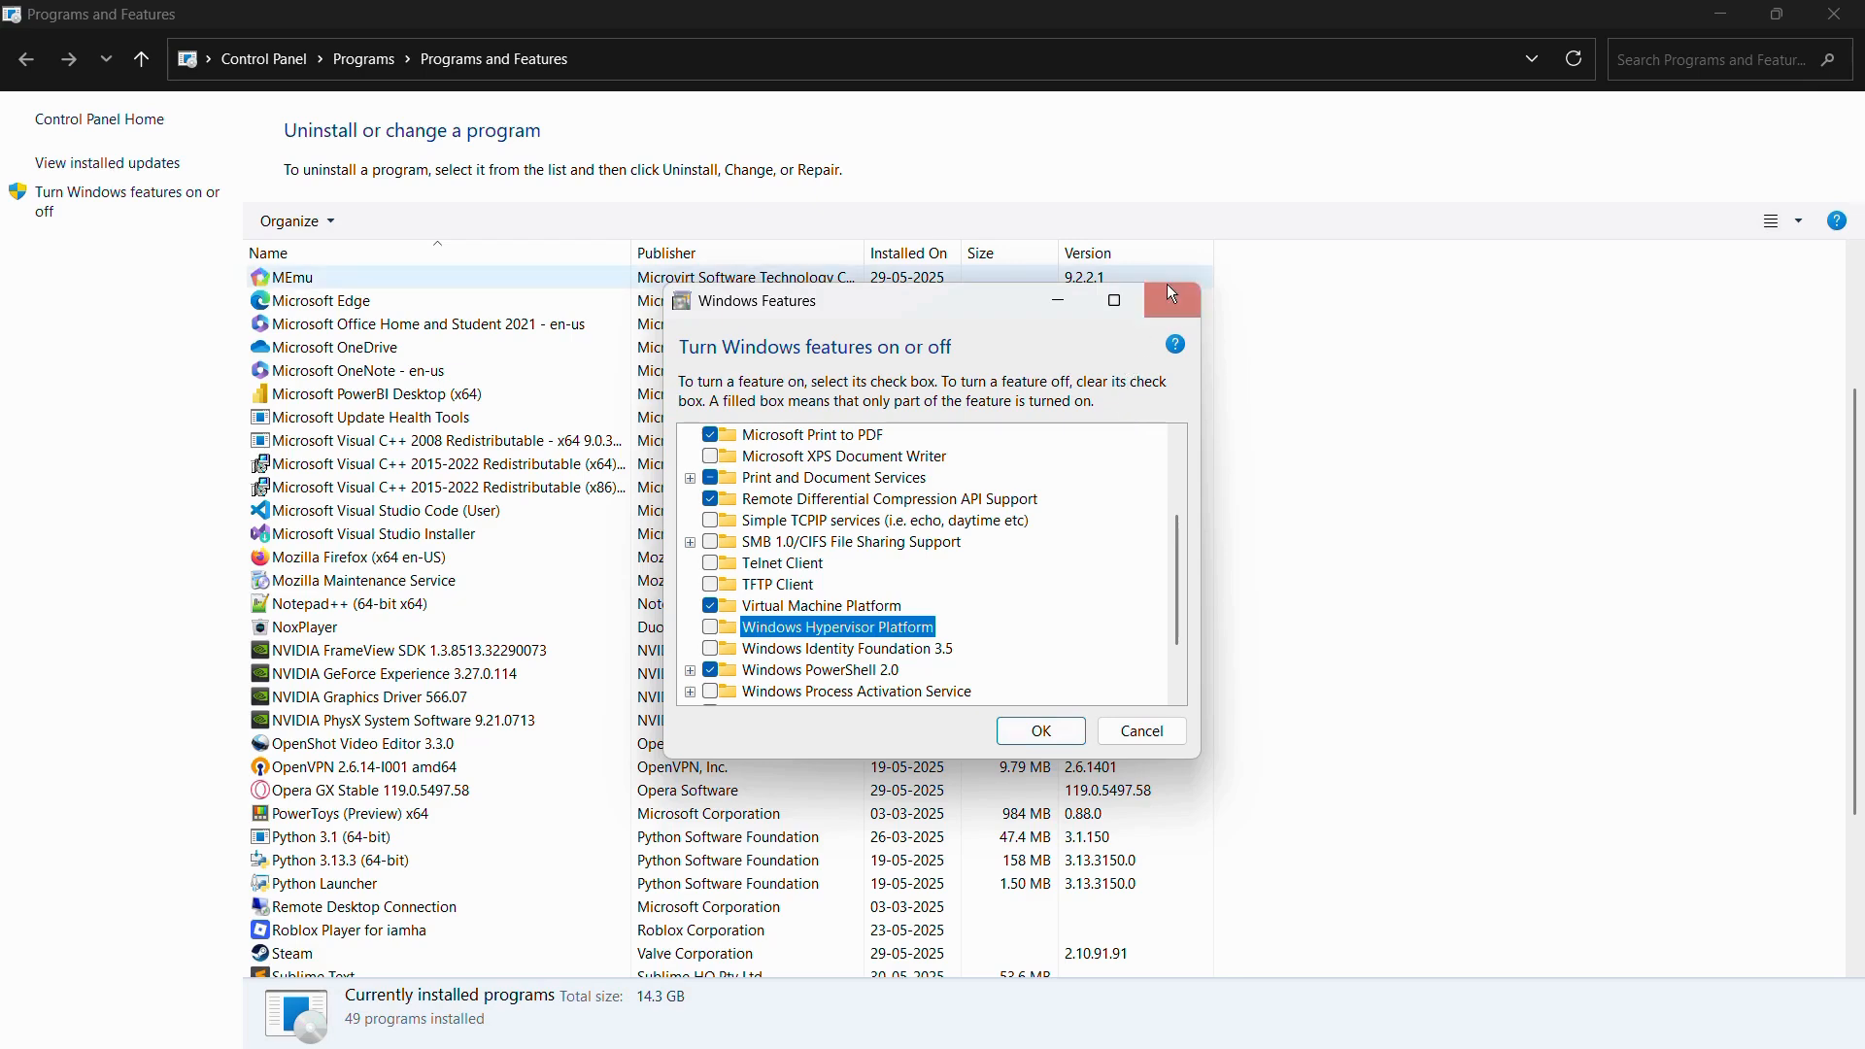
left_click(1169, 299)
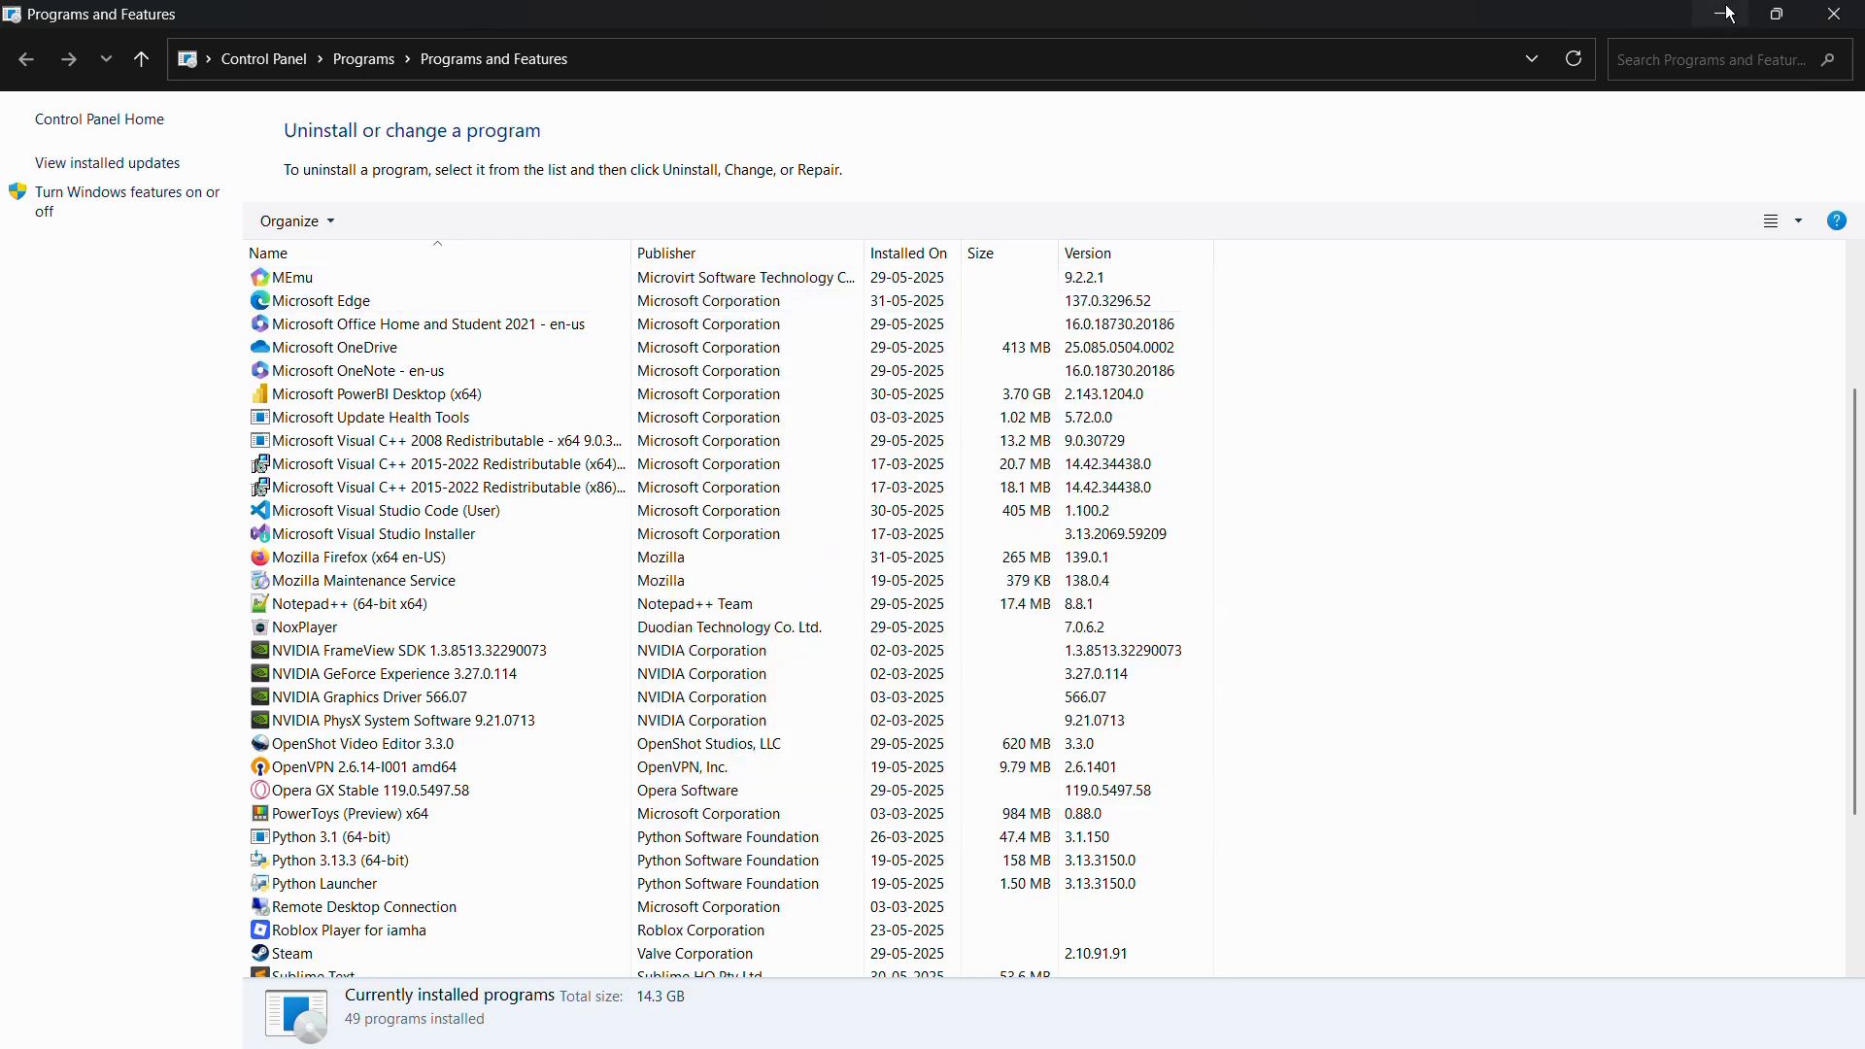
Minimize Programs and Features and start a taskbar search
left_click(1831, 13)
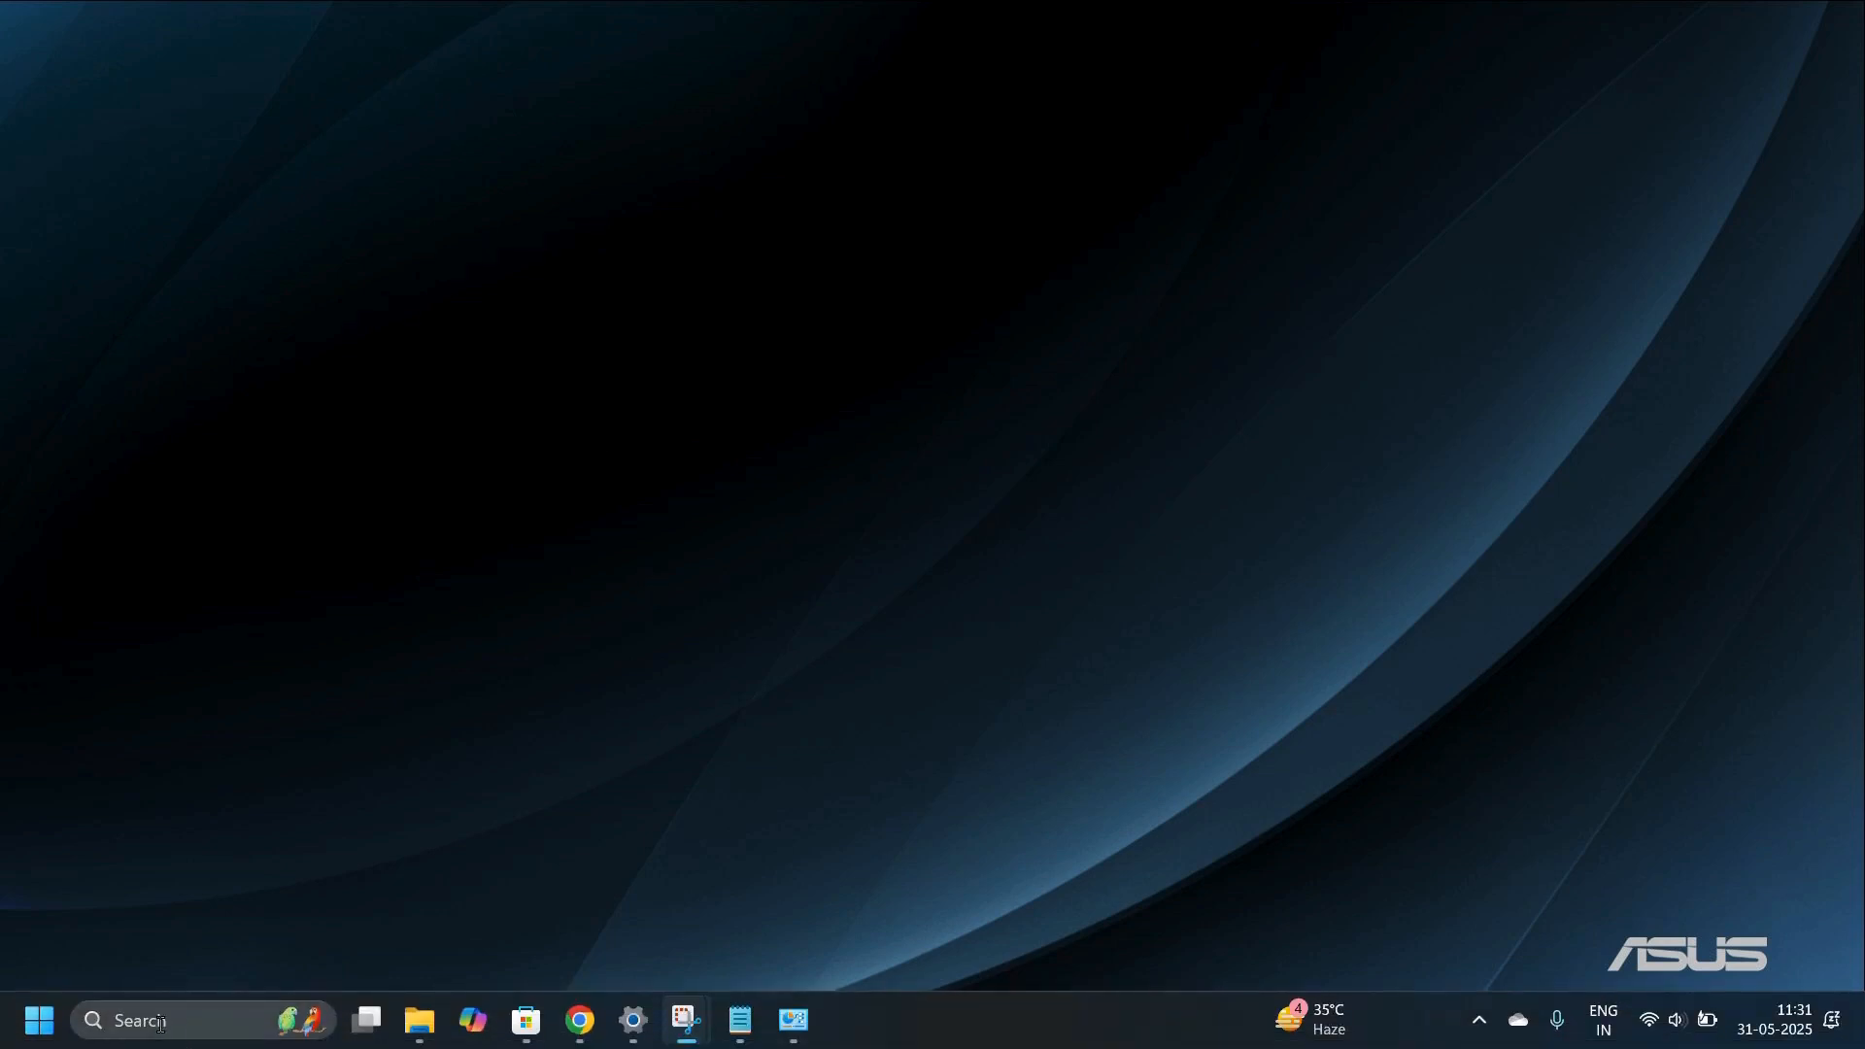
type("canva")
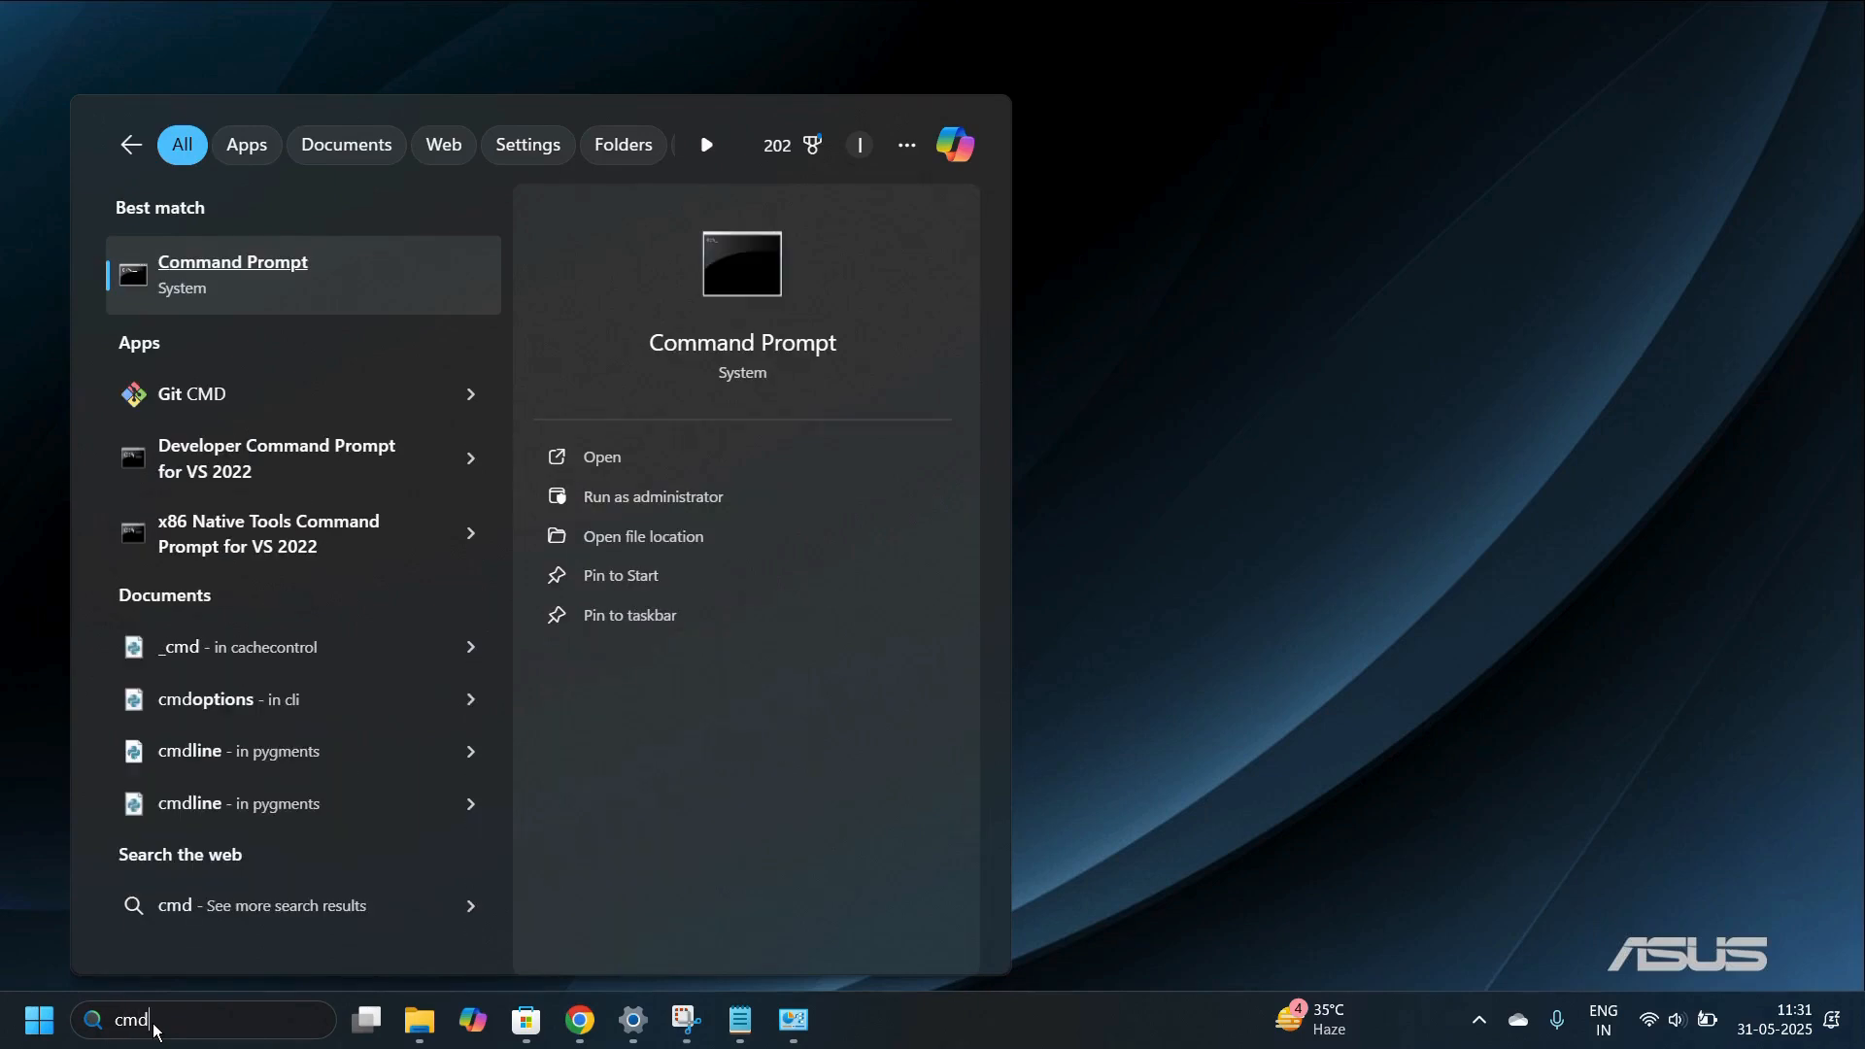
mouse_move(265, 299)
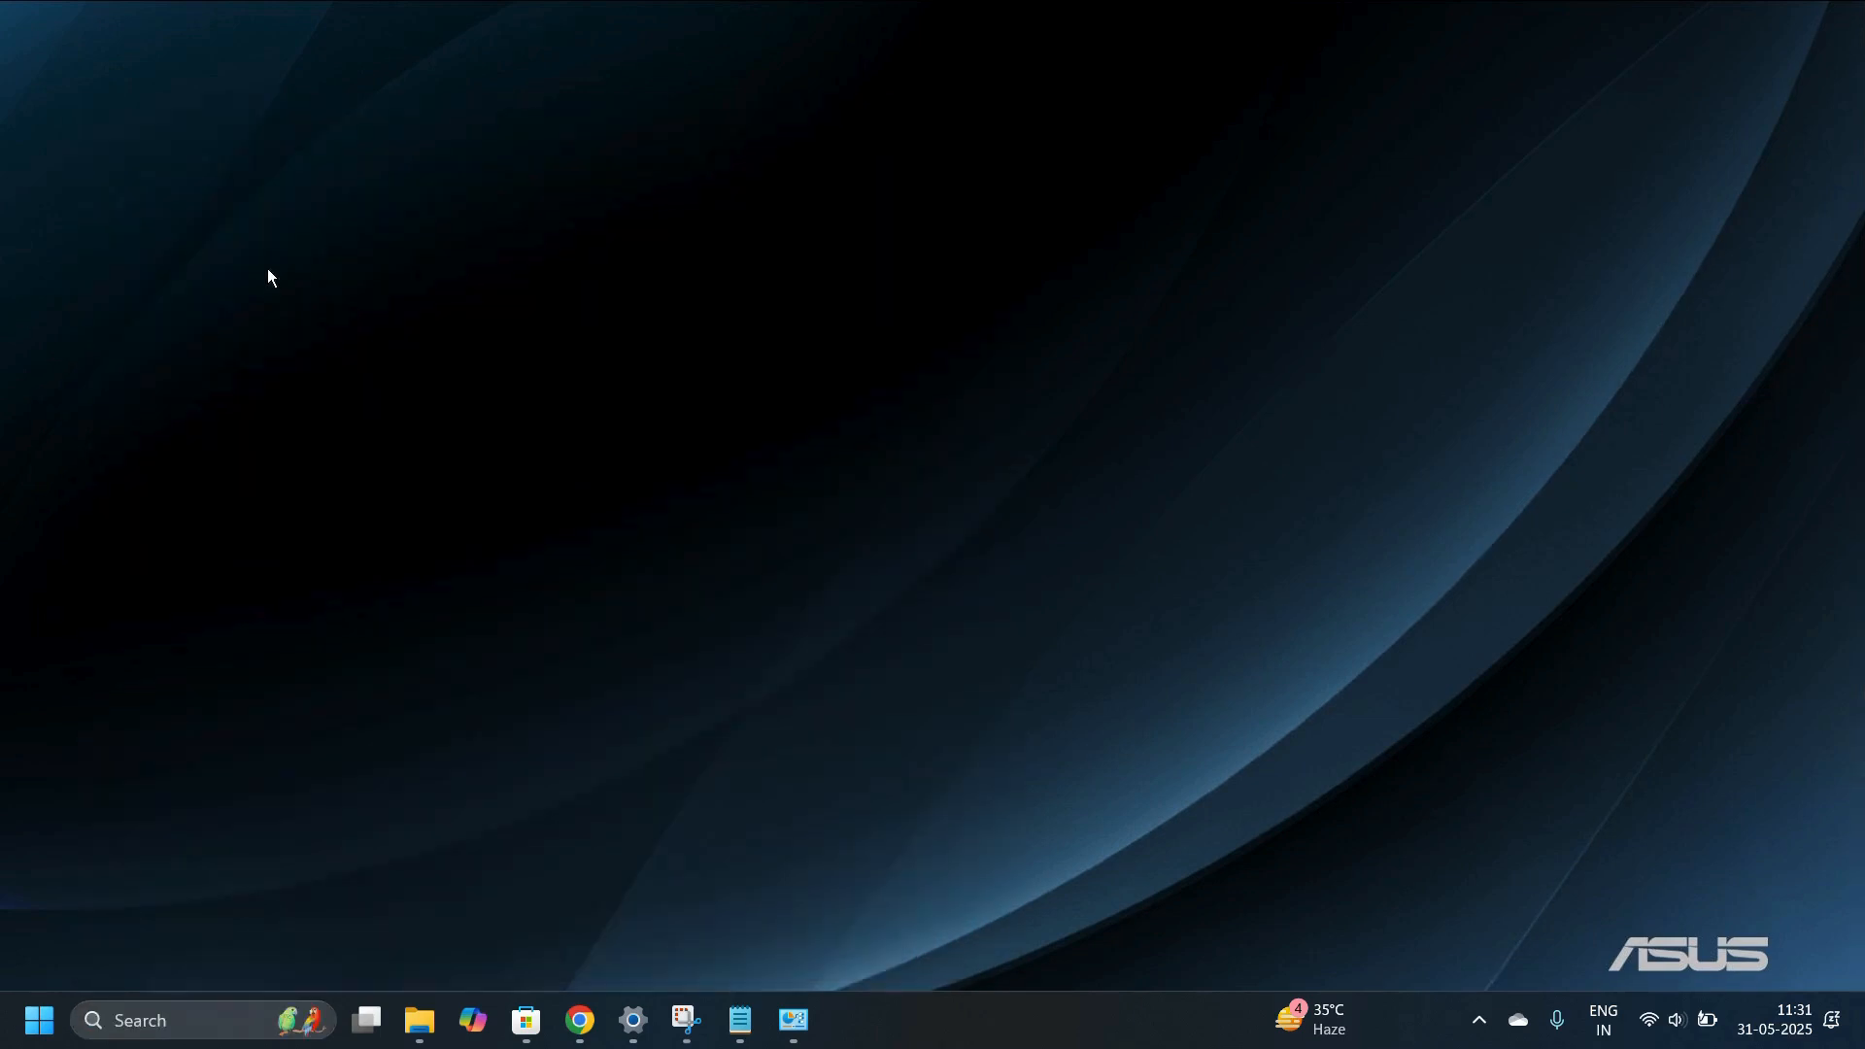
In a maximized Command Prompt, write DISM /Online /Enable-Feature /All /FeatureName:Microsoft-Hyper-V
left_click(845, 1020)
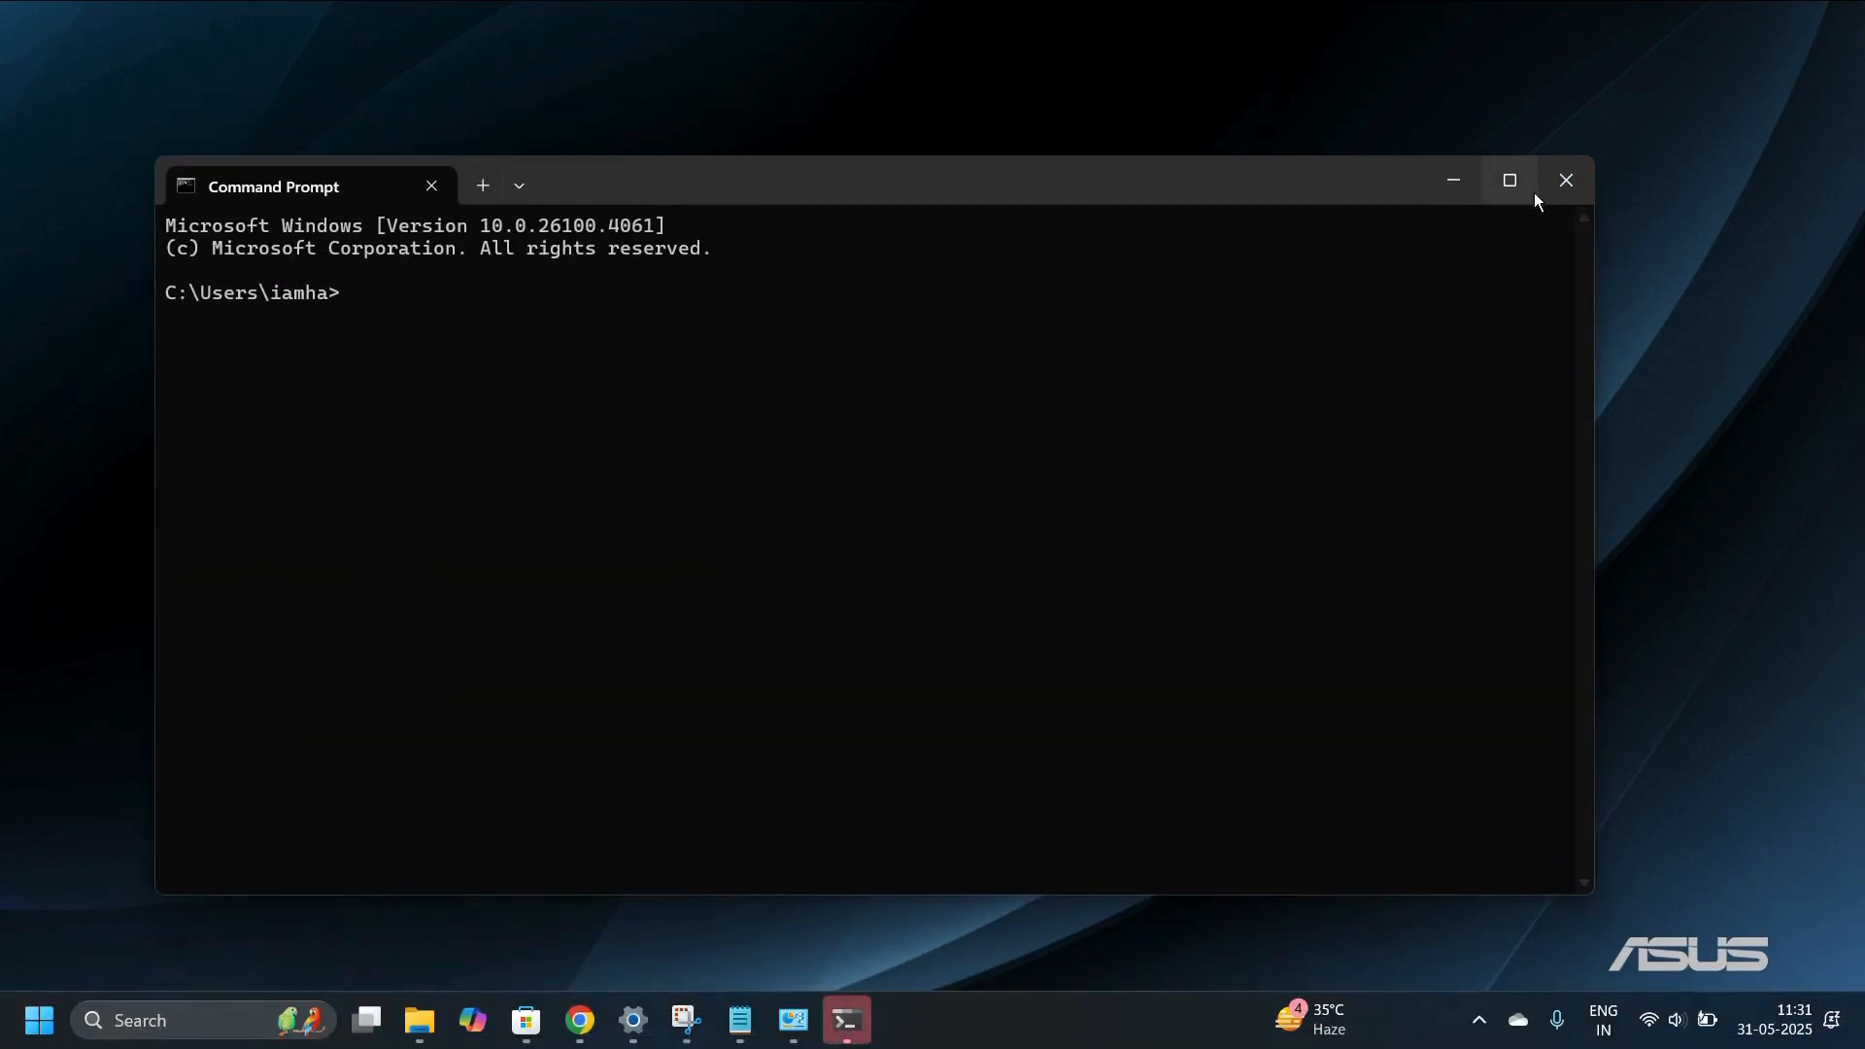
mouse_move(1507, 181)
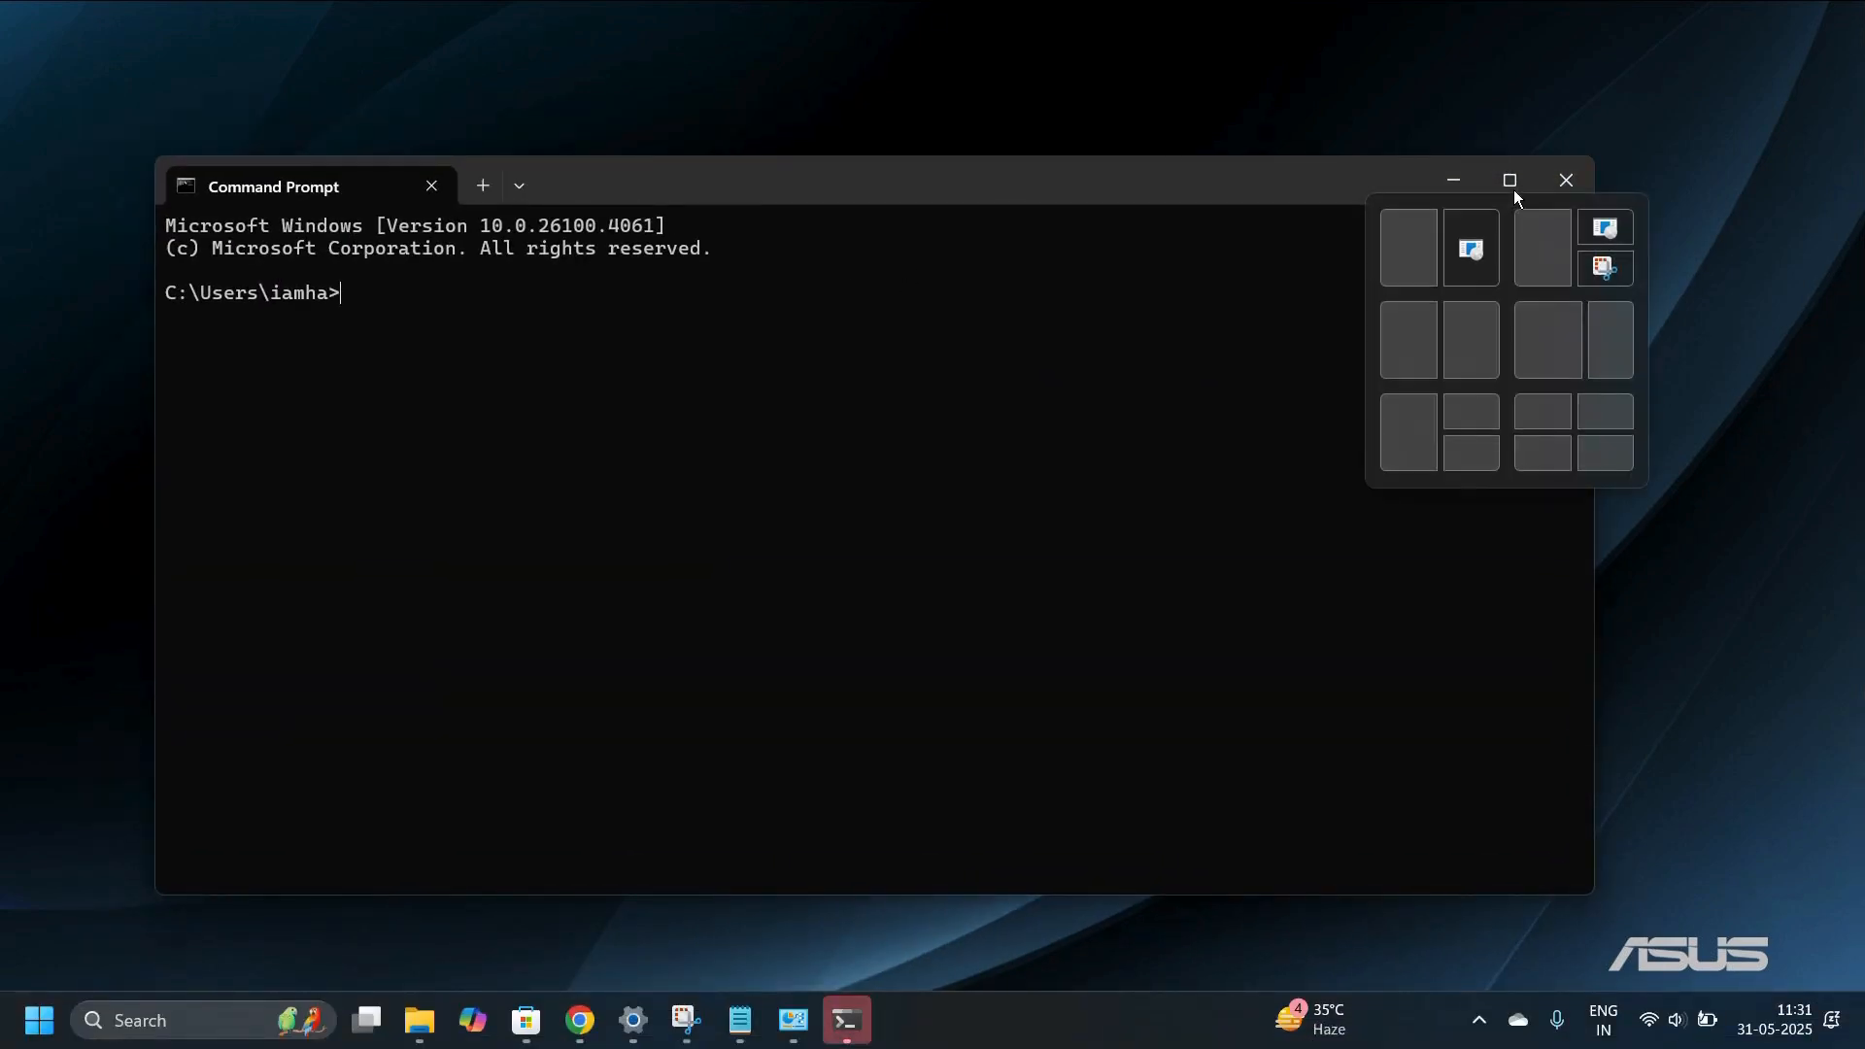
left_click(1509, 181)
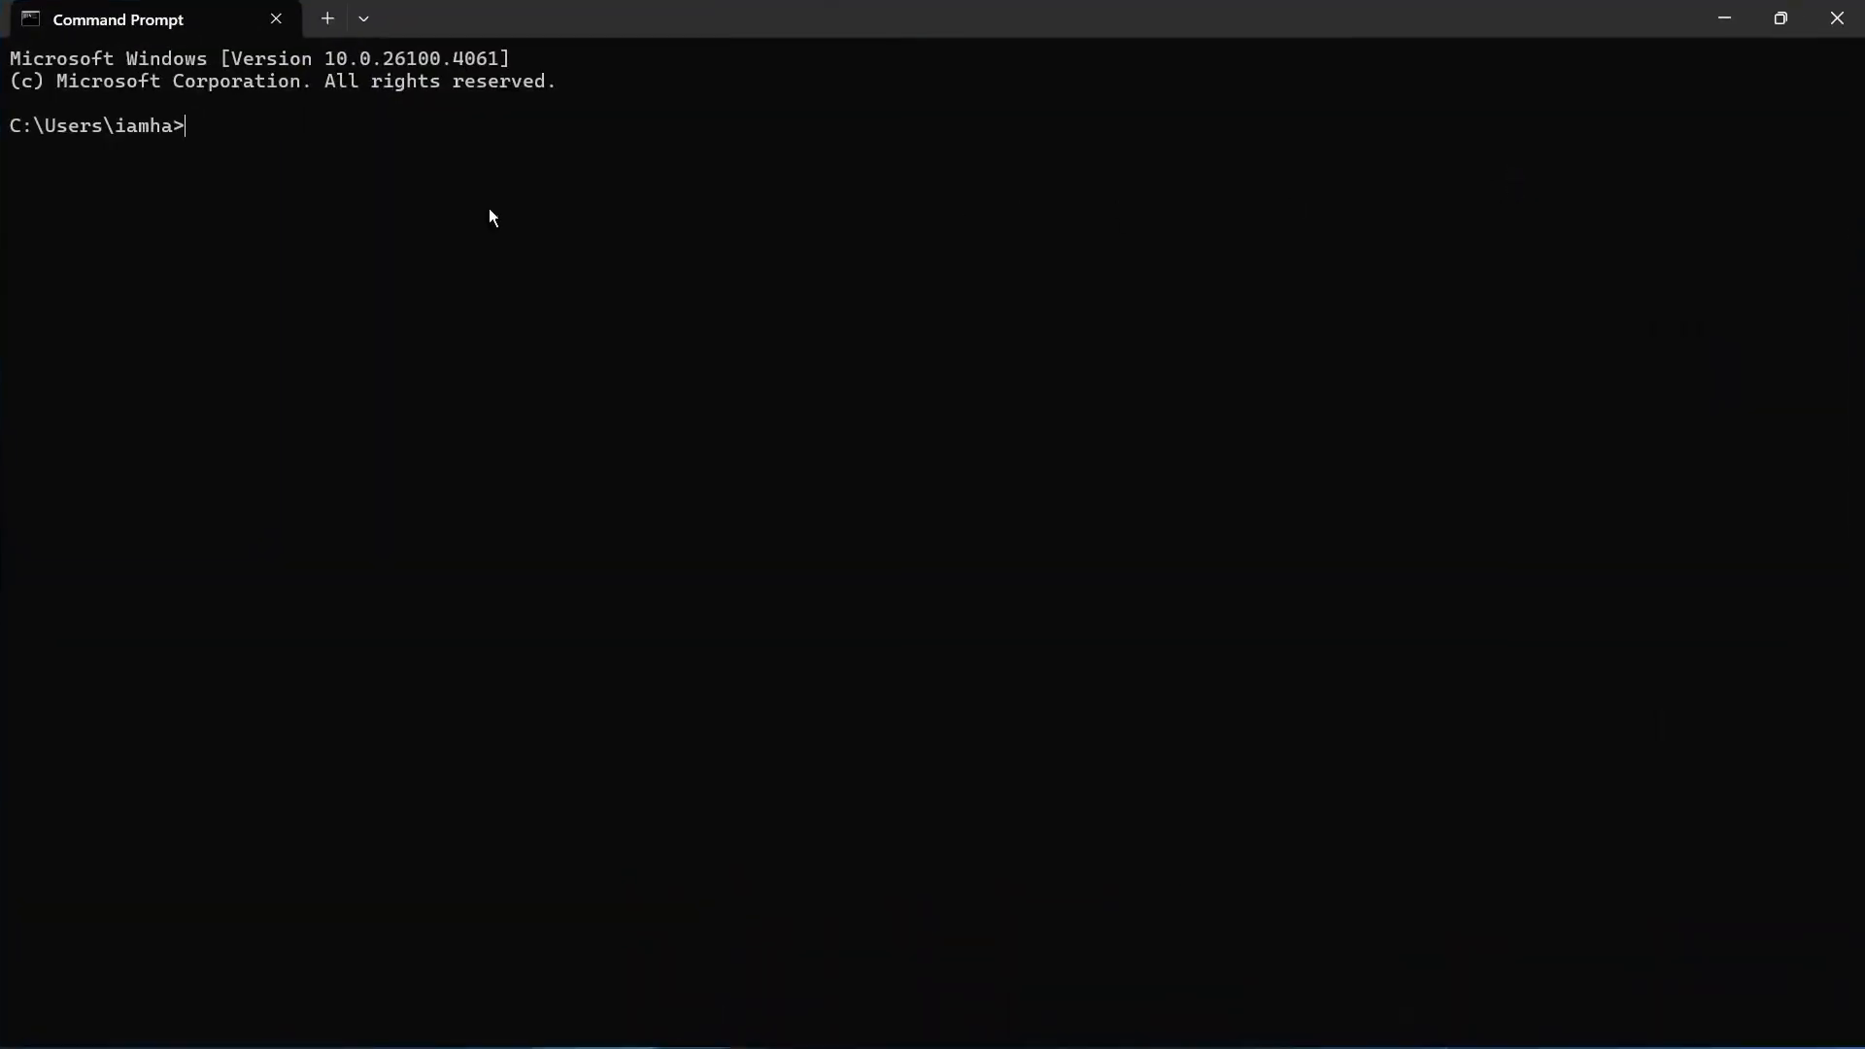
mouse_move(303, 155)
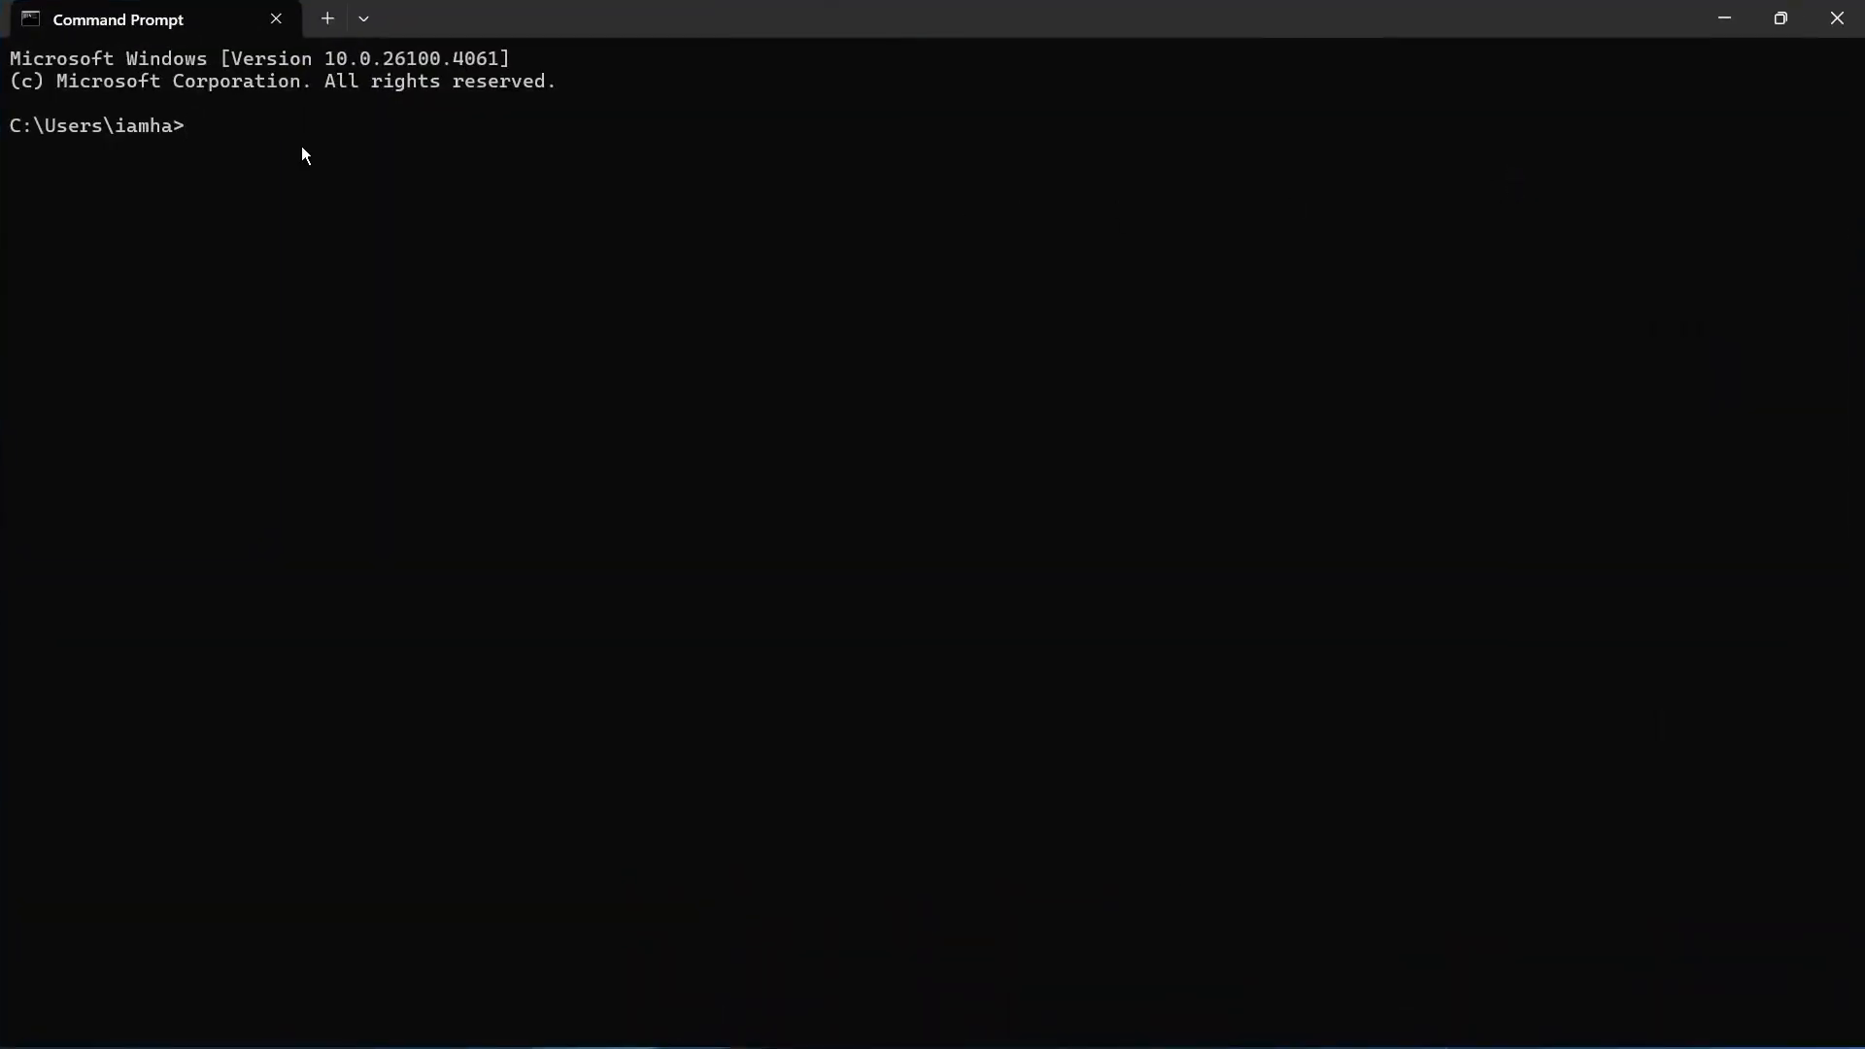
type("DISM /Online /Enable-Feature /All /FeatureName:Microsoft-Hyper-V")
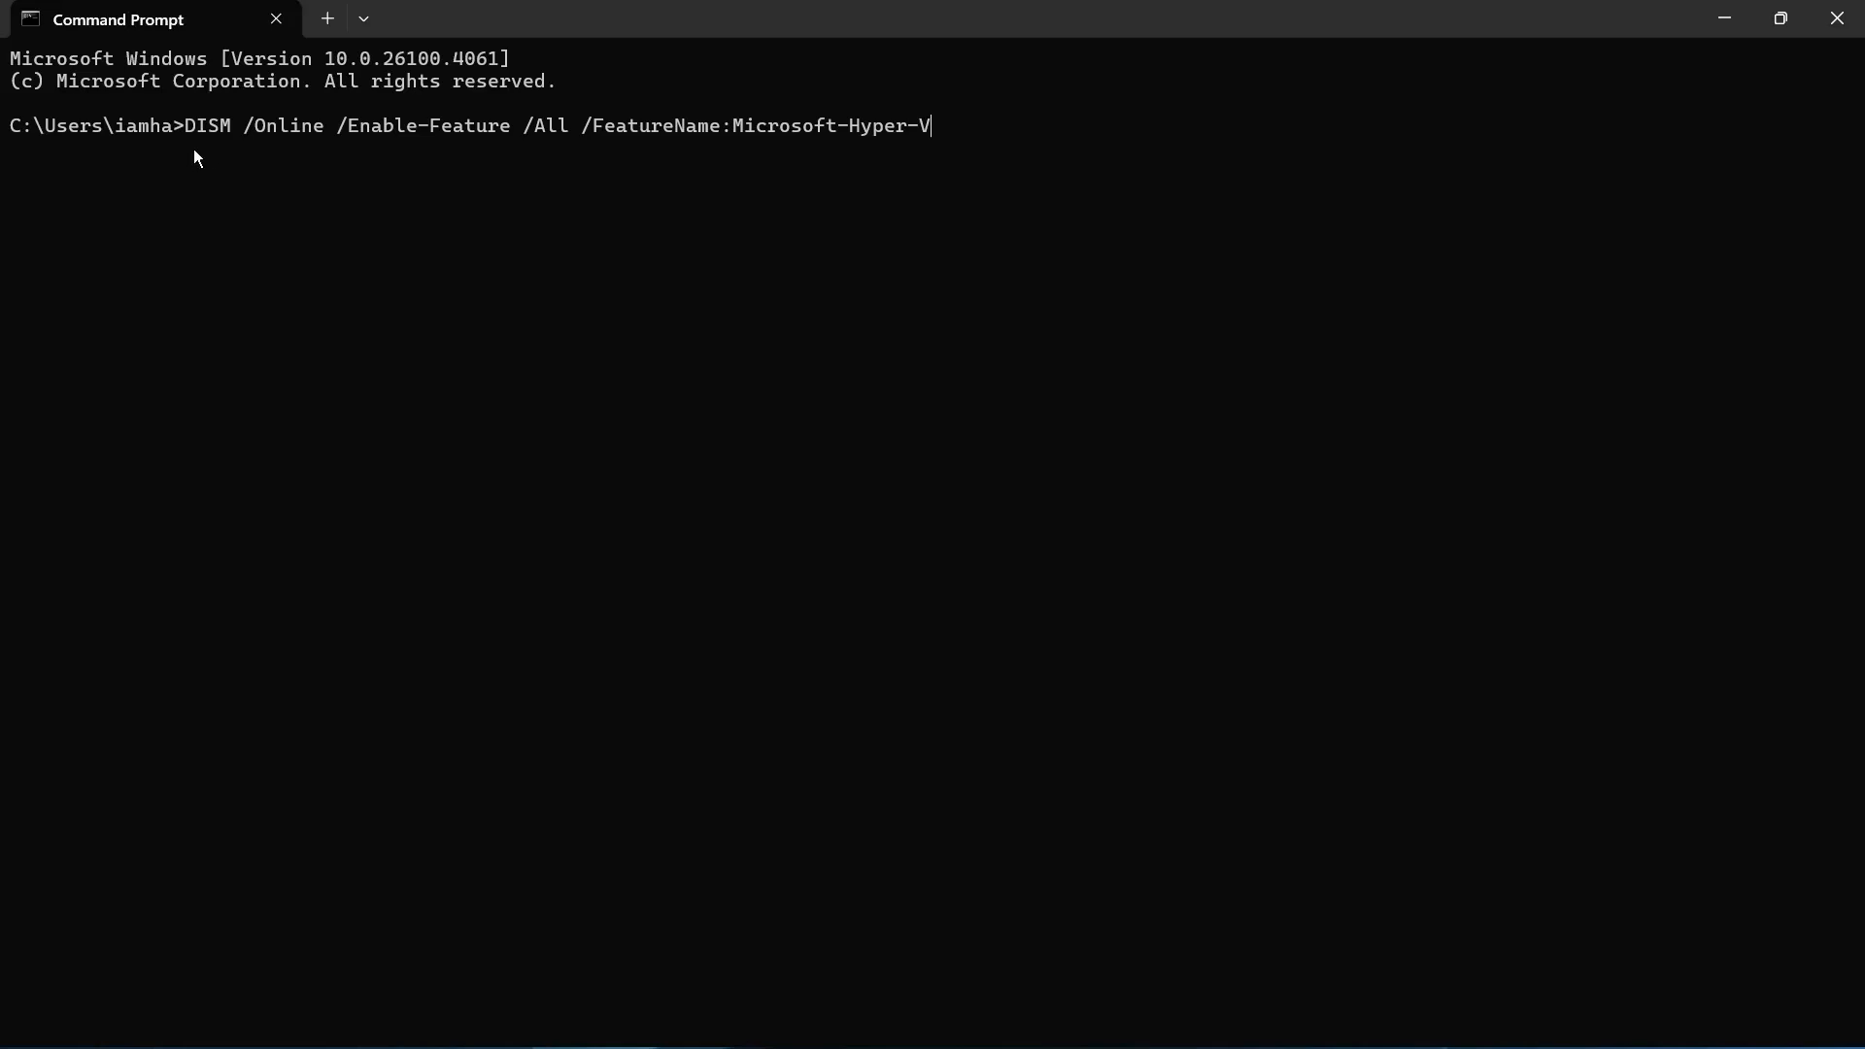
mouse_move(369, 145)
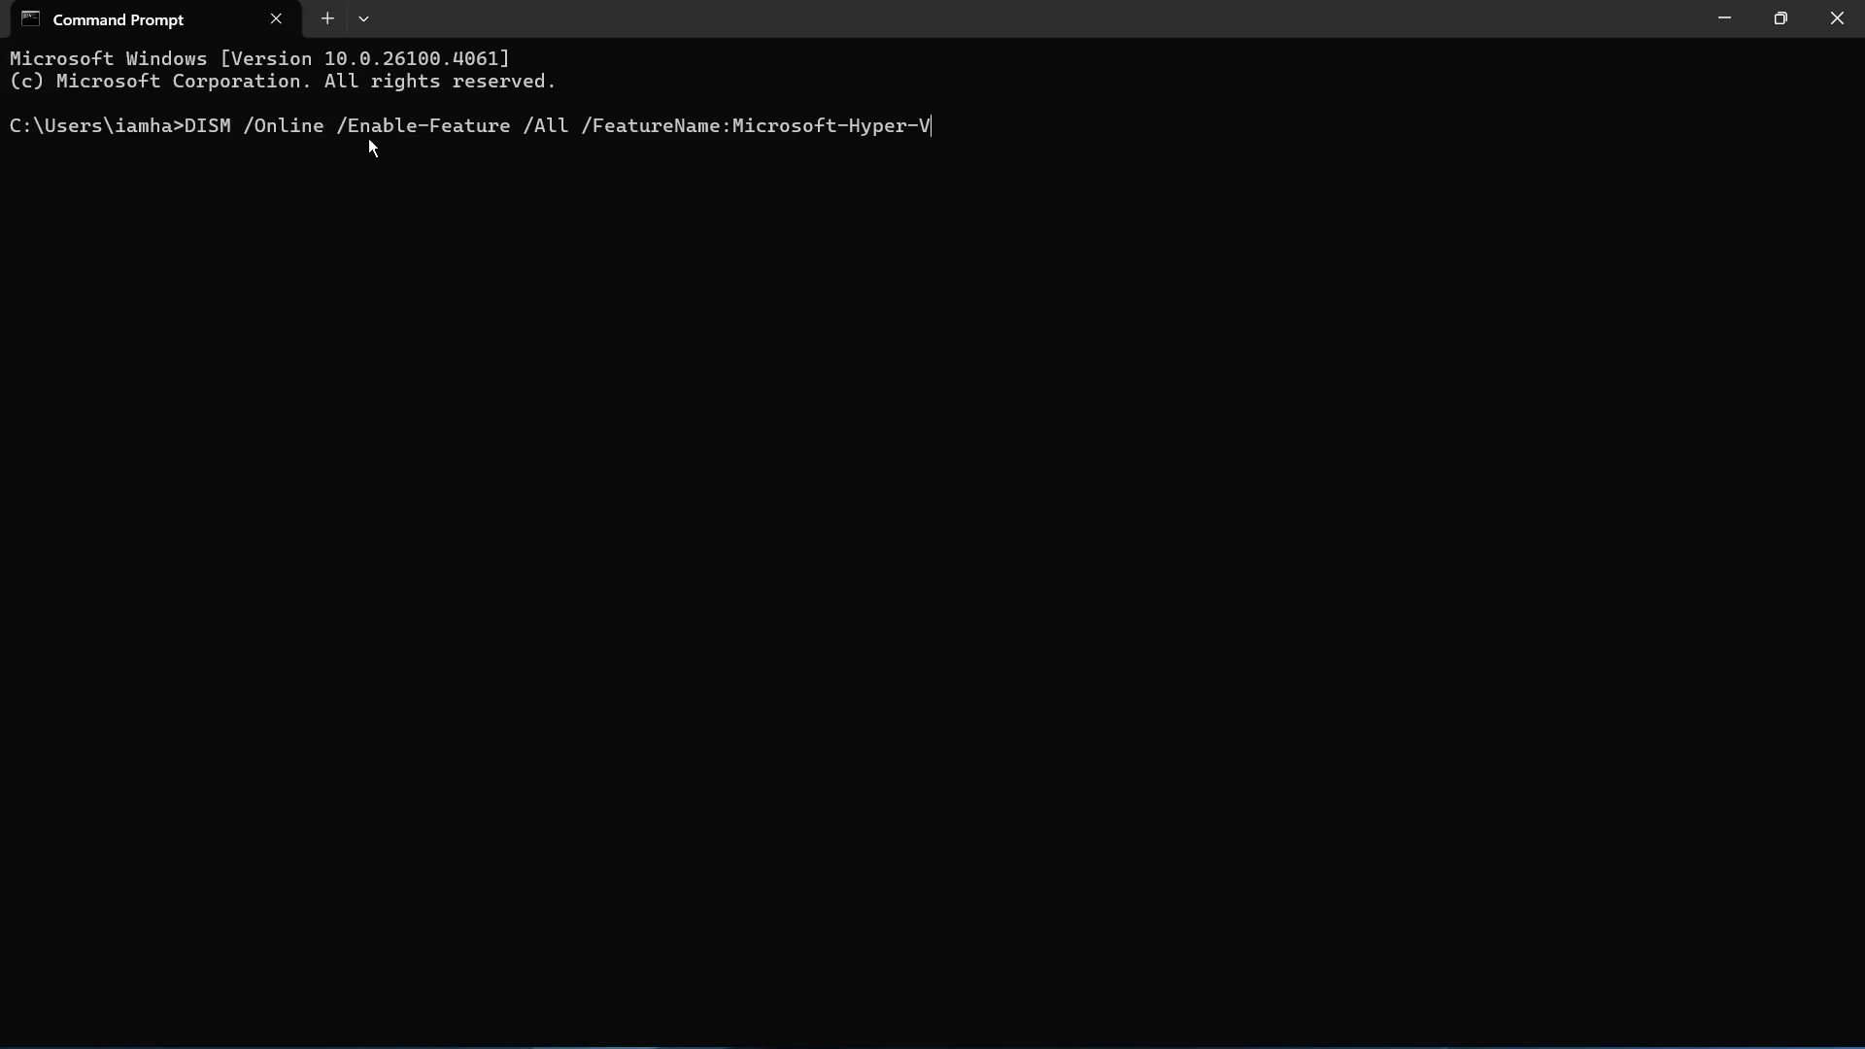
mouse_move(571, 153)
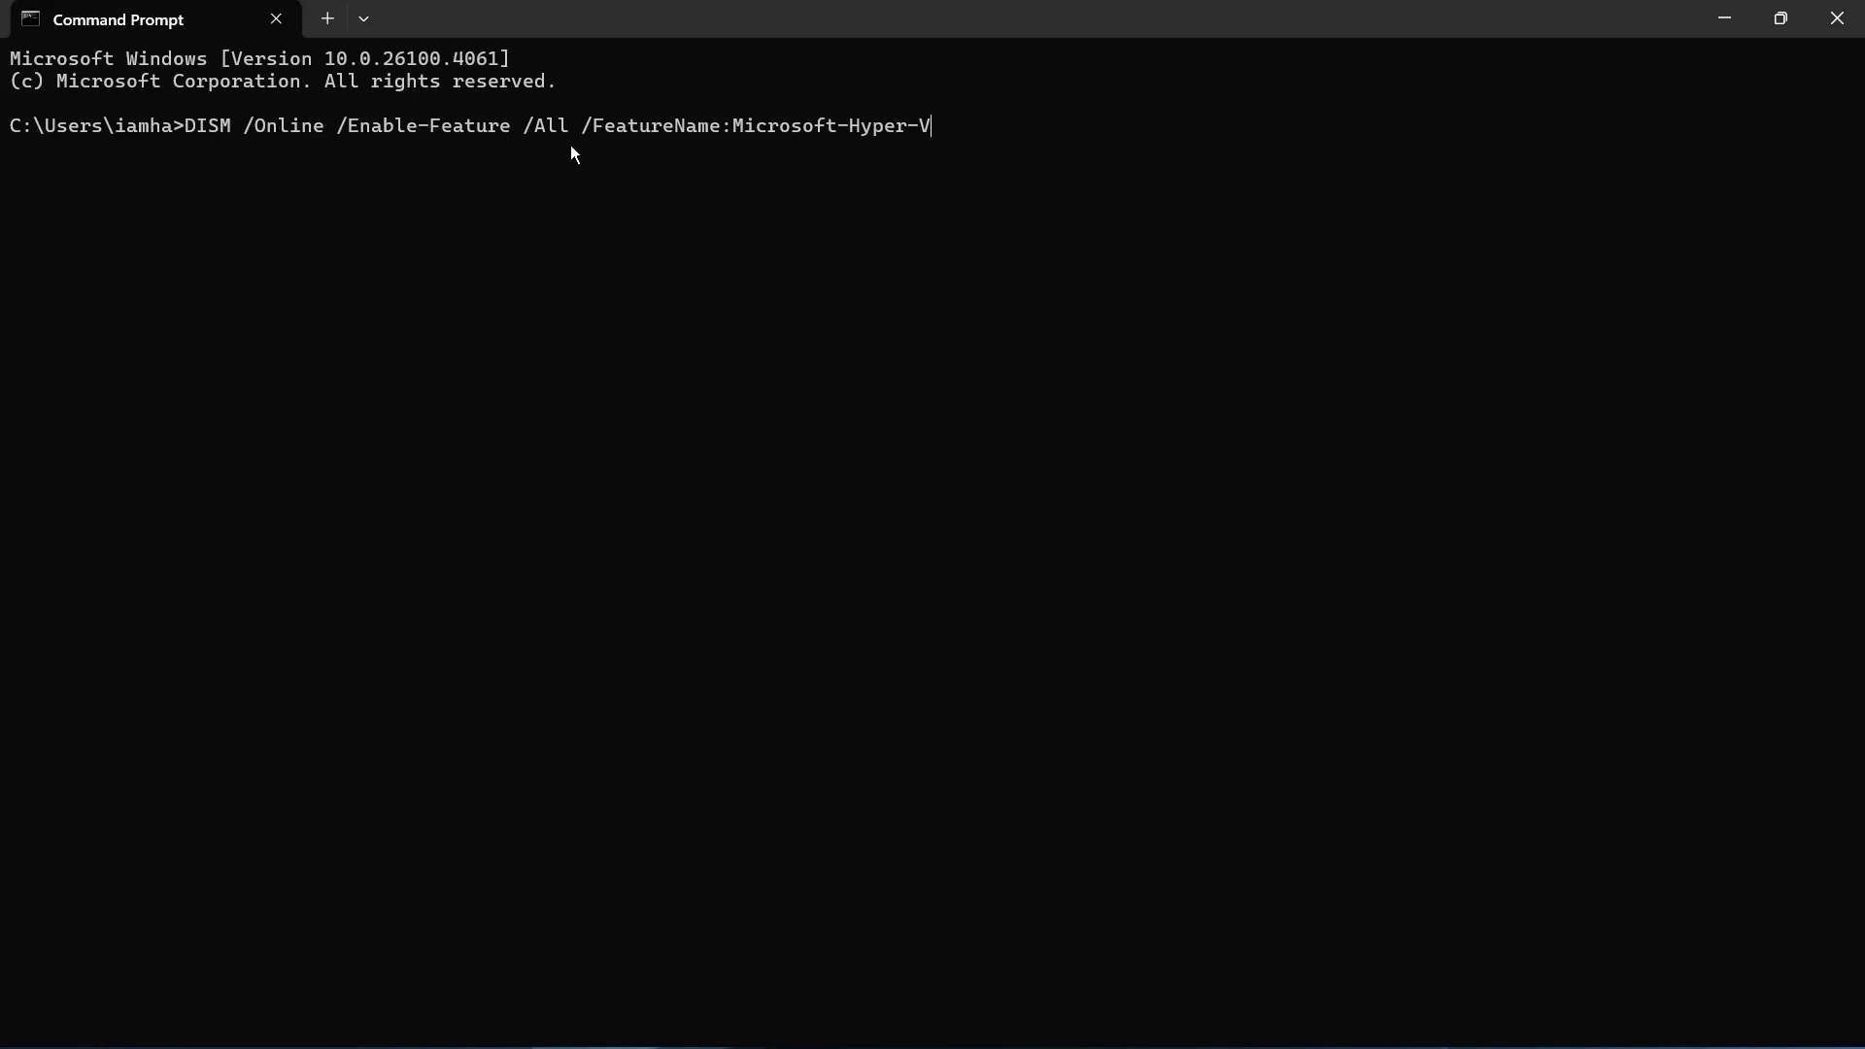
mouse_move(919, 140)
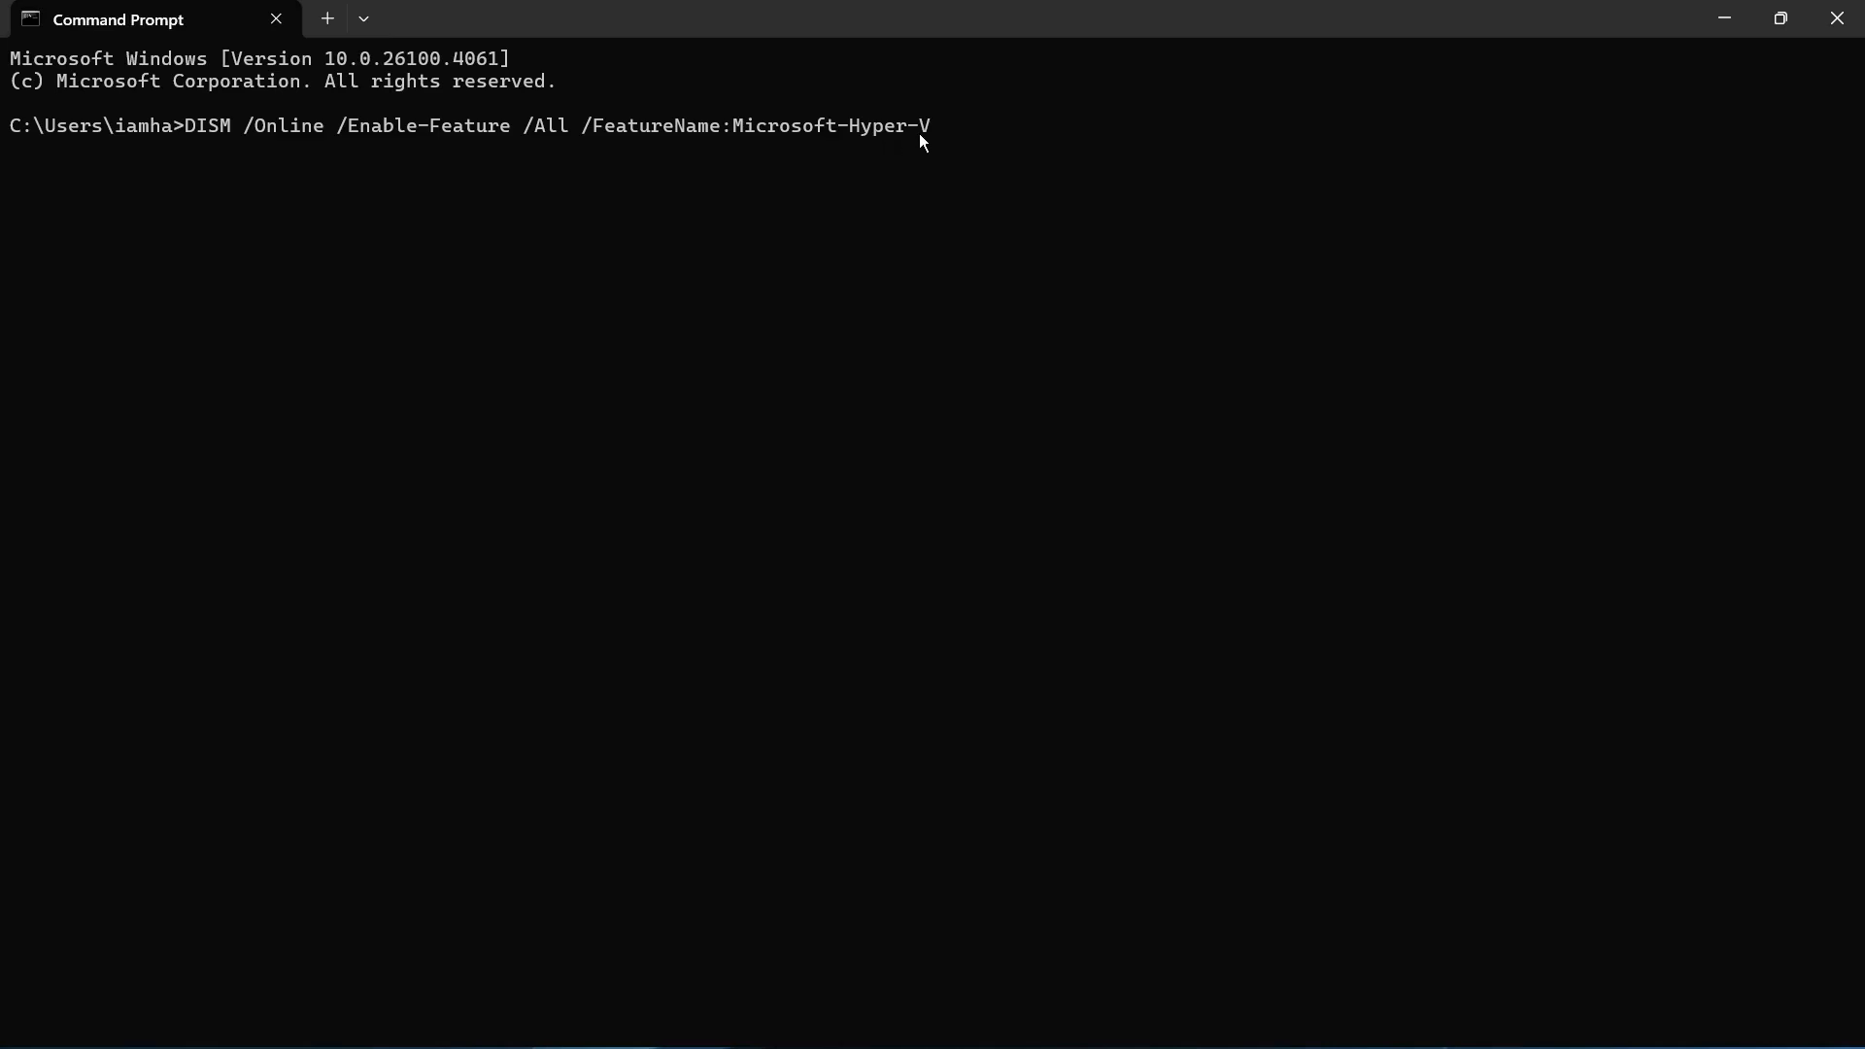
mouse_move(585, 286)
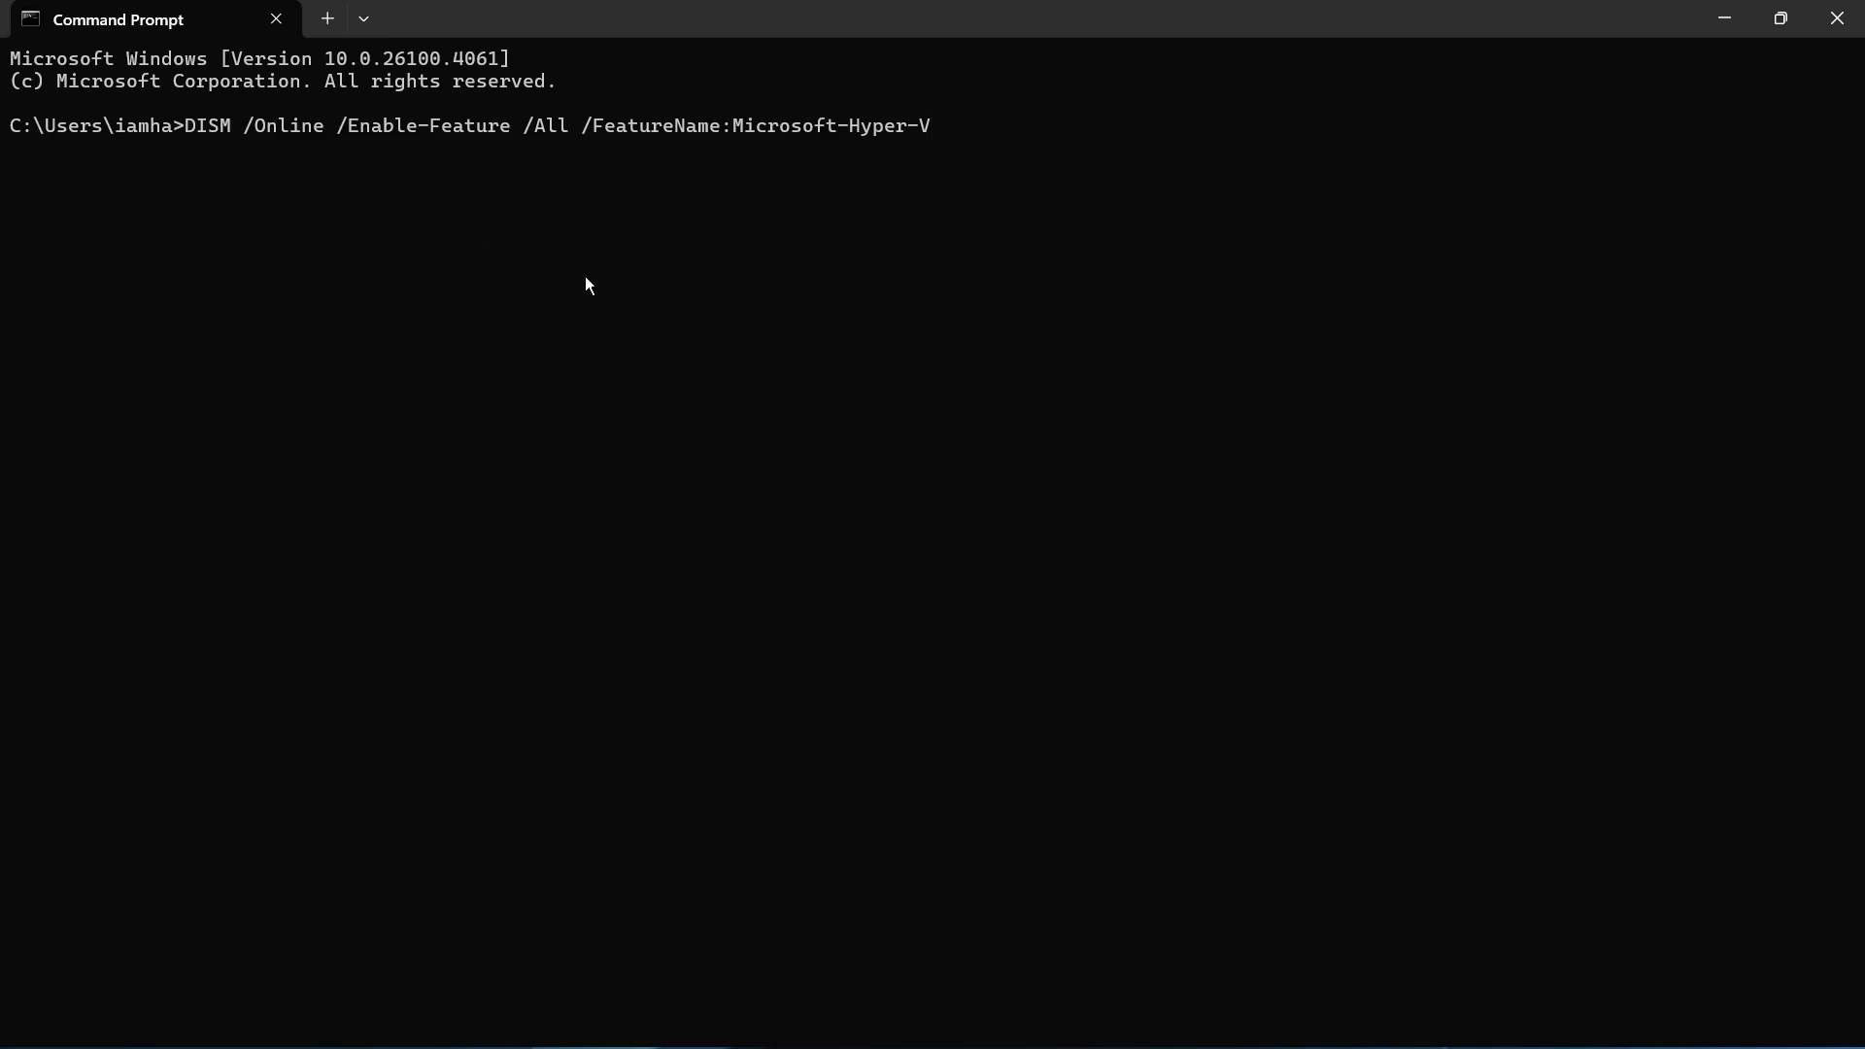
mouse_move(136, 192)
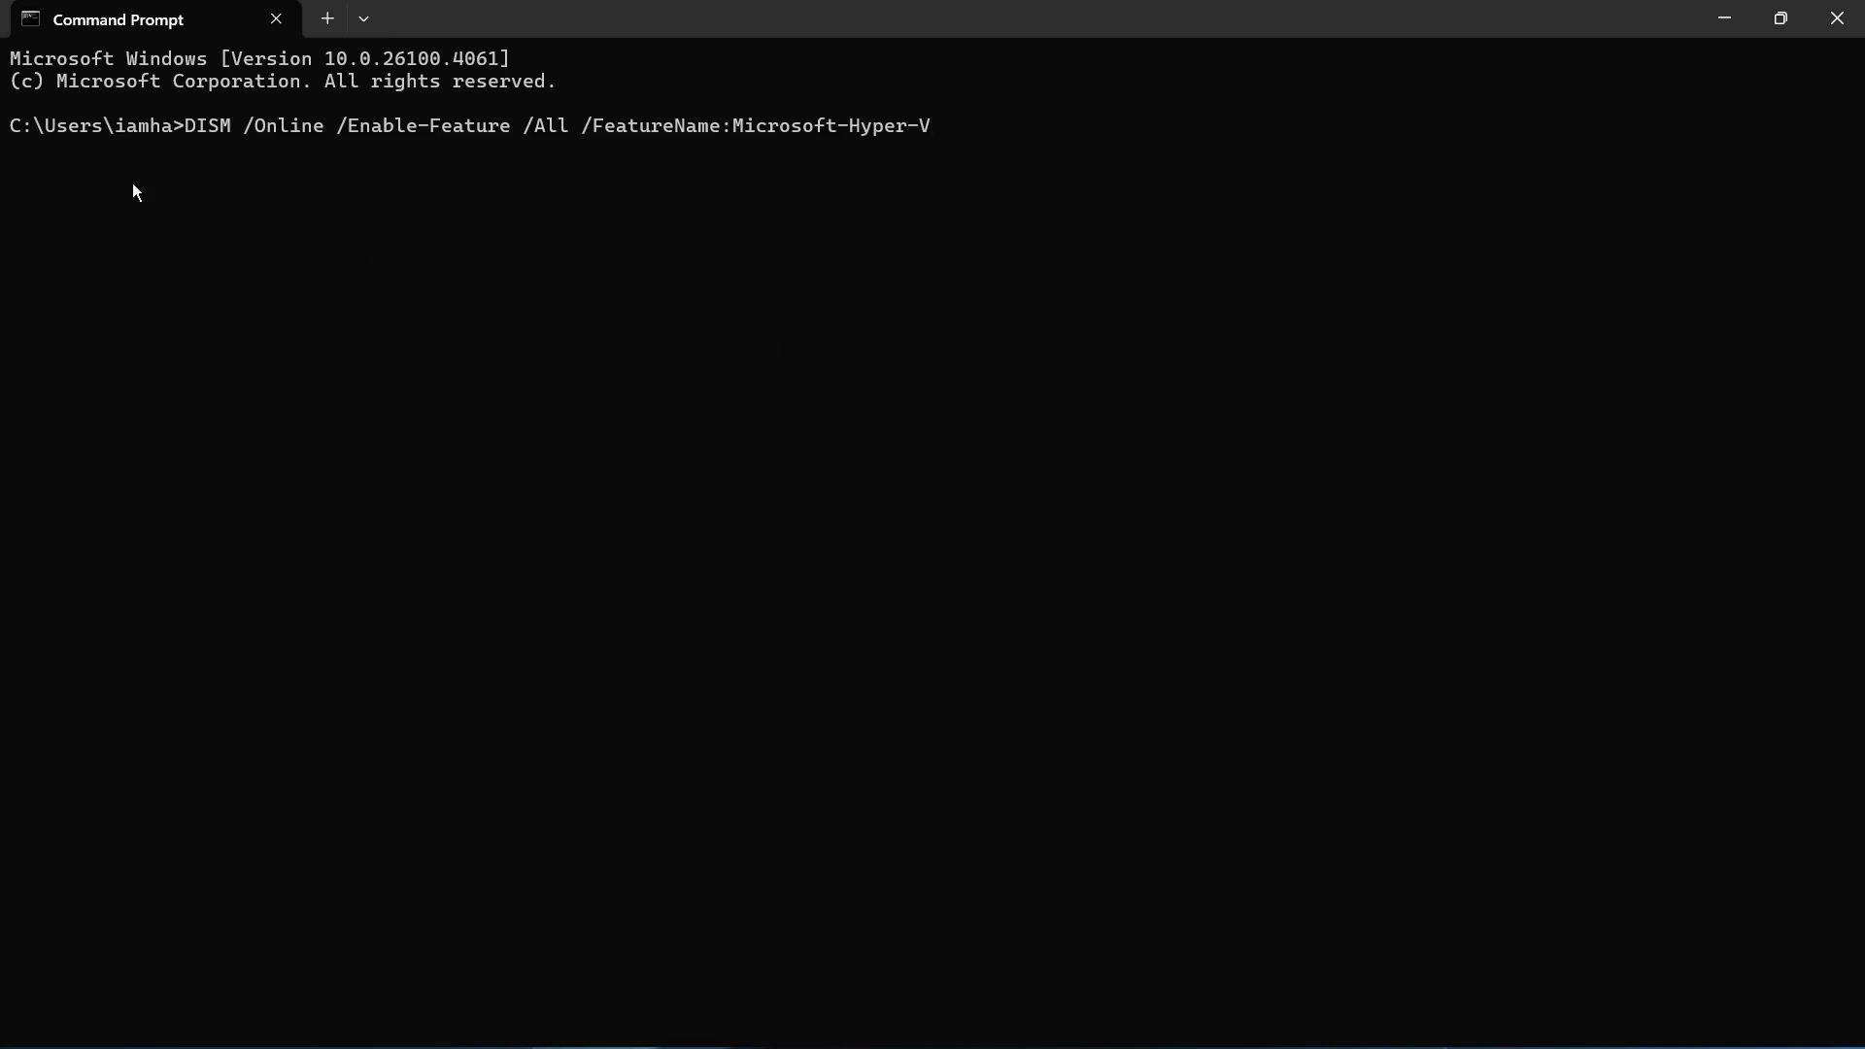
mouse_move(1099, 121)
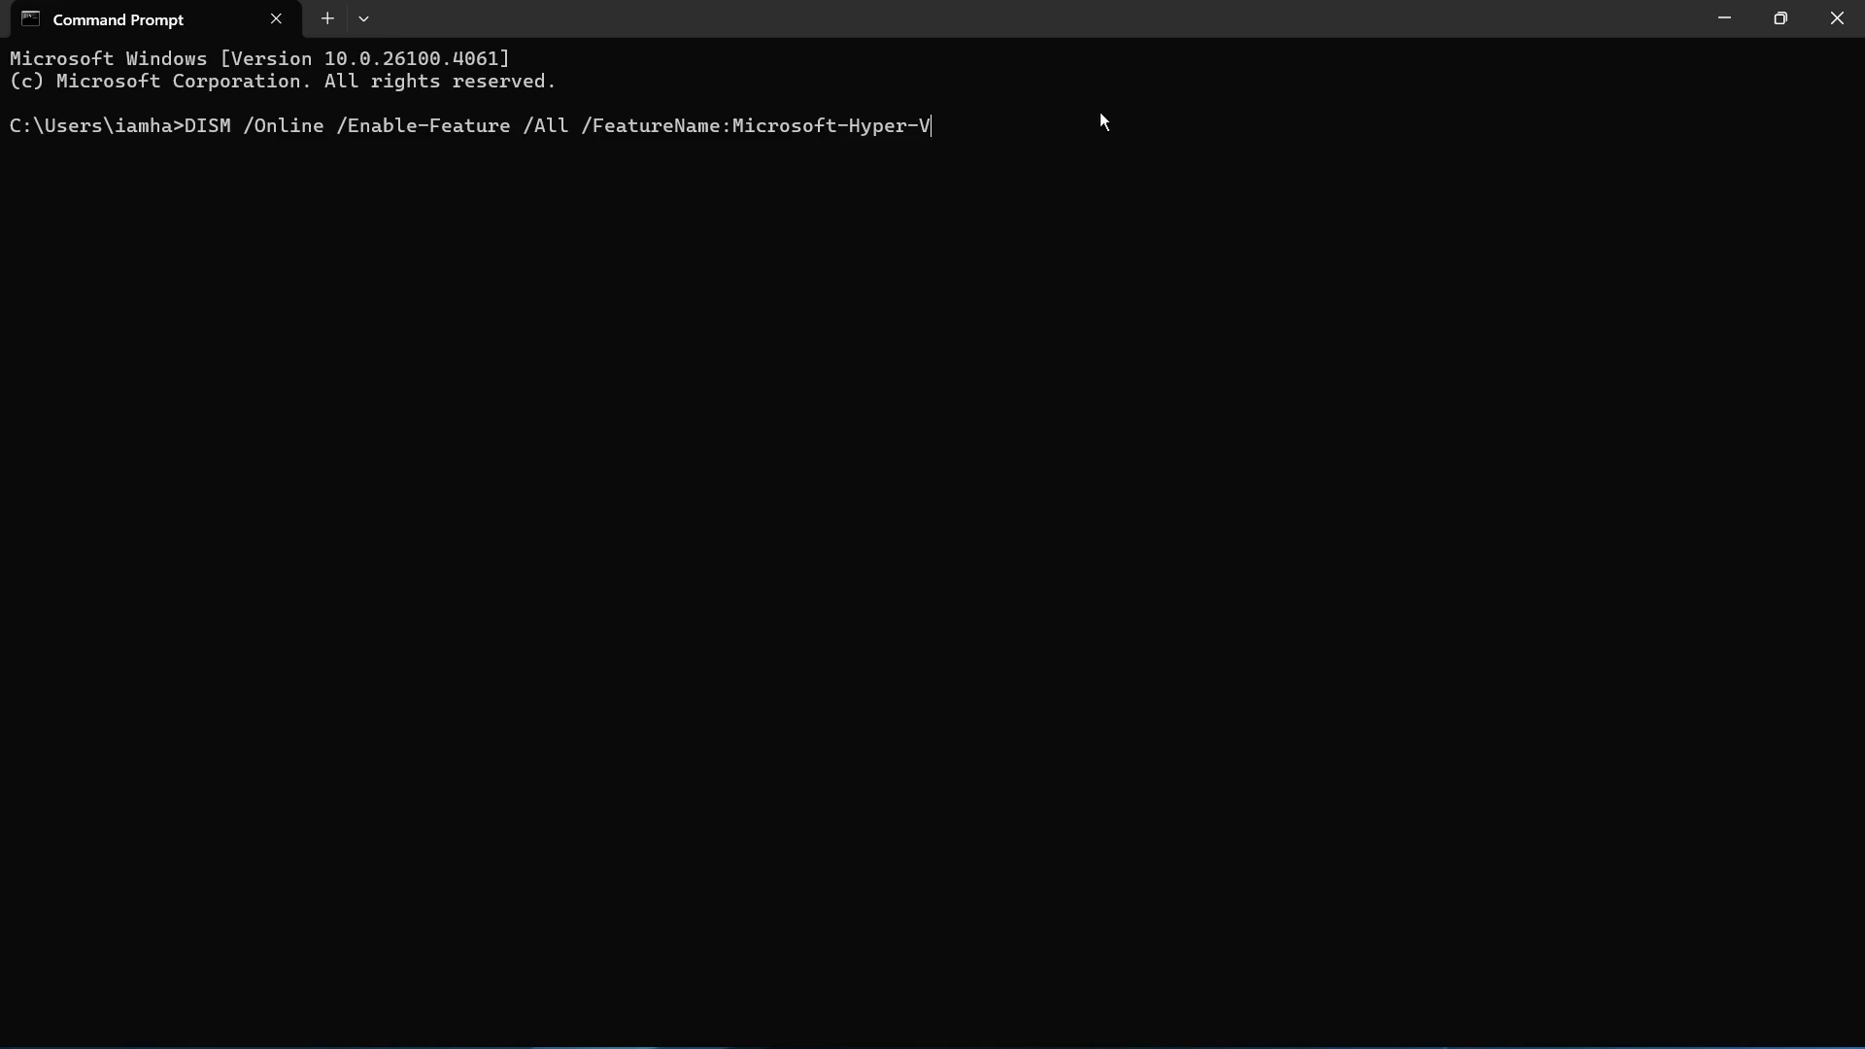
mouse_move(948, 128)
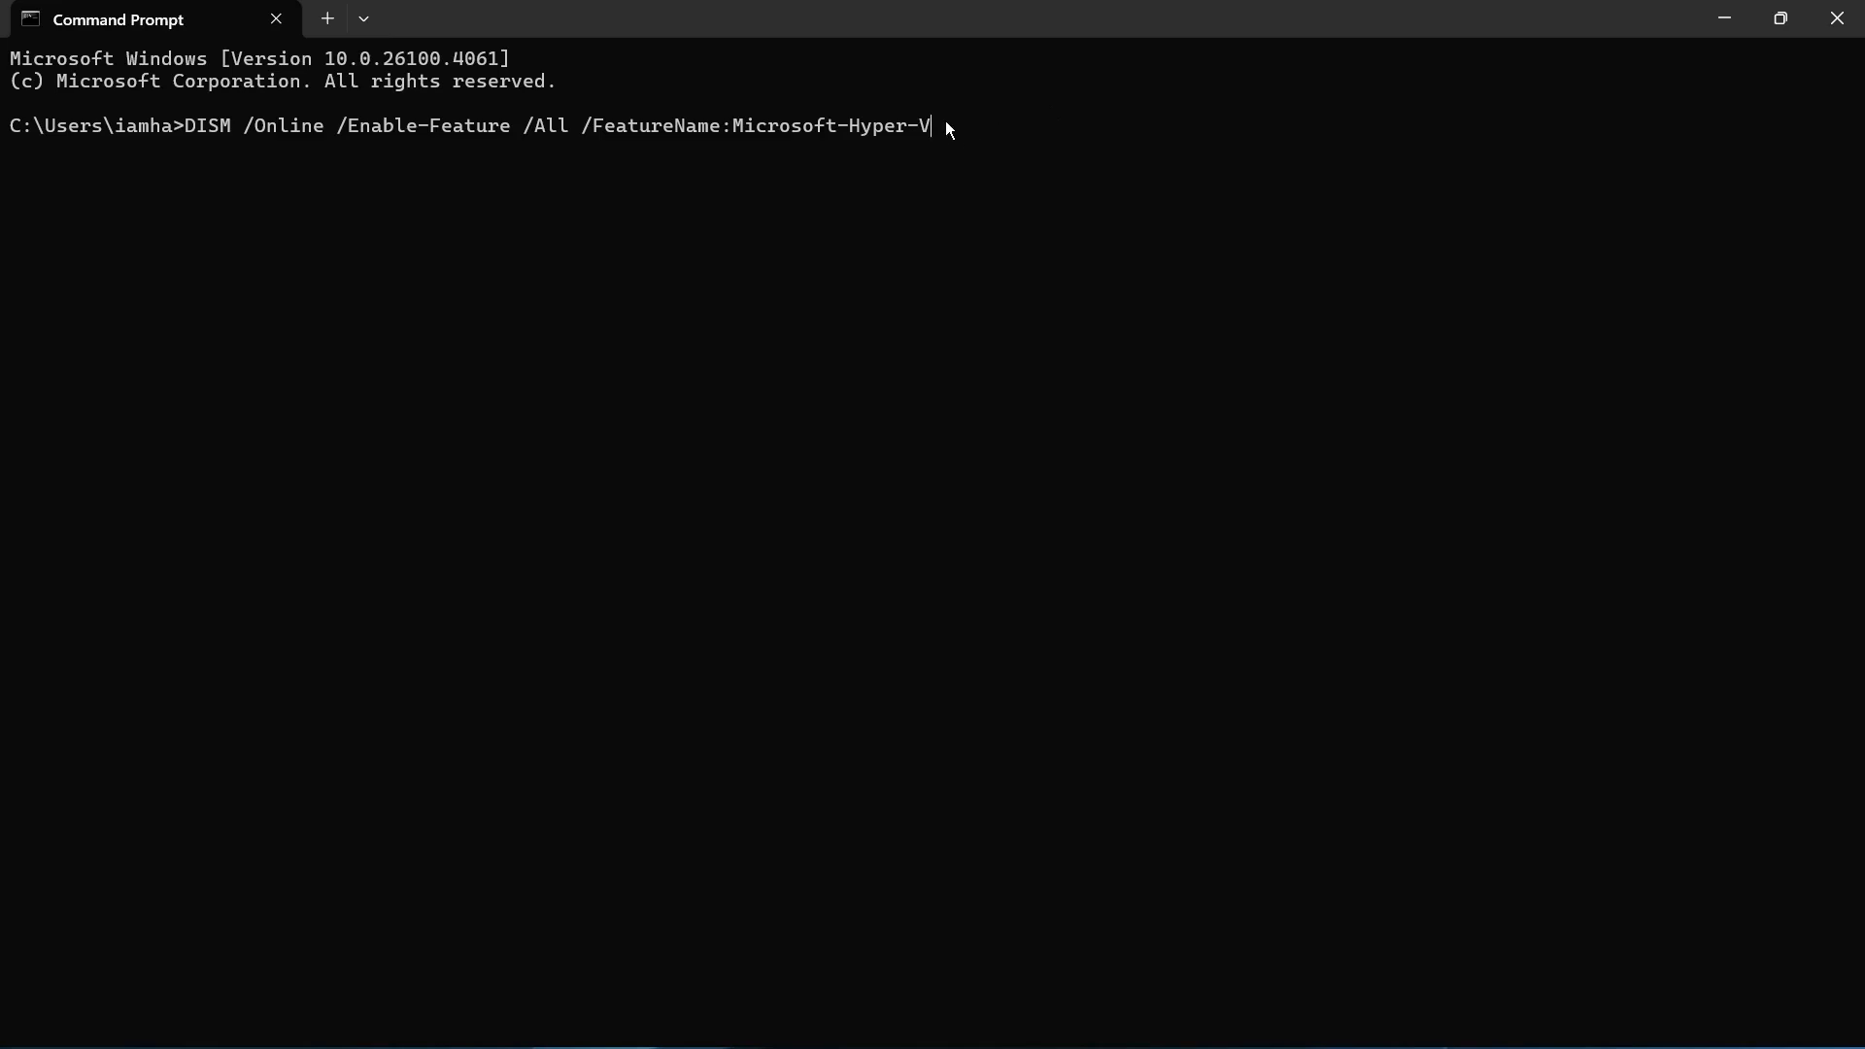